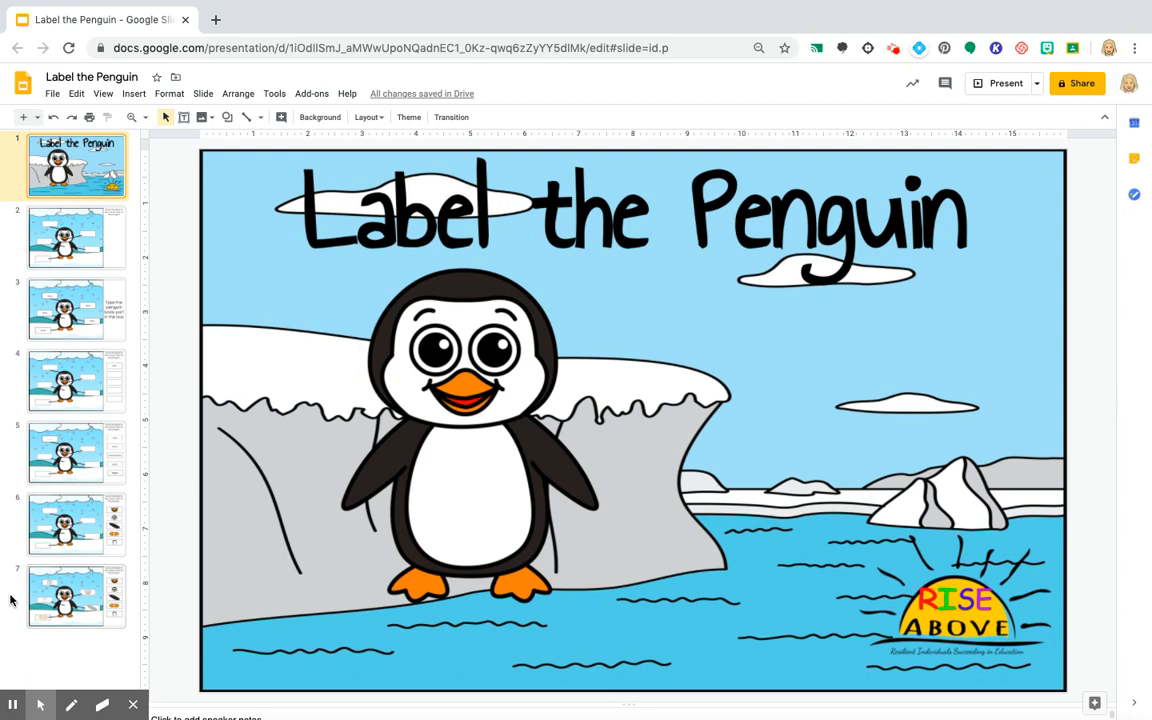
mouse_move(40, 616)
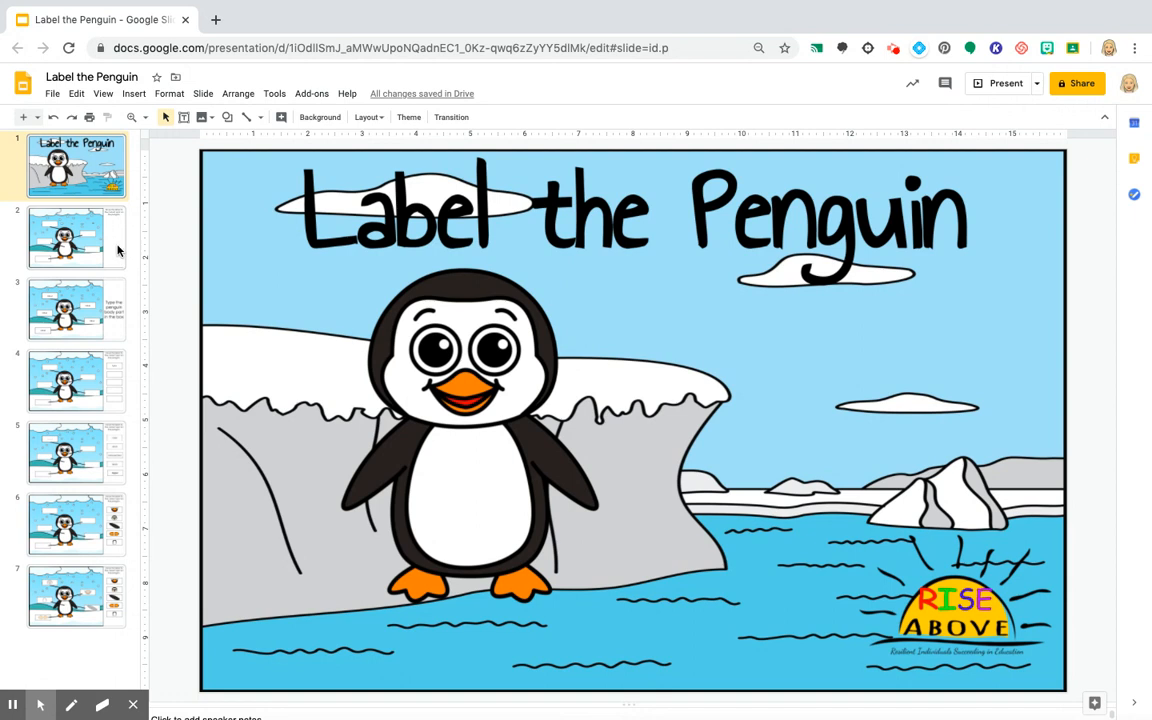
Step: Show the second slide with empty label boxes around the penguin
left_click(64, 236)
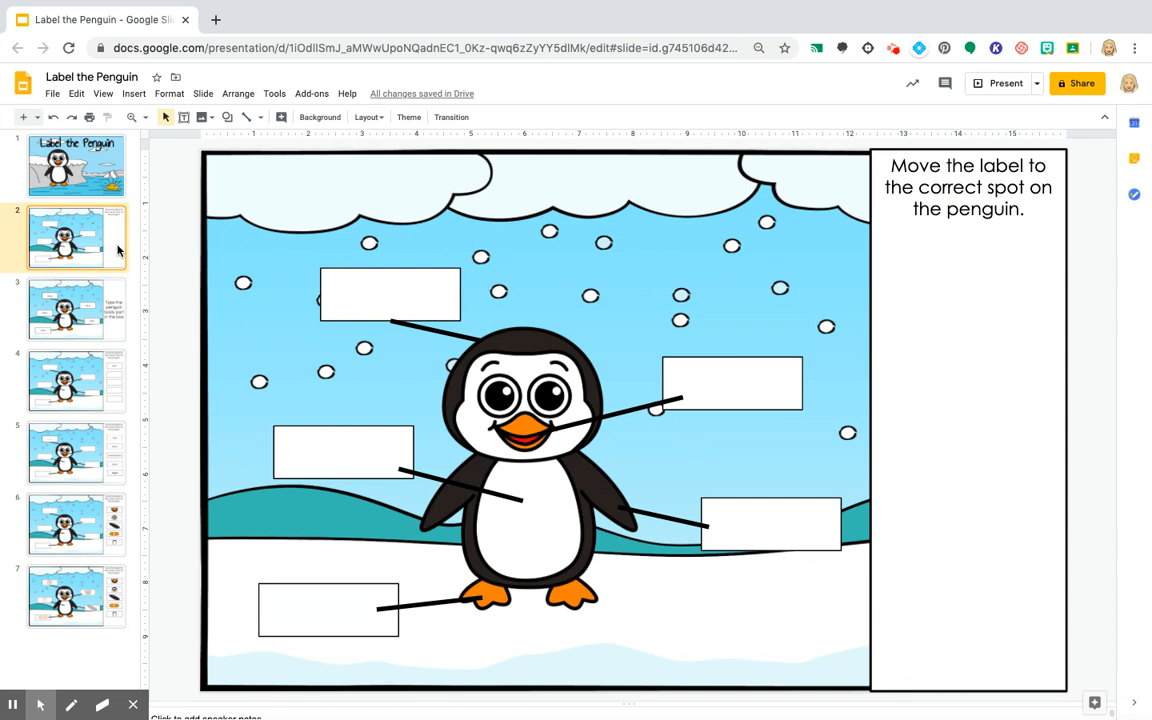
left_click(524, 430)
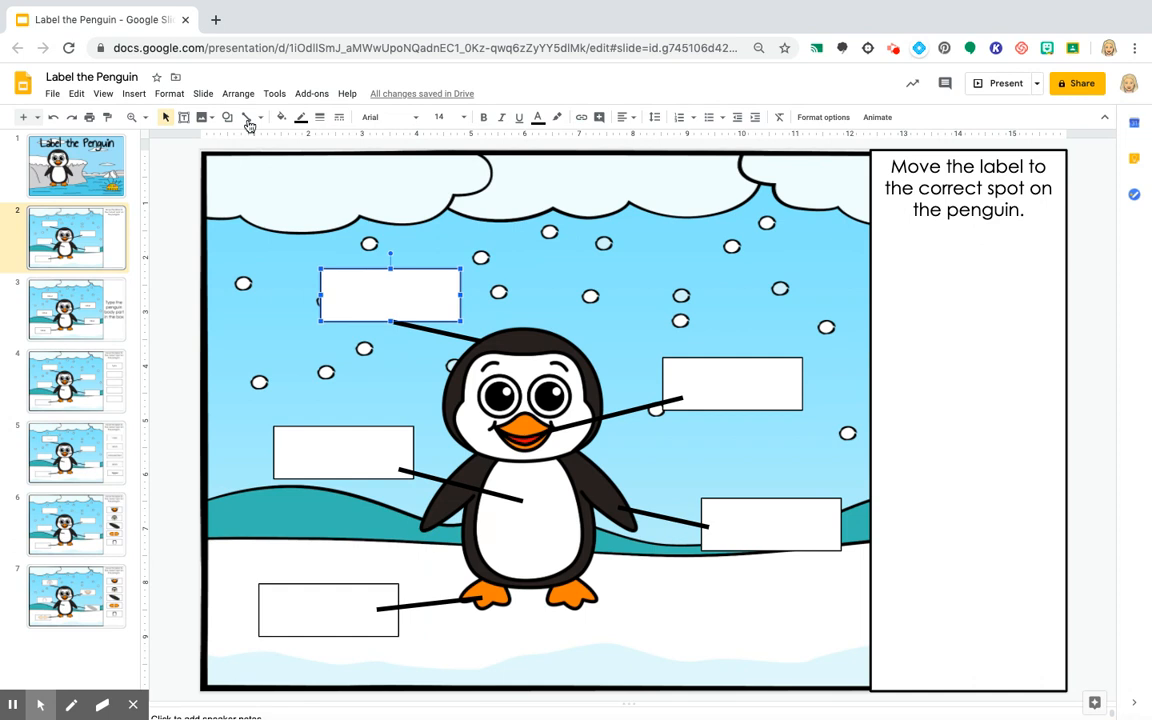
left_click(232, 116)
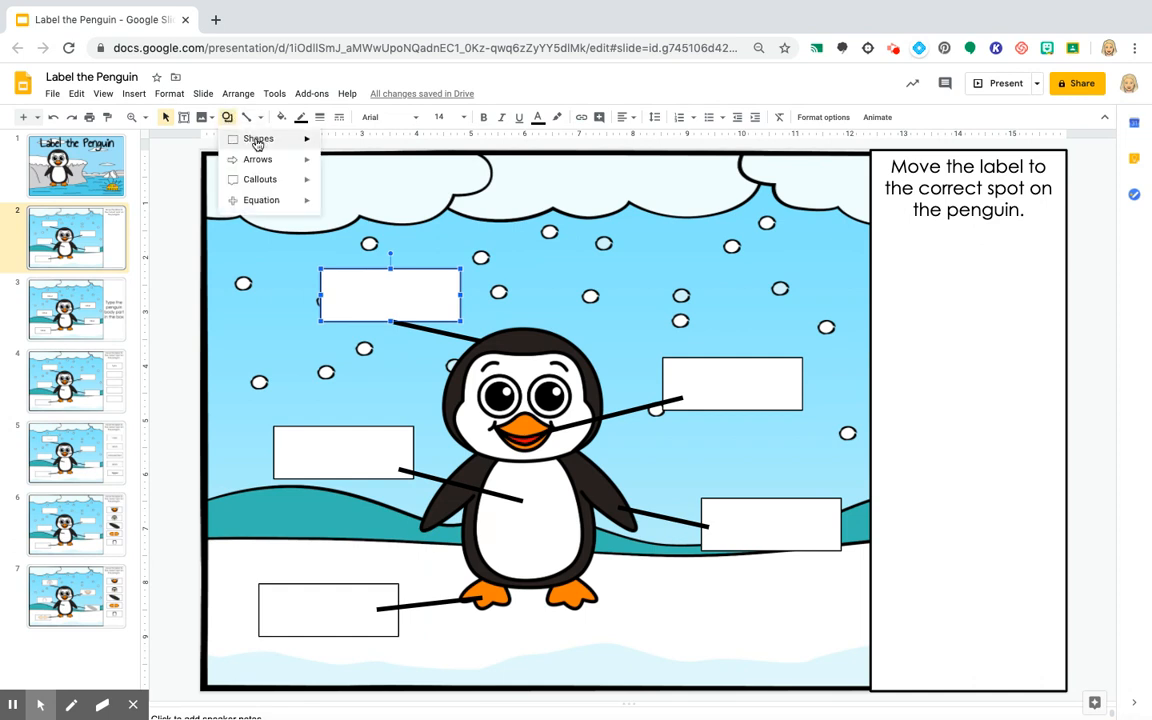
left_click(258, 140)
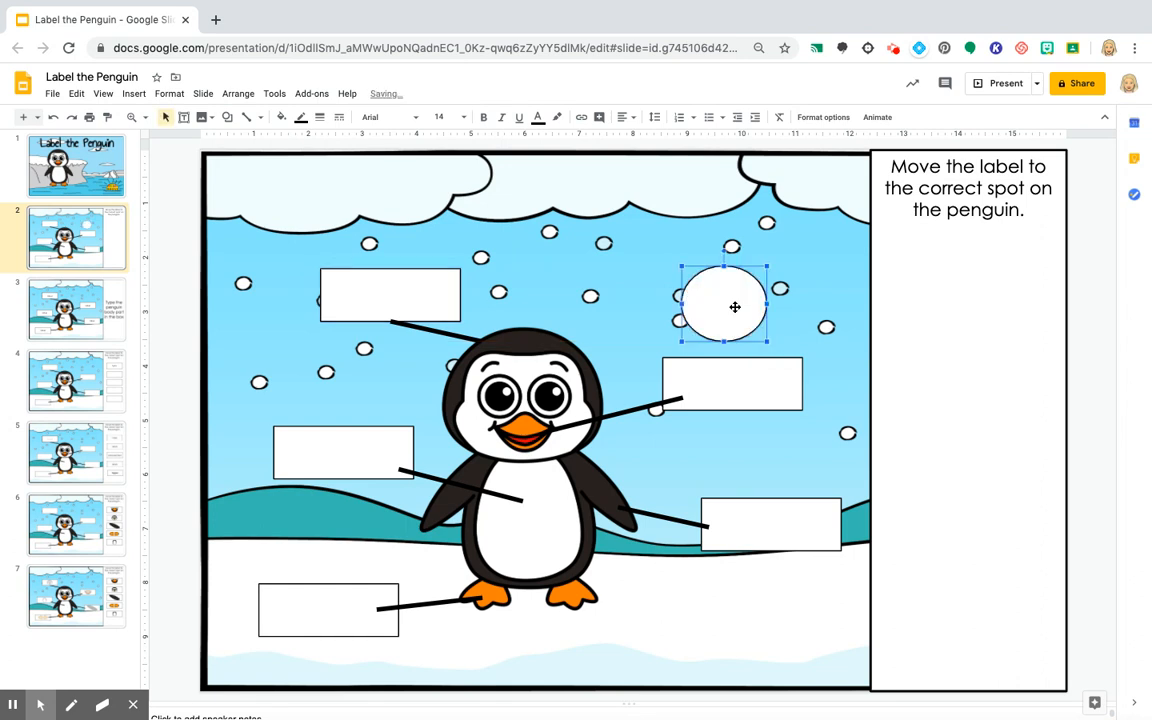
type("typ")
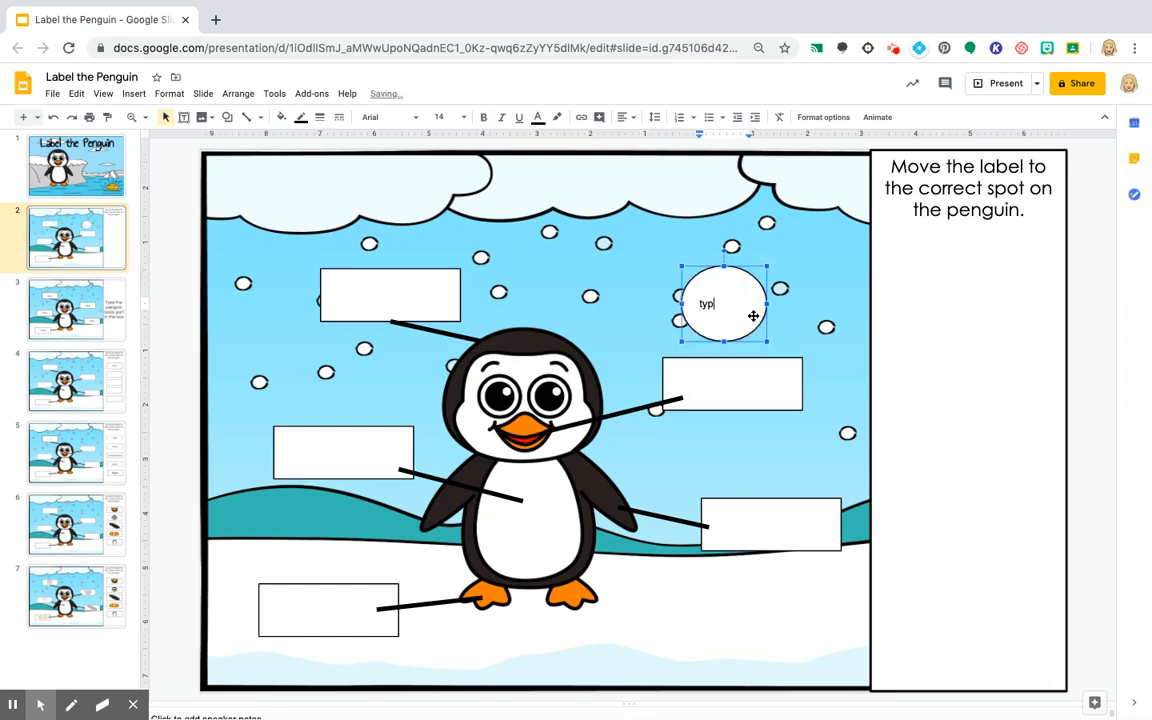
type("e")
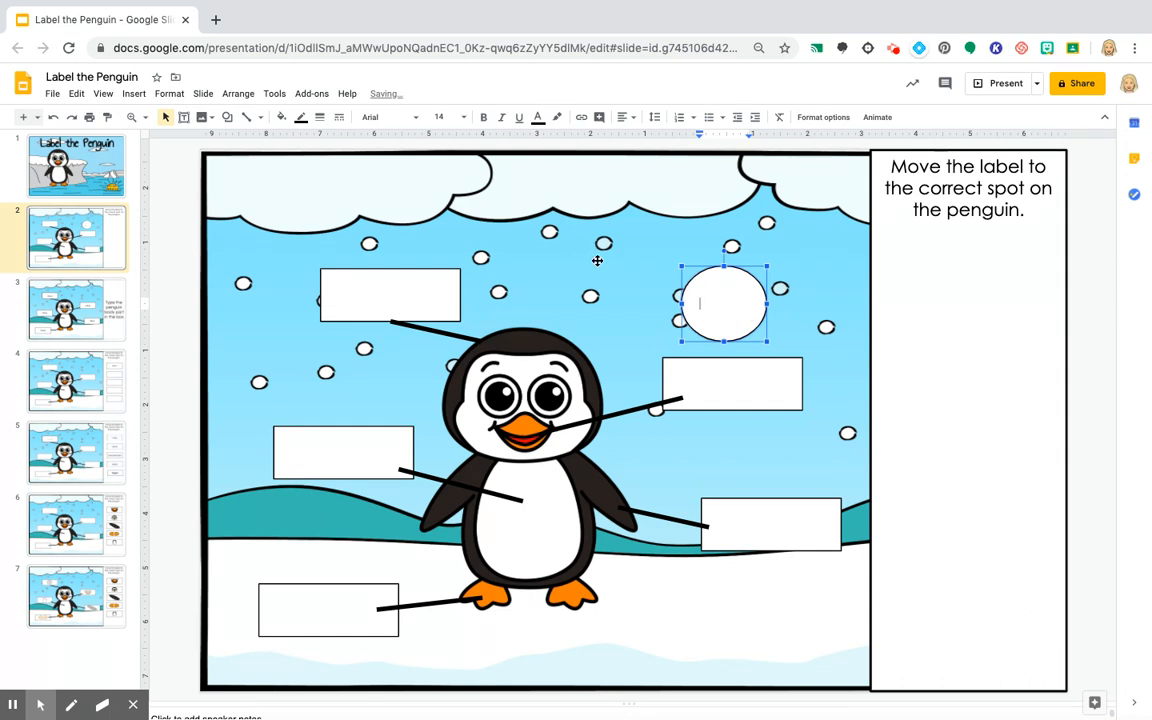
left_click(280, 116)
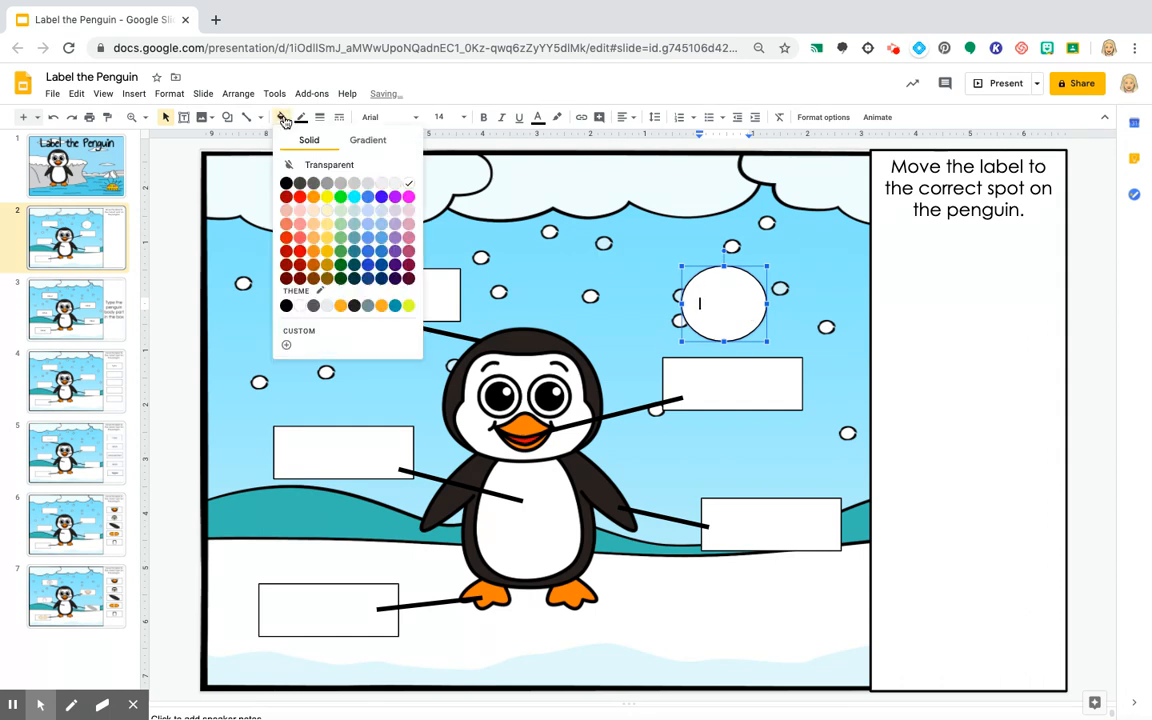
left_click(372, 196)
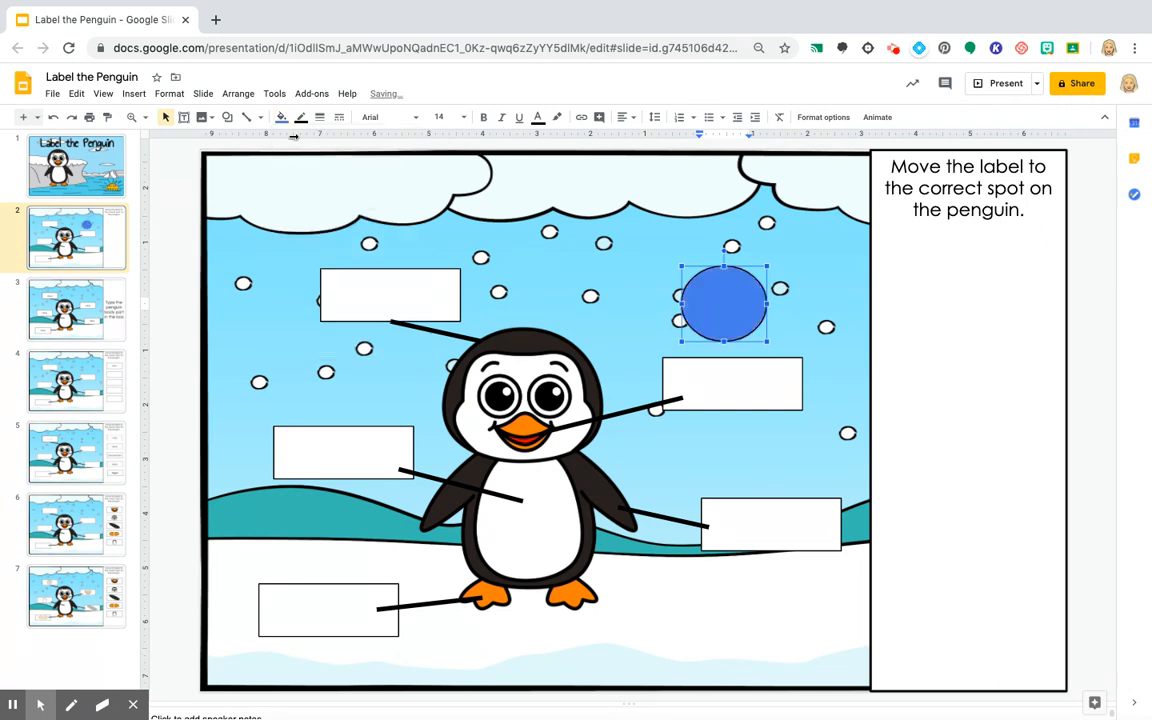
double_click(724, 304)
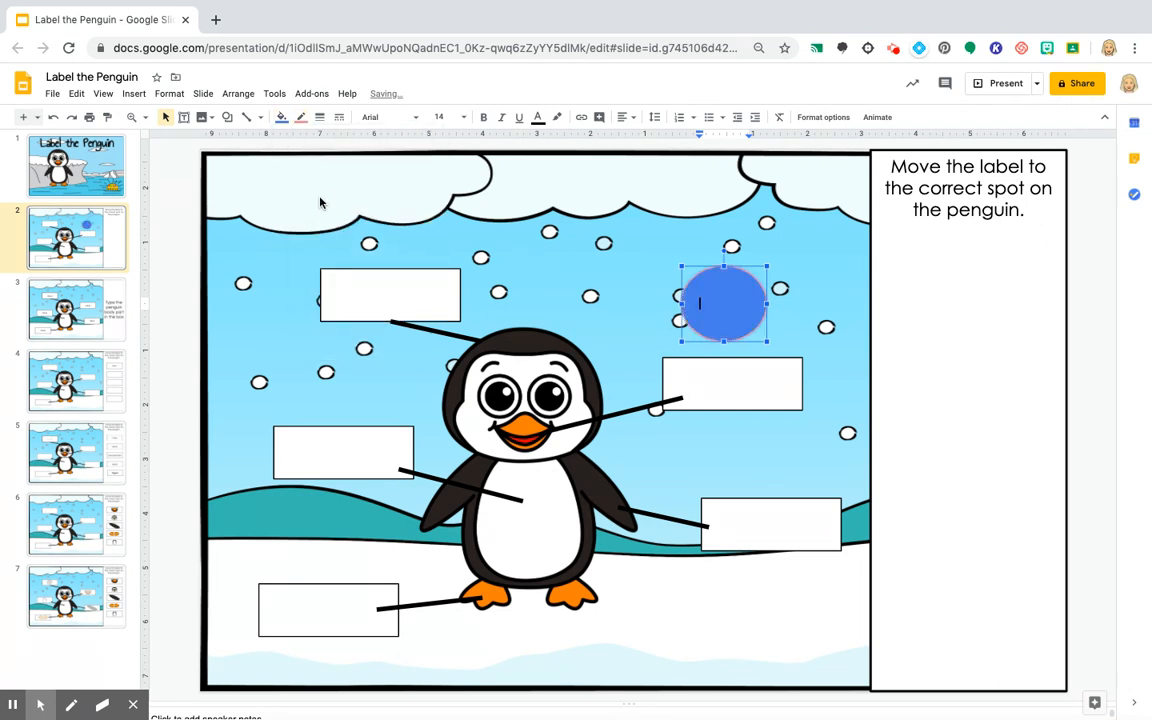
left_click(318, 116)
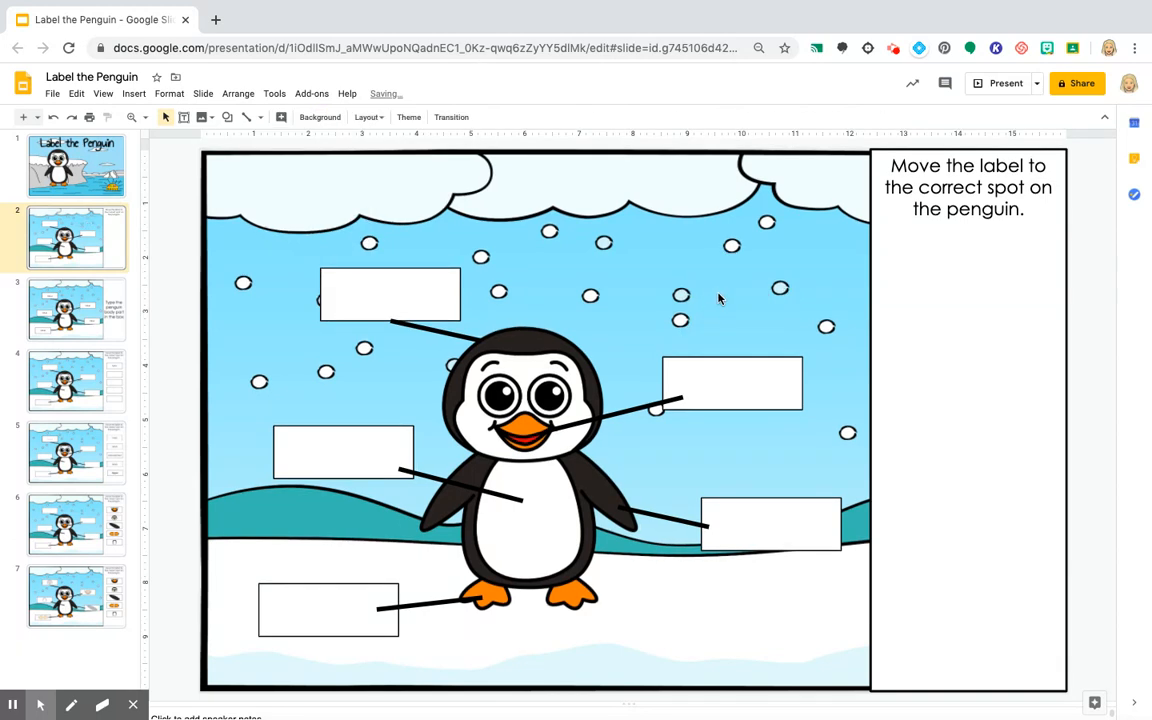
mouse_move(228, 116)
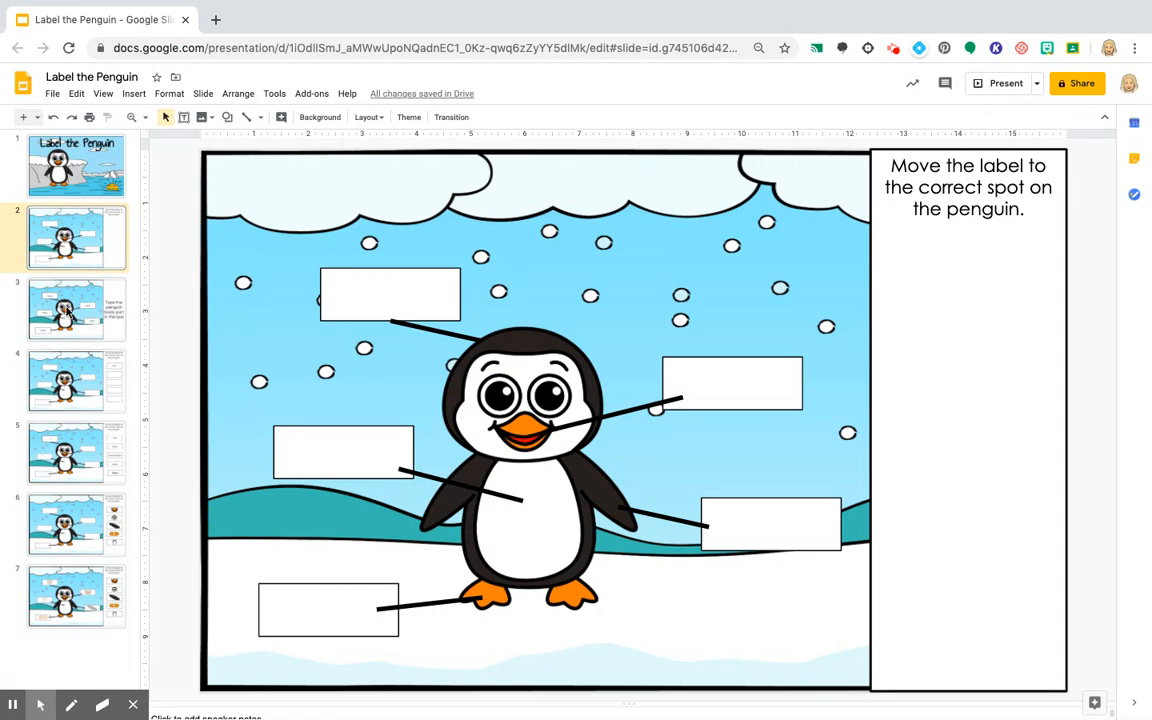
Step: On slide 3, replace the word 'label' in the top-left box with 'head'
left_click(76, 308)
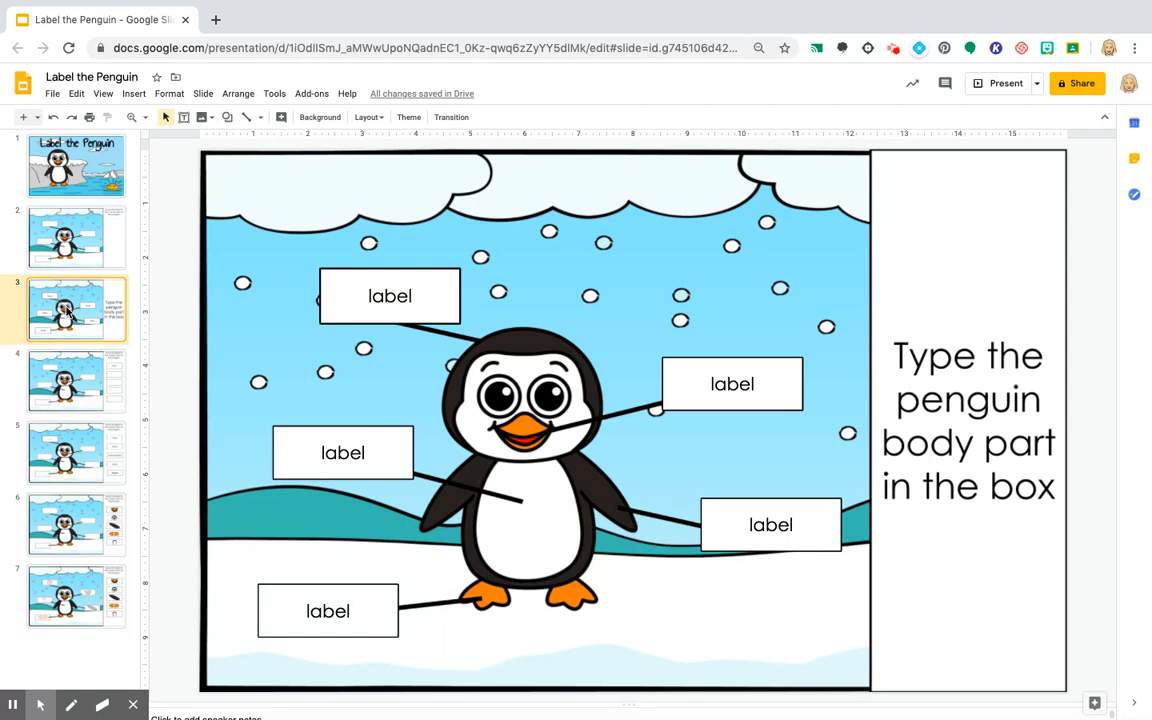
mouse_move(320, 308)
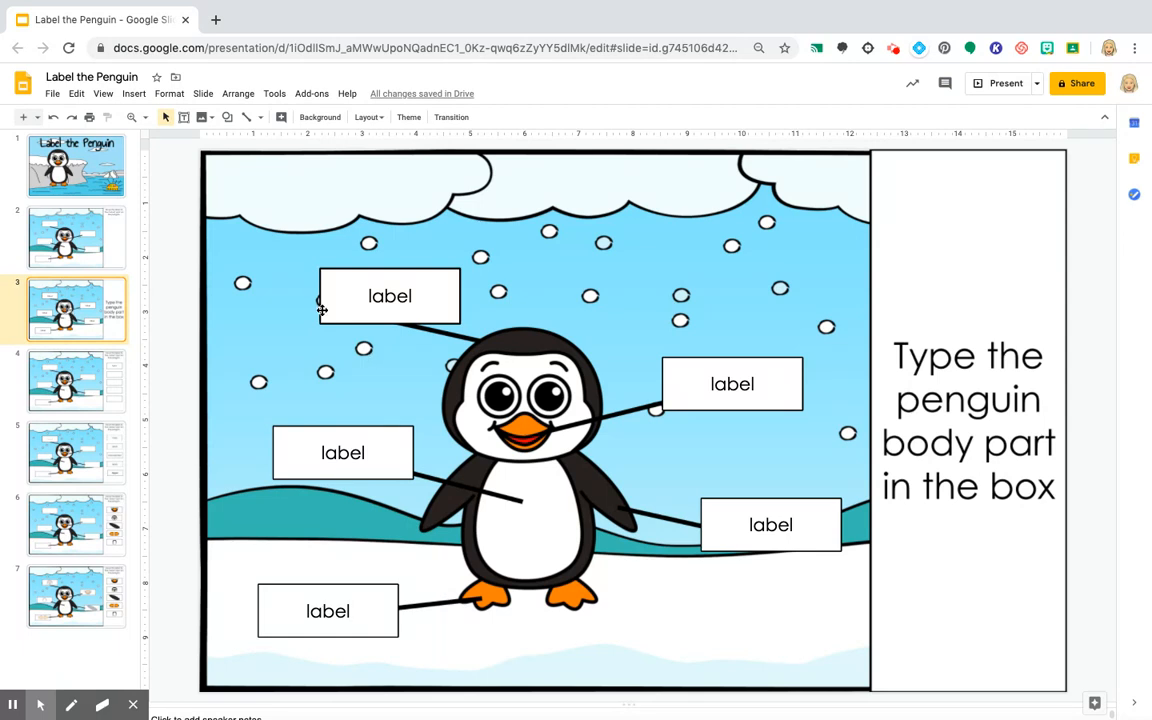
left_click(388, 296)
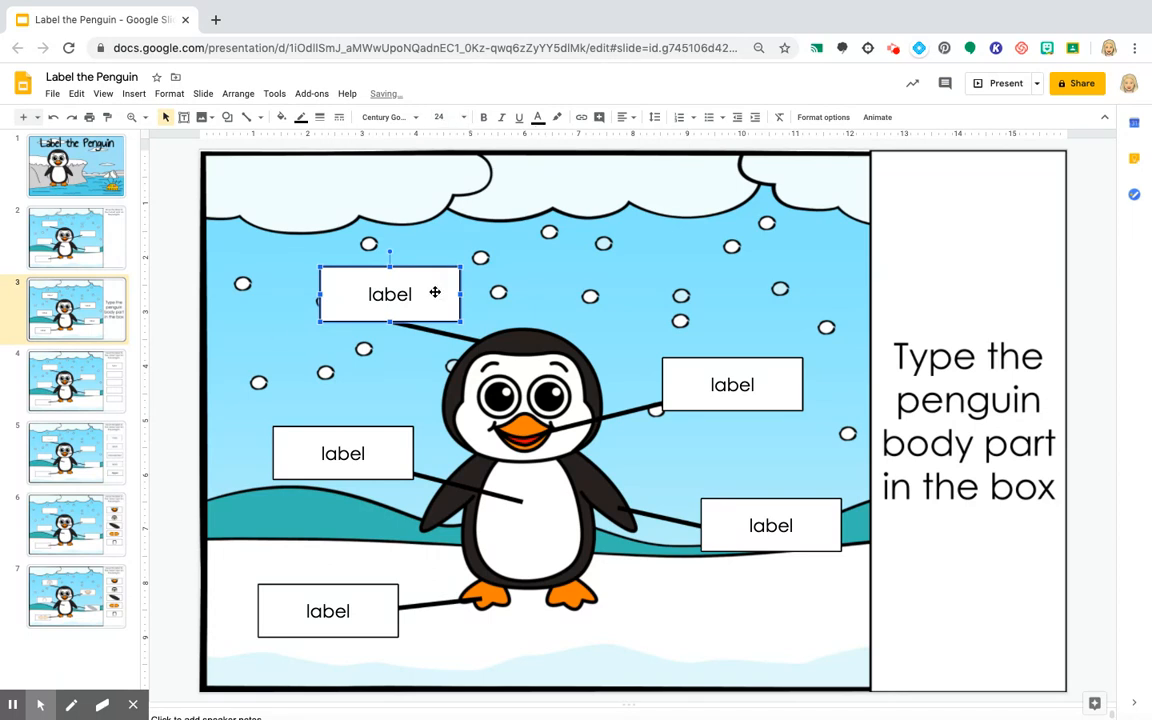
double_click(390, 294)
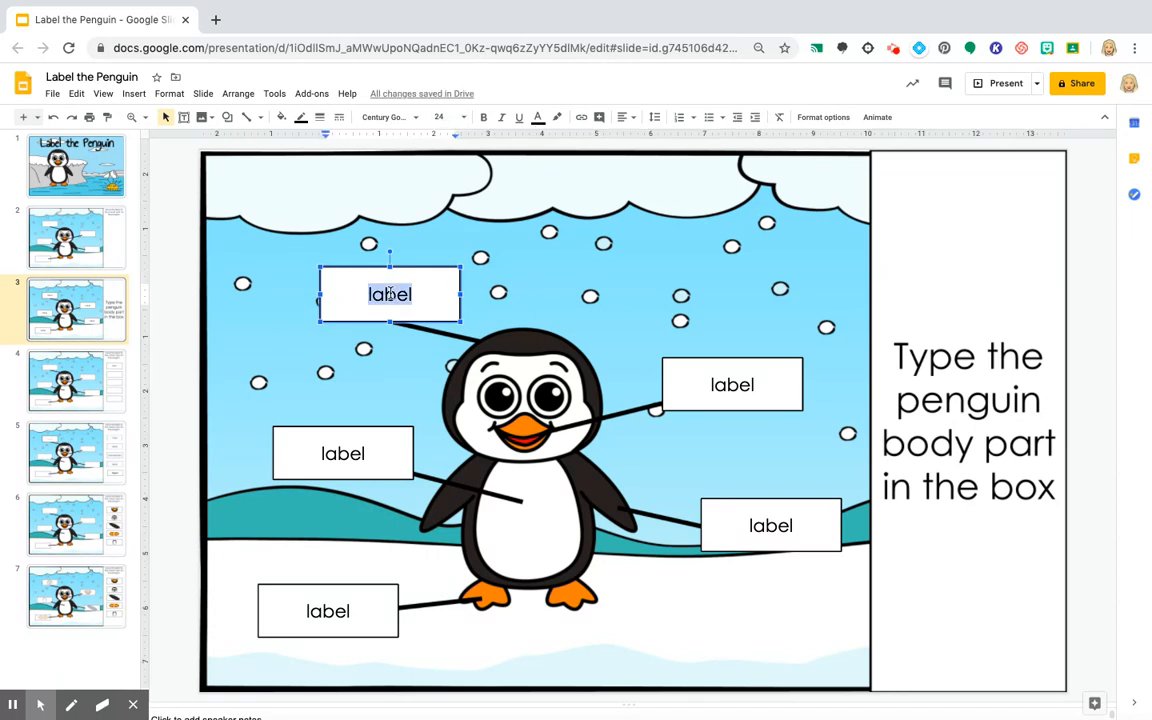
type("head")
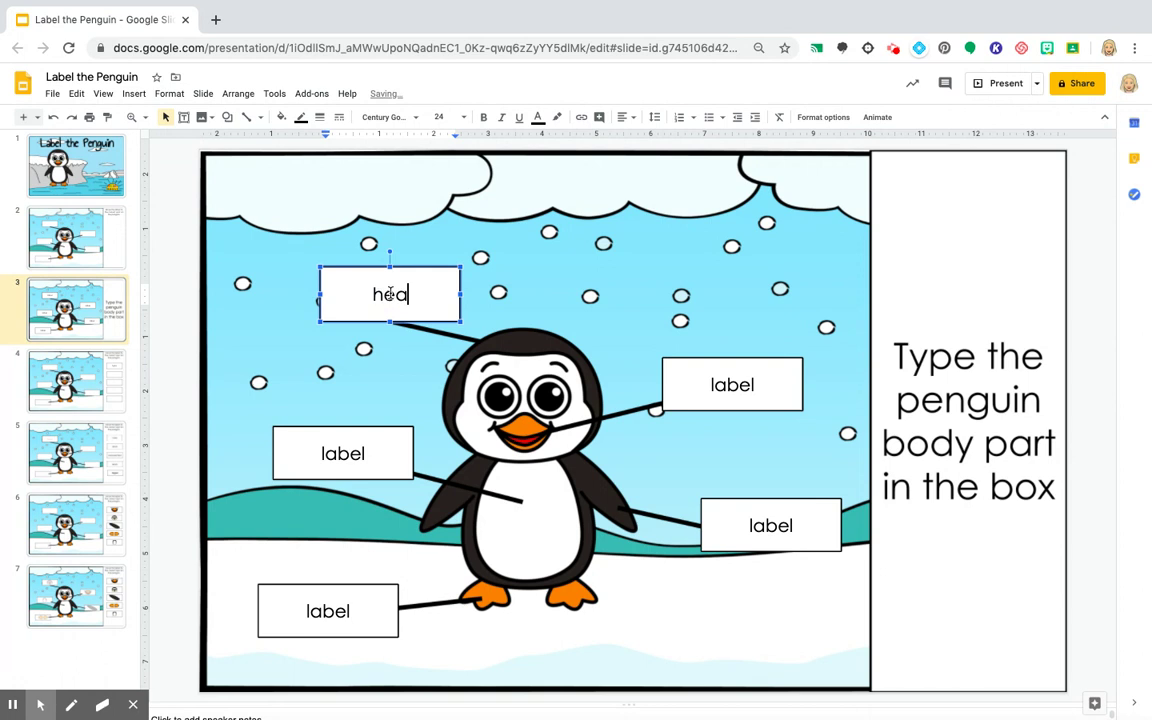
left_click(576, 308)
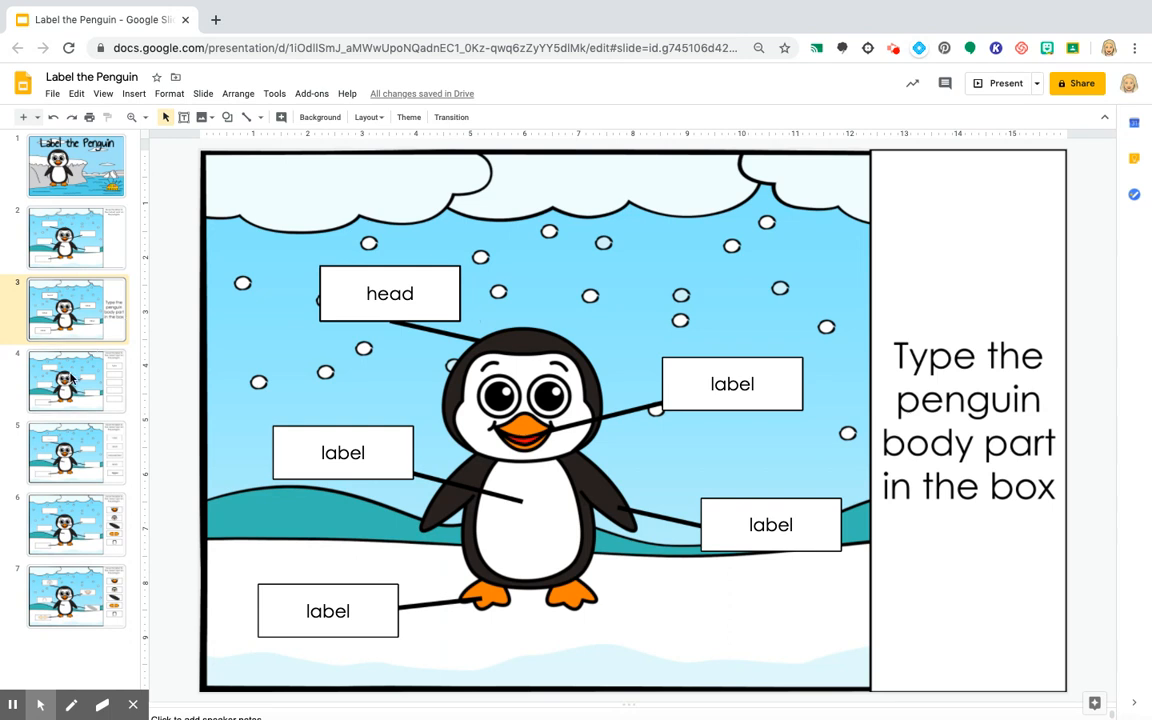
Step: On slide 4, replace 'type' in the top answer box with 'head'
left_click(76, 382)
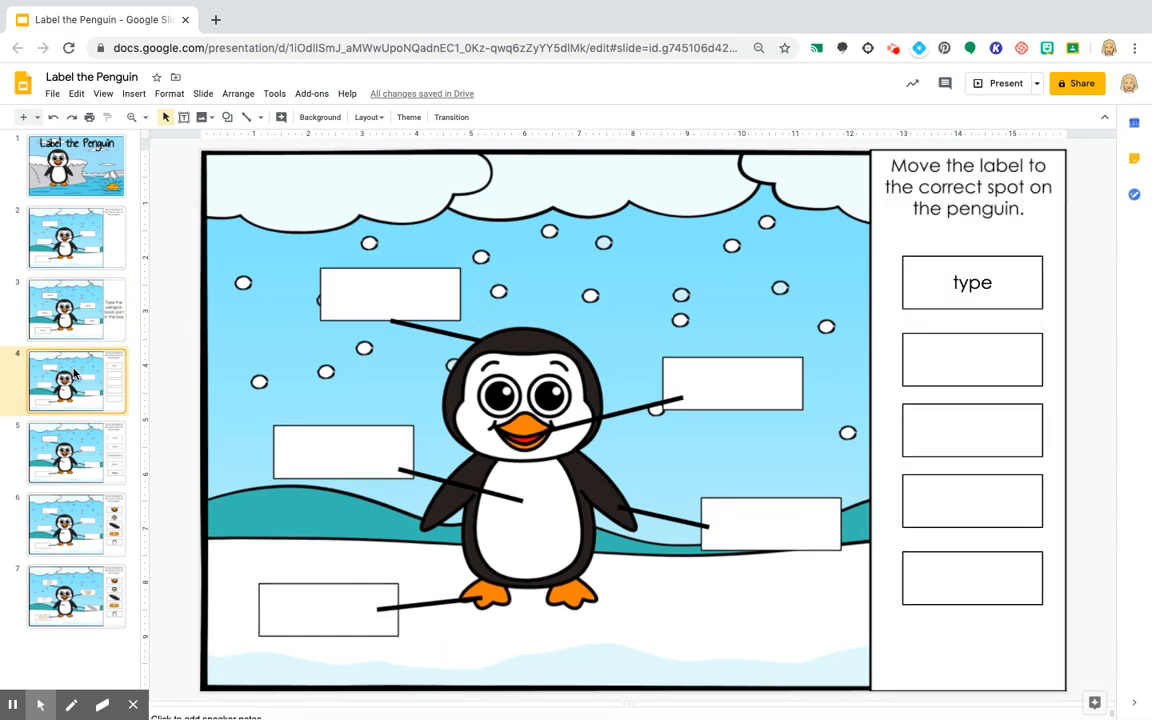
mouse_move(736, 302)
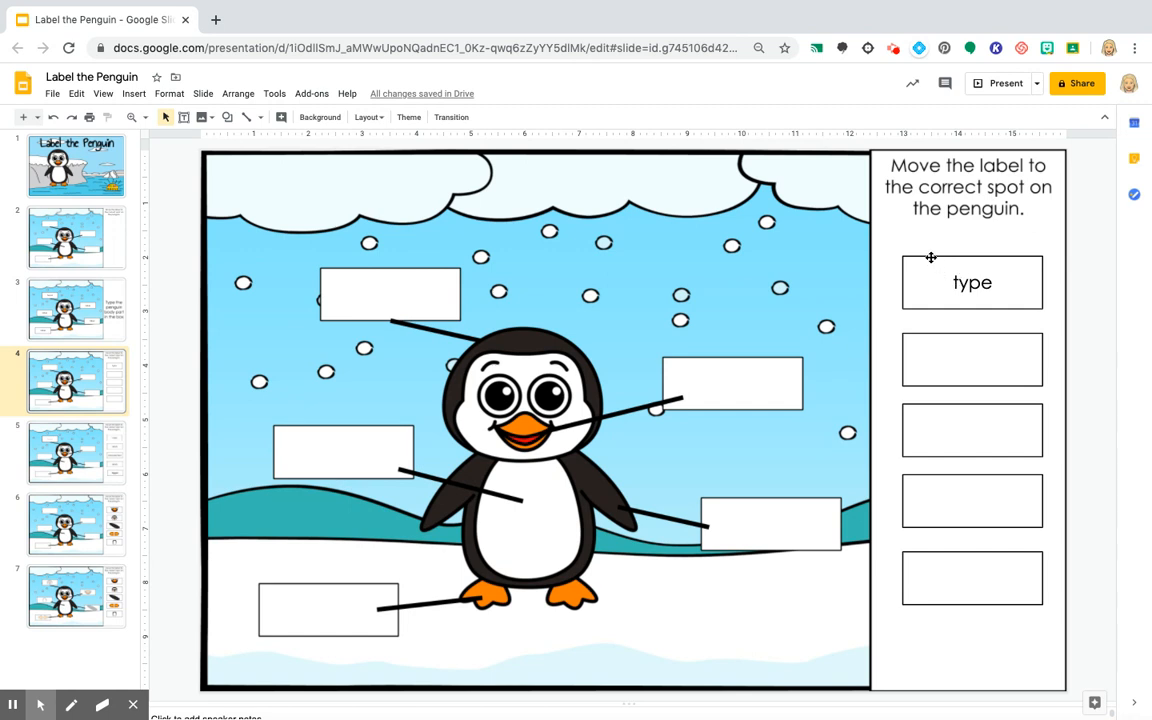
left_click(972, 282)
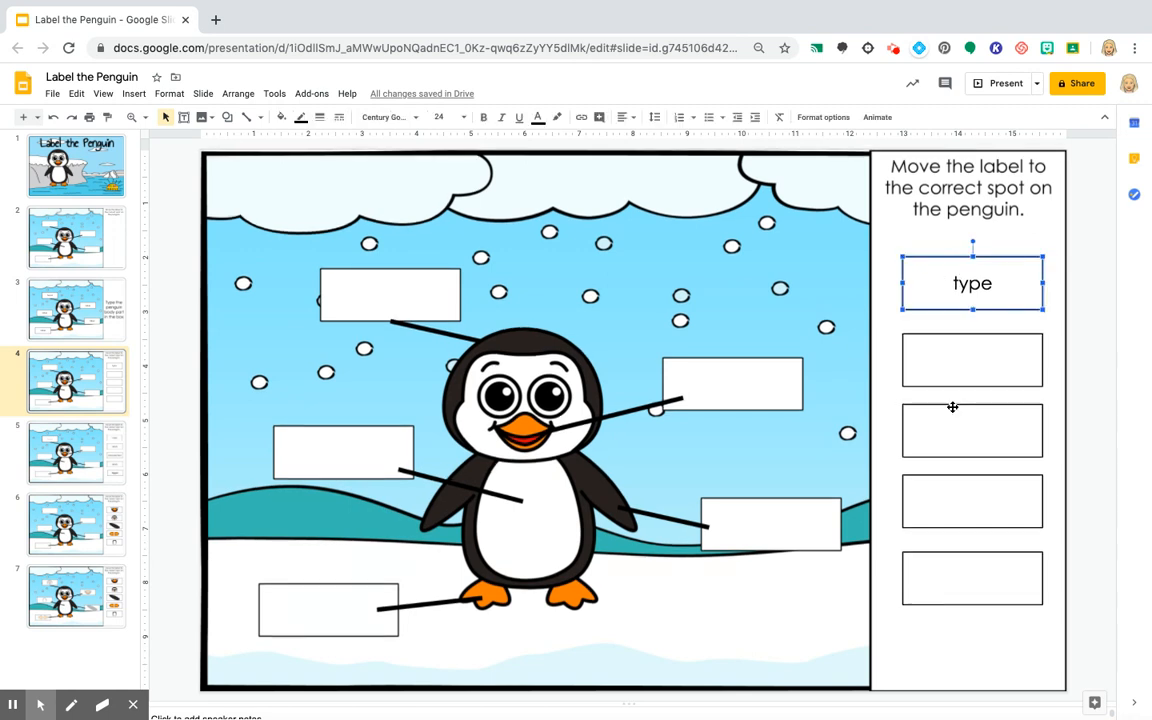
mouse_move(976, 360)
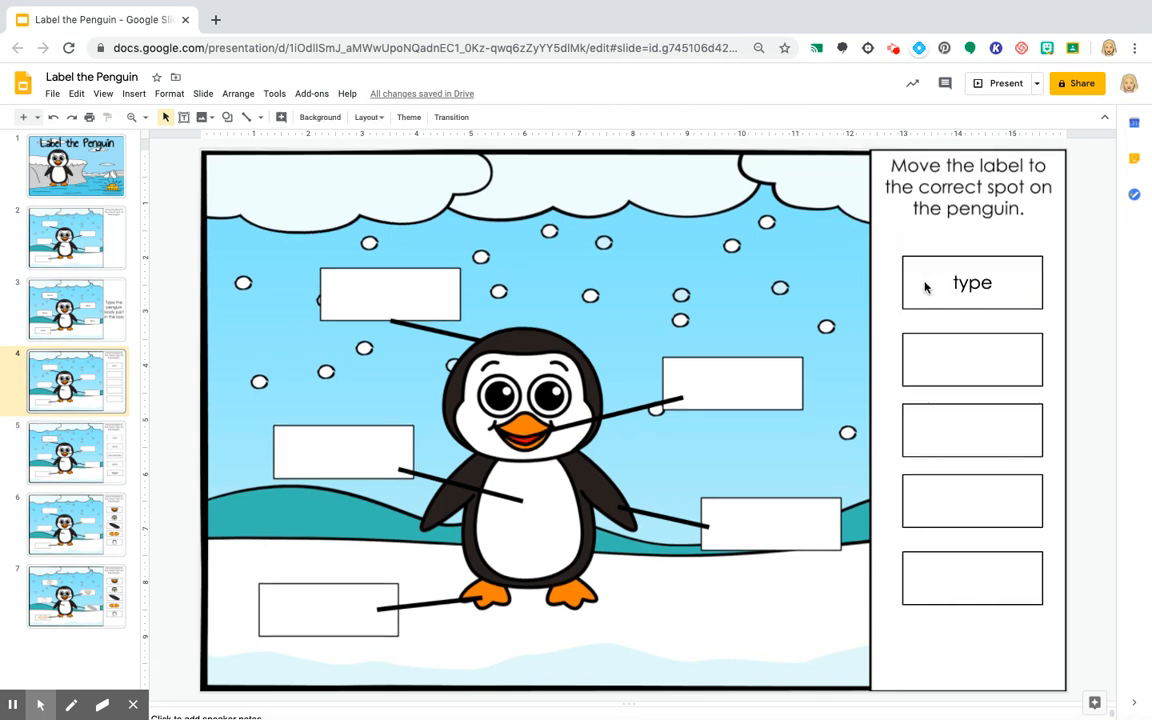
double_click(972, 284)
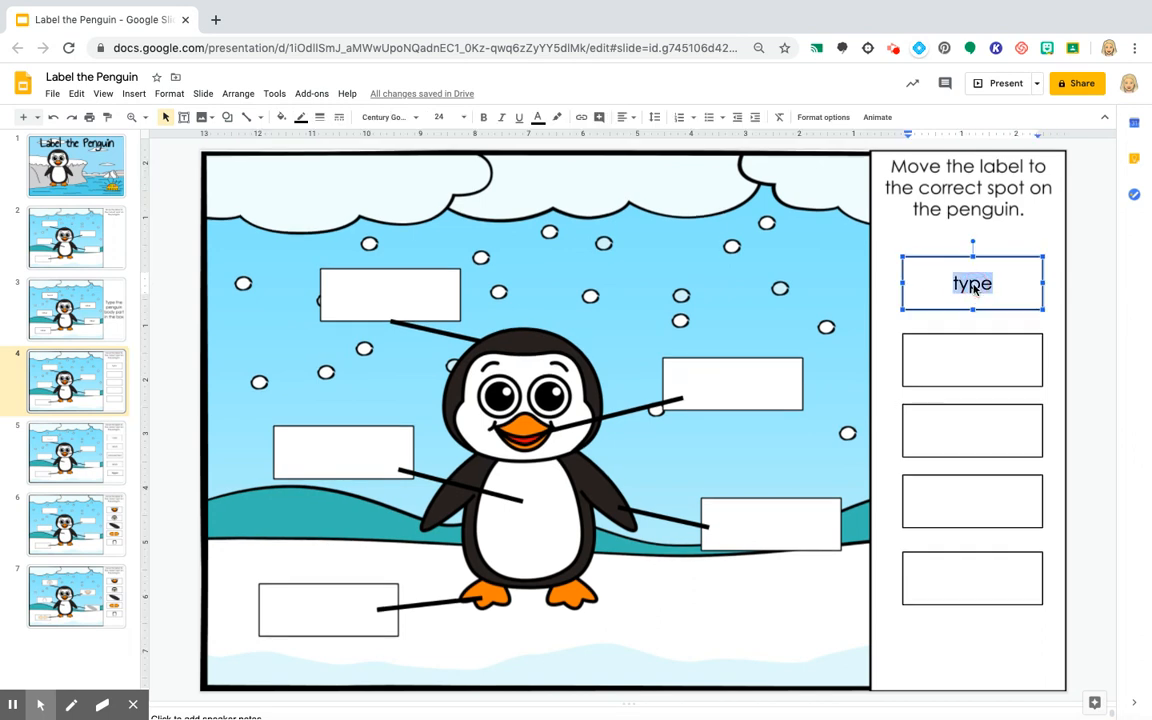
type("head")
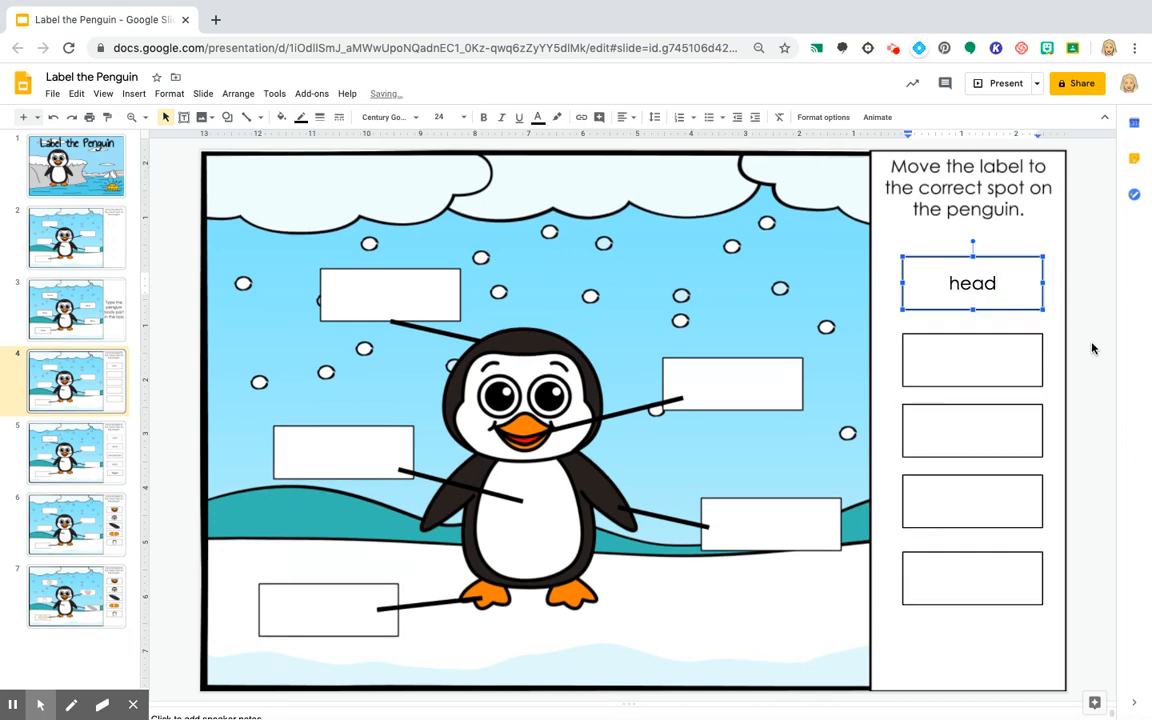
left_click(428, 280)
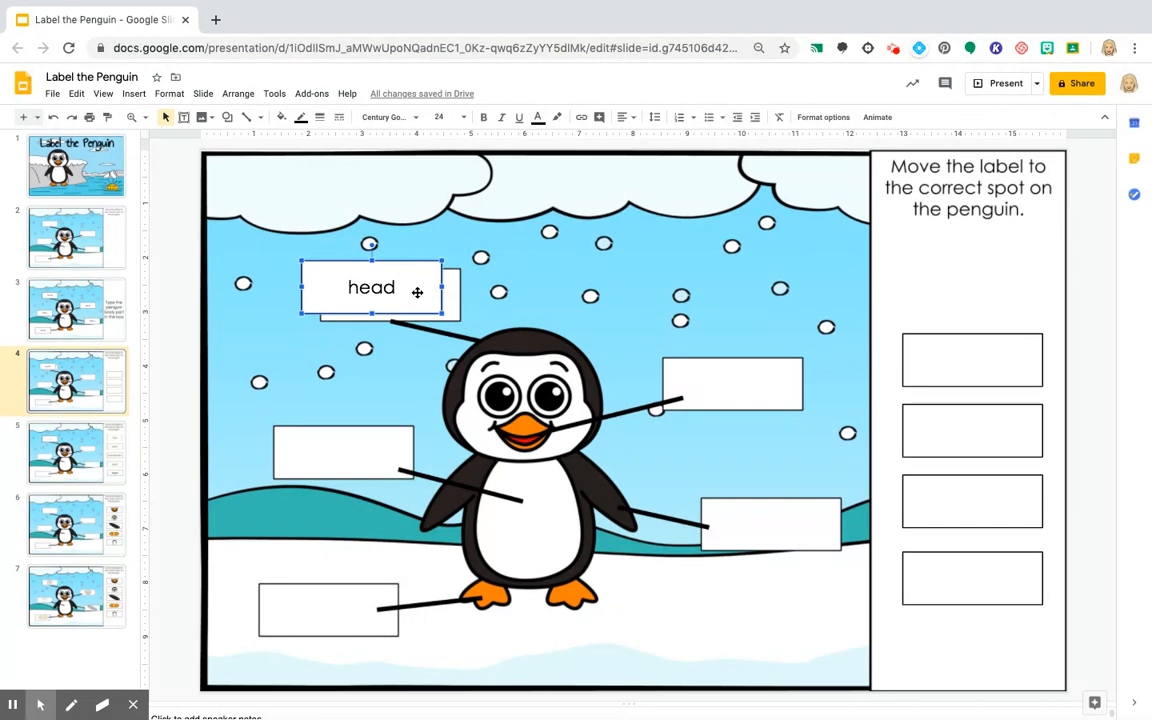
Step: Test the head label on the penguin, return it to its slot and retype 'head'
left_click_drag(372, 288, 398, 292)
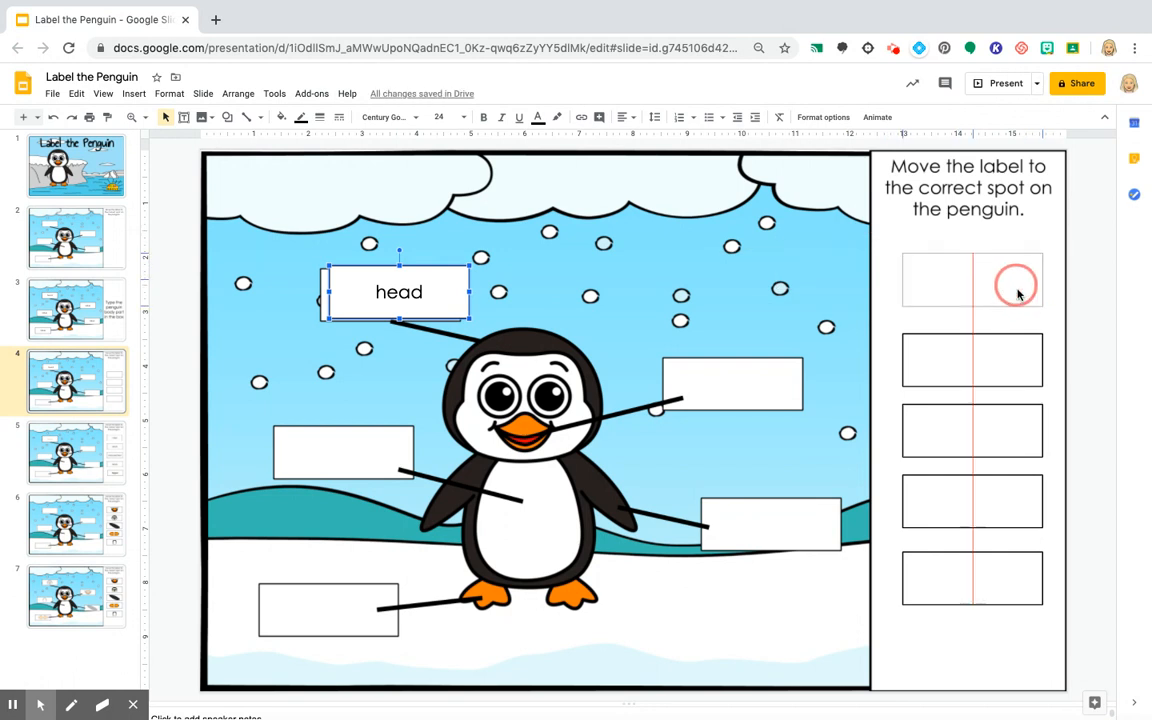
left_click_drag(400, 292, 972, 280)
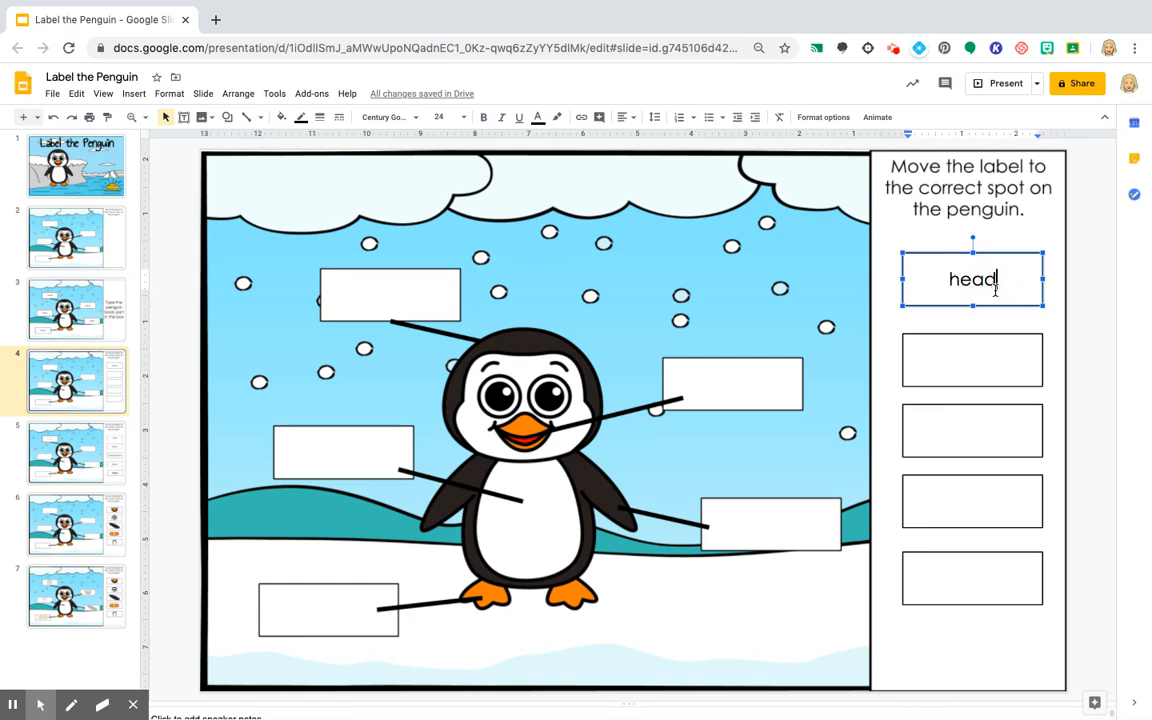
double_click(972, 280)
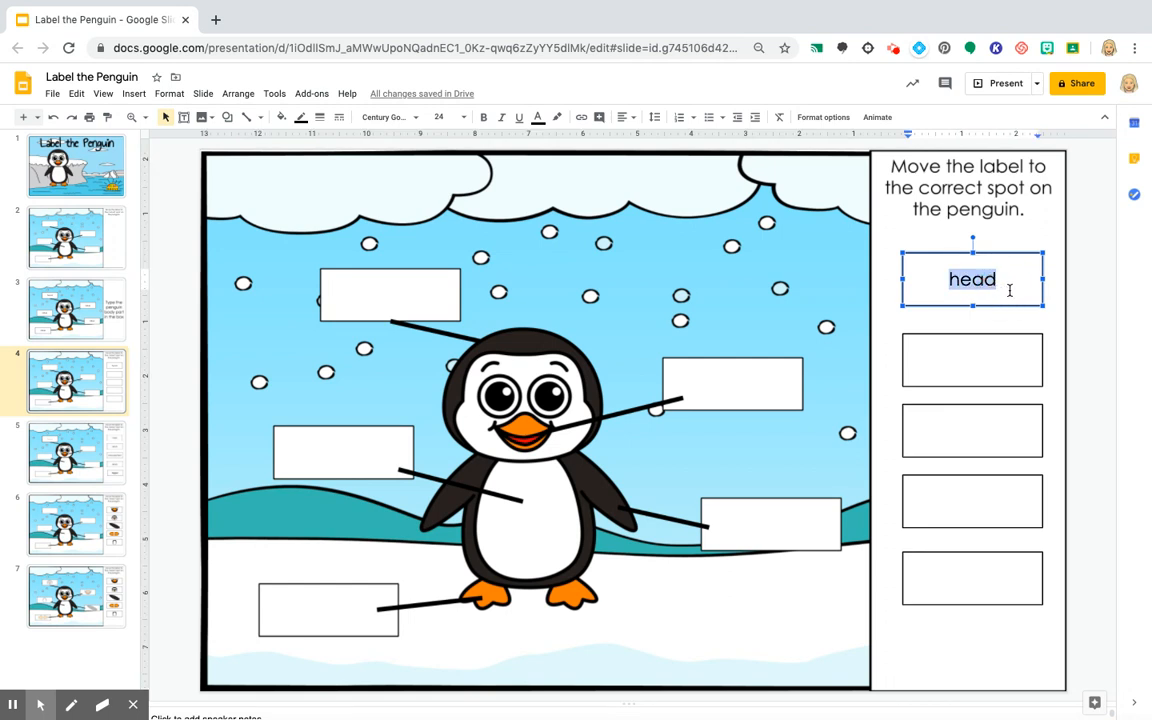
type("gjhdf")
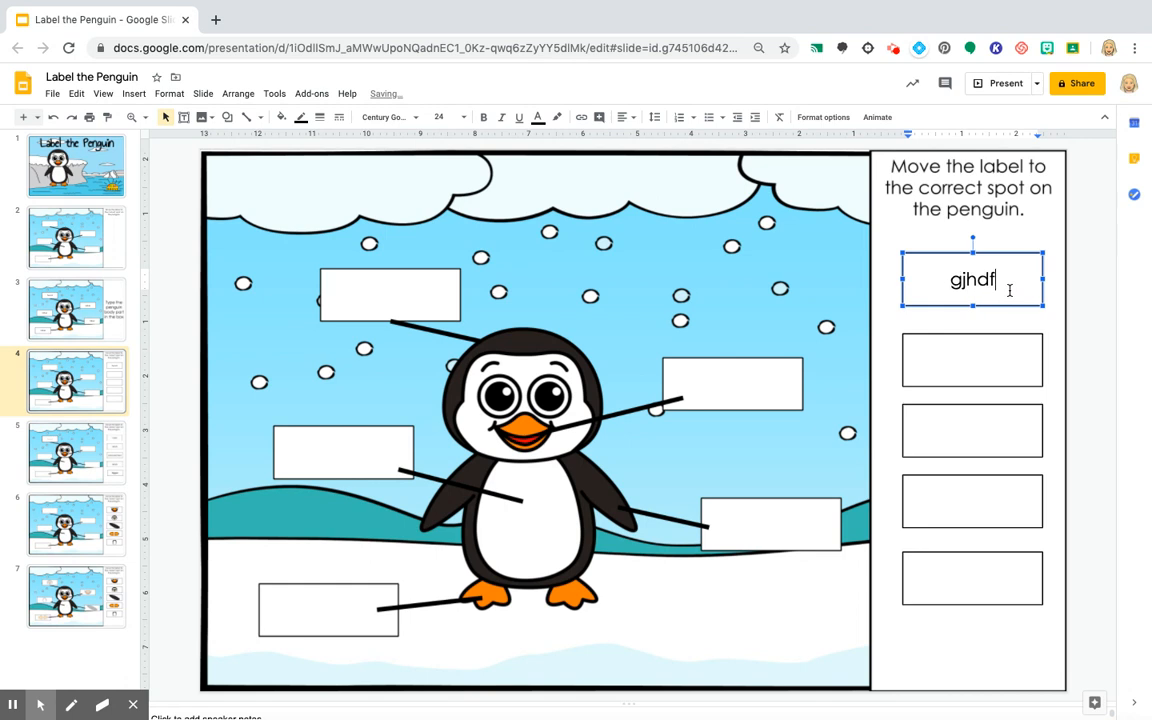
type("he")
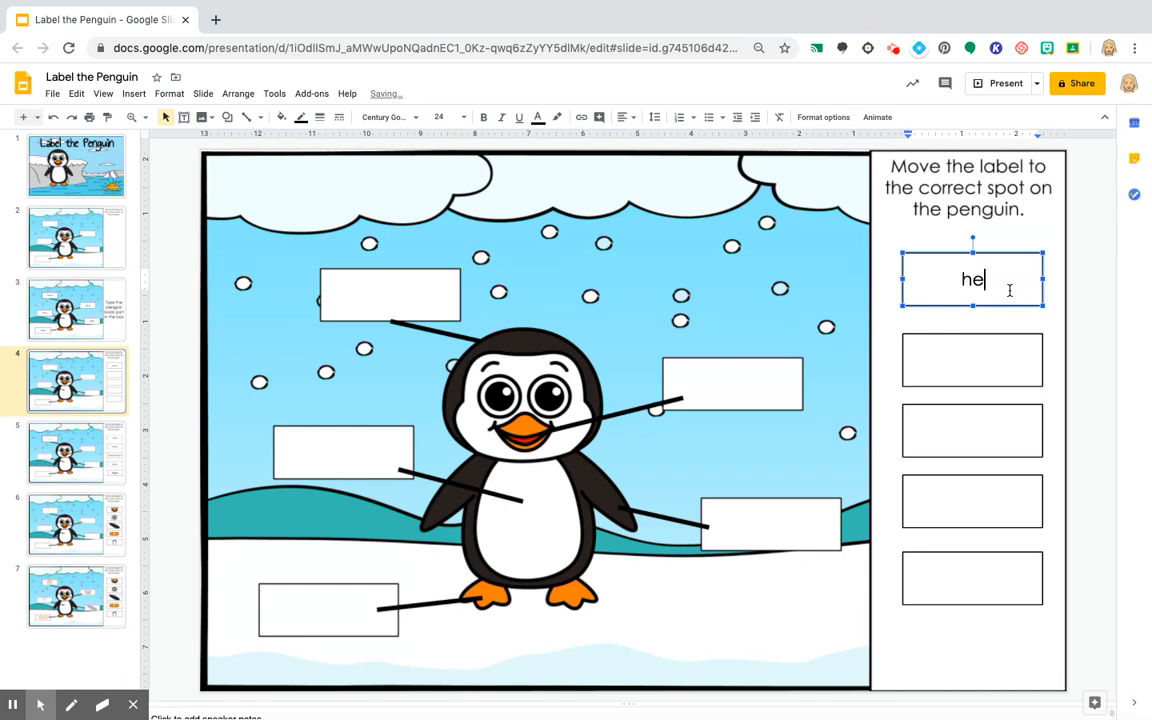
type("ad")
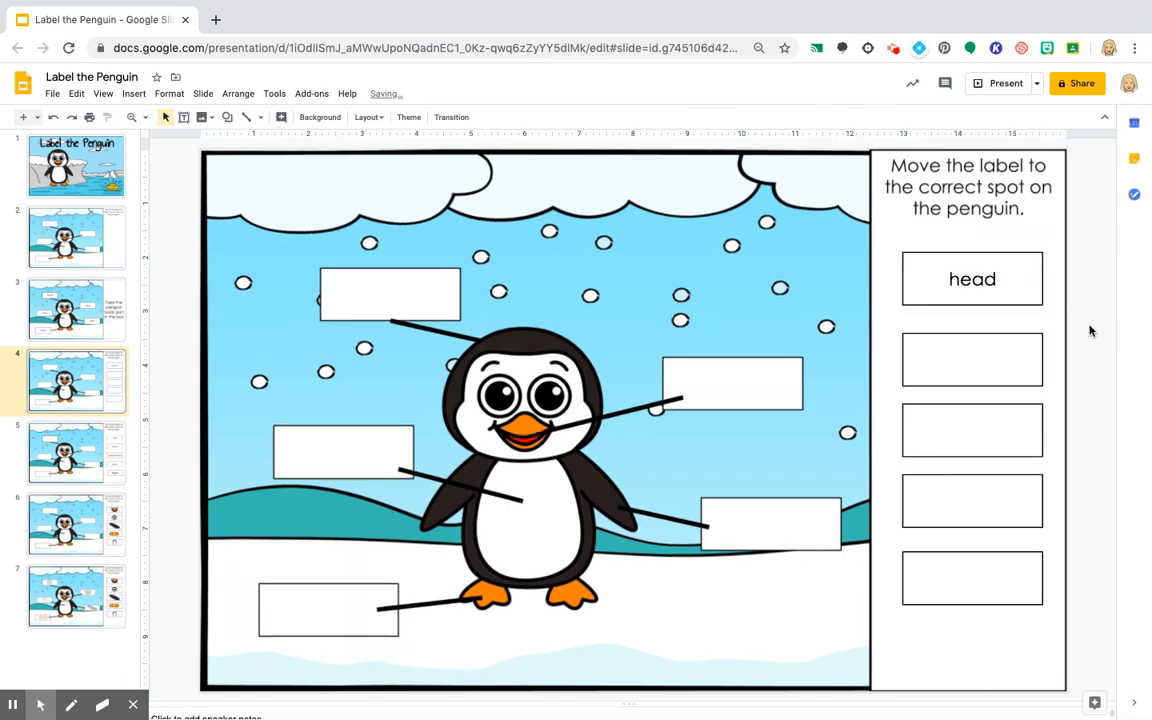
mouse_move(1084, 292)
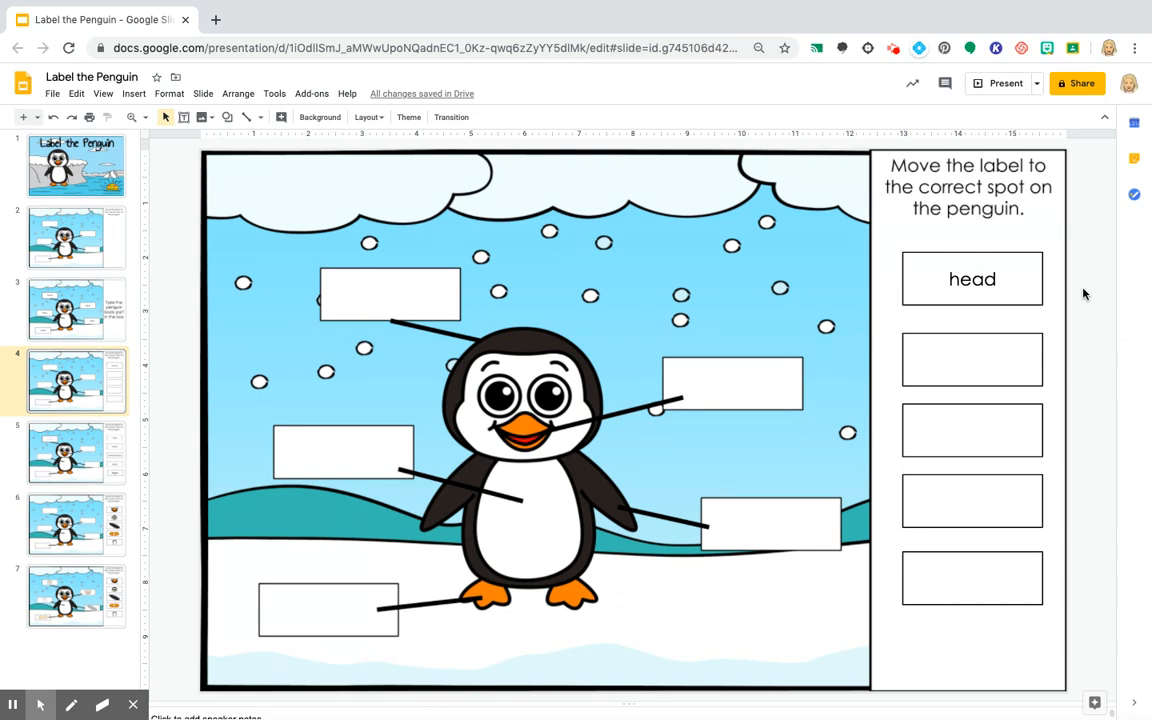
mouse_move(408, 608)
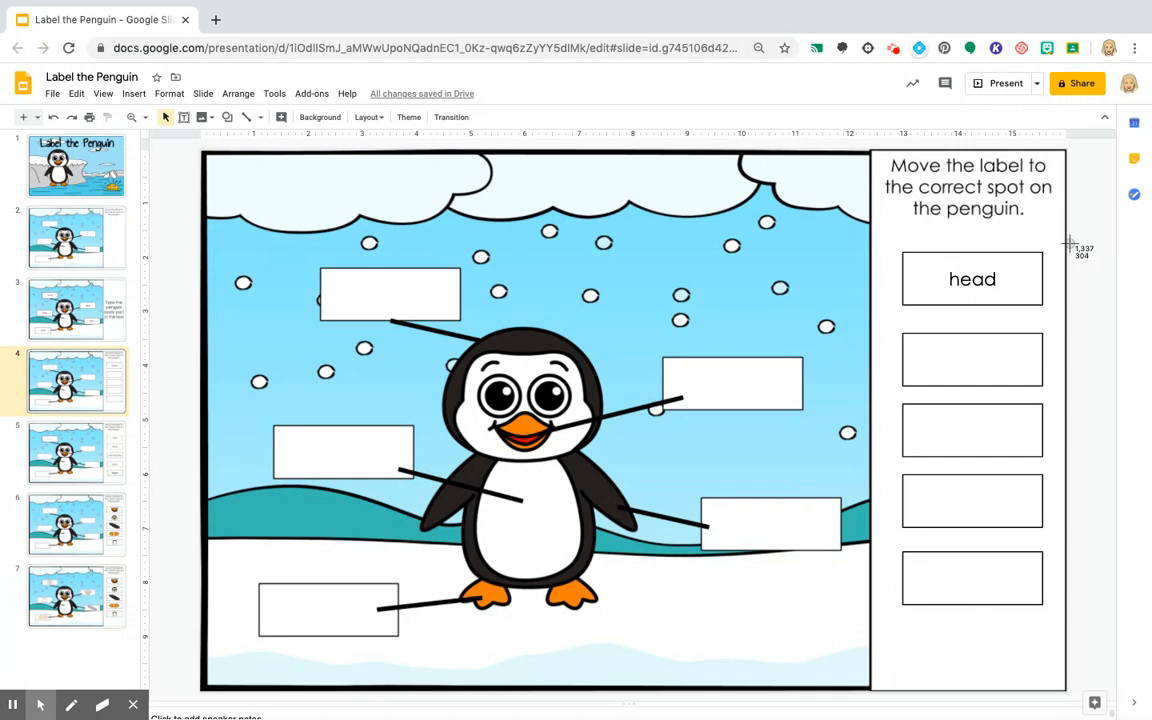
mouse_move(904, 248)
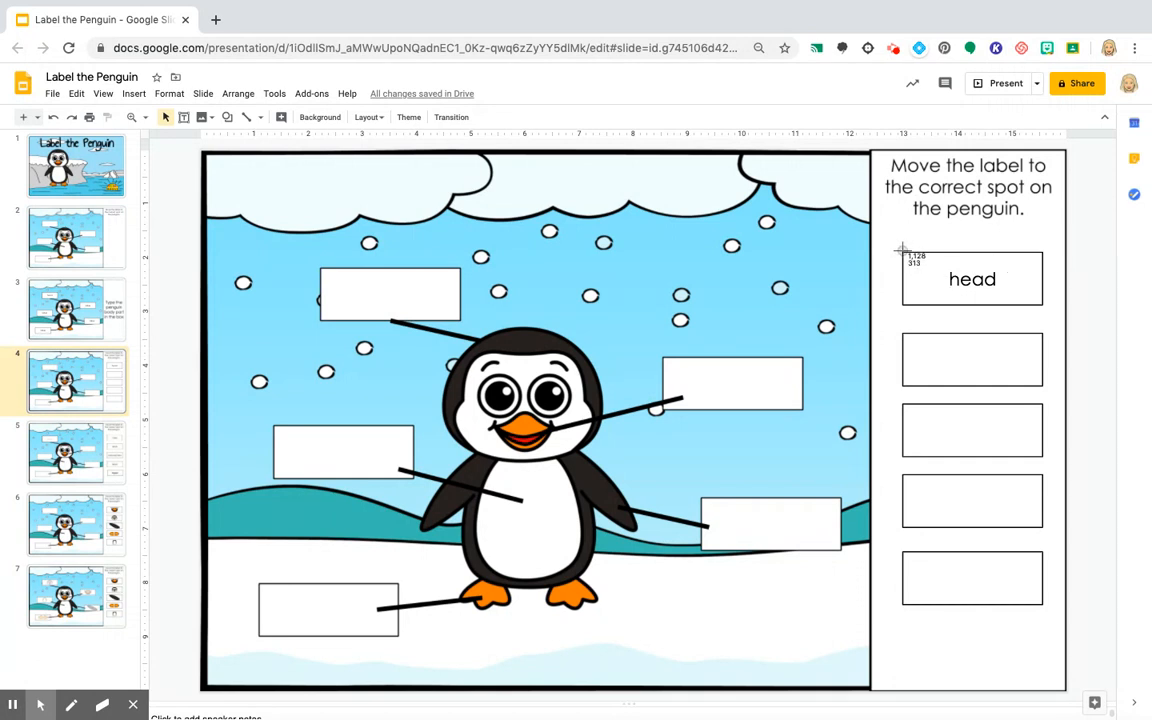
Step: Select the head answer box so a copy can be pasted onto the slide
left_click(972, 280)
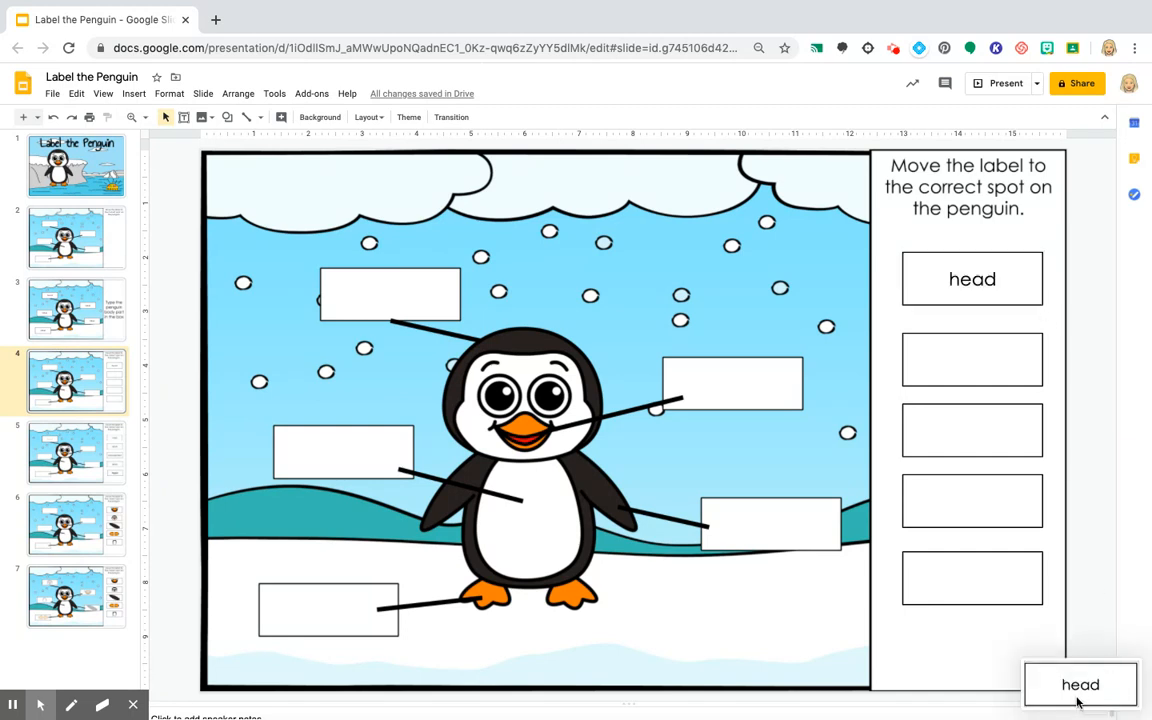
mouse_move(512, 456)
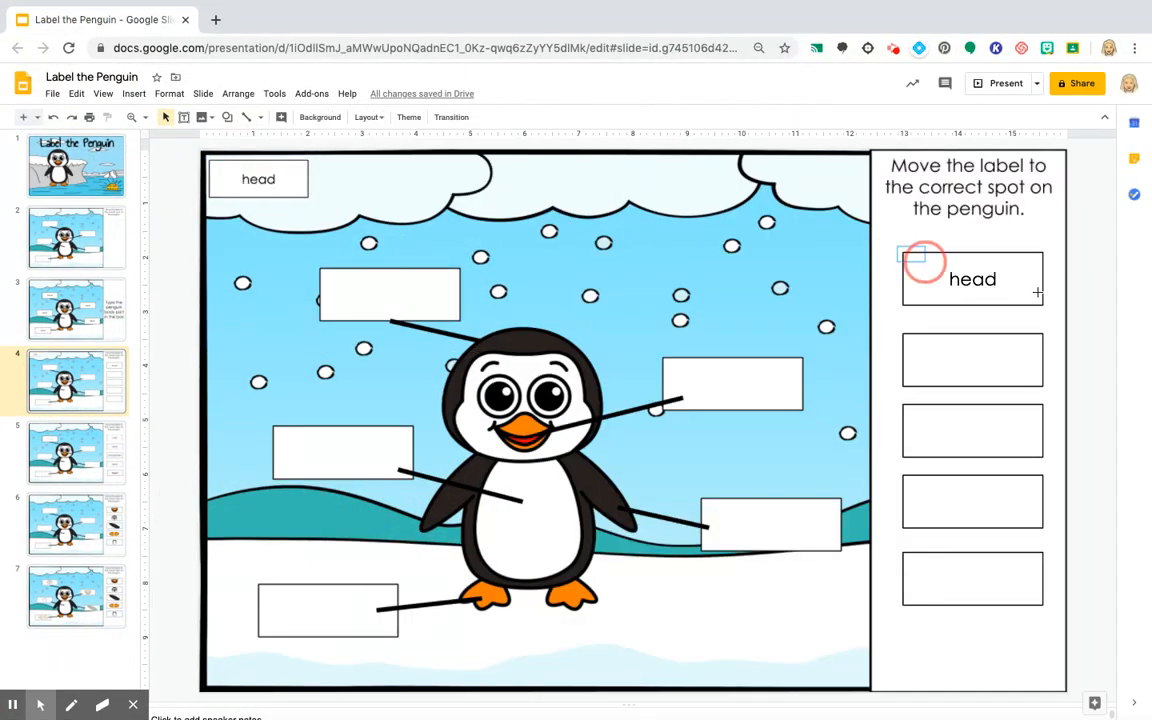
Step: Move the copied head label onto the penguin's head box and back into the first answer slot
left_click(972, 280)
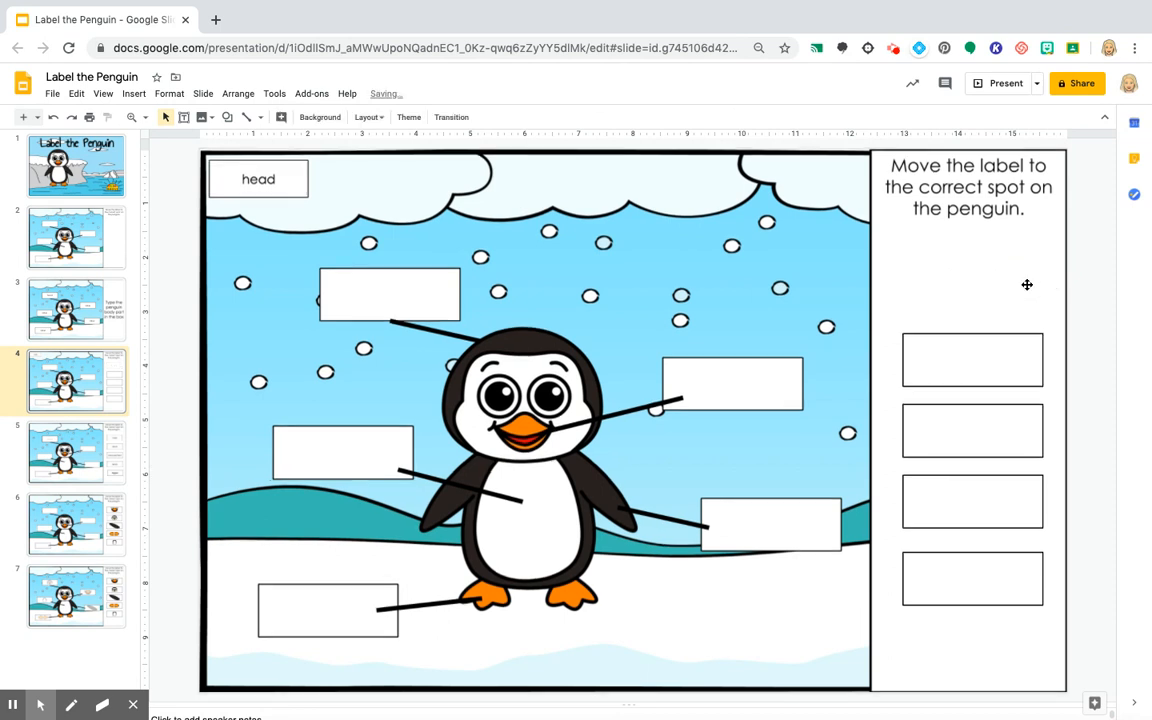
left_click(228, 186)
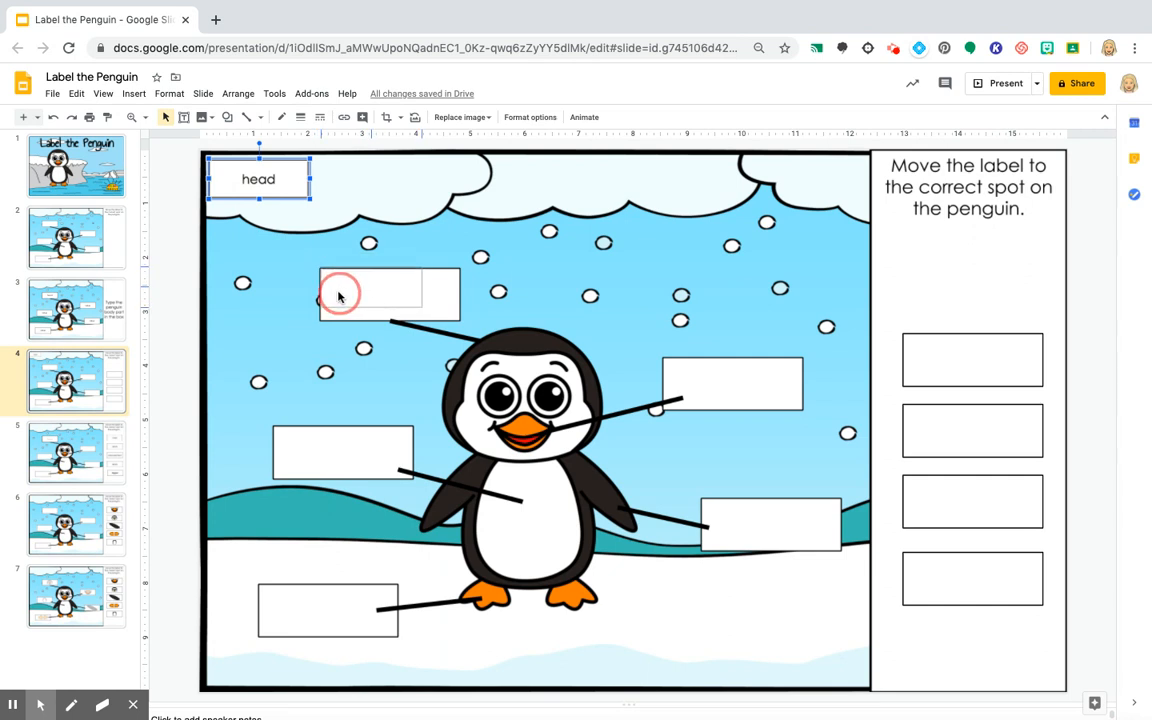
left_click_drag(258, 180, 388, 288)
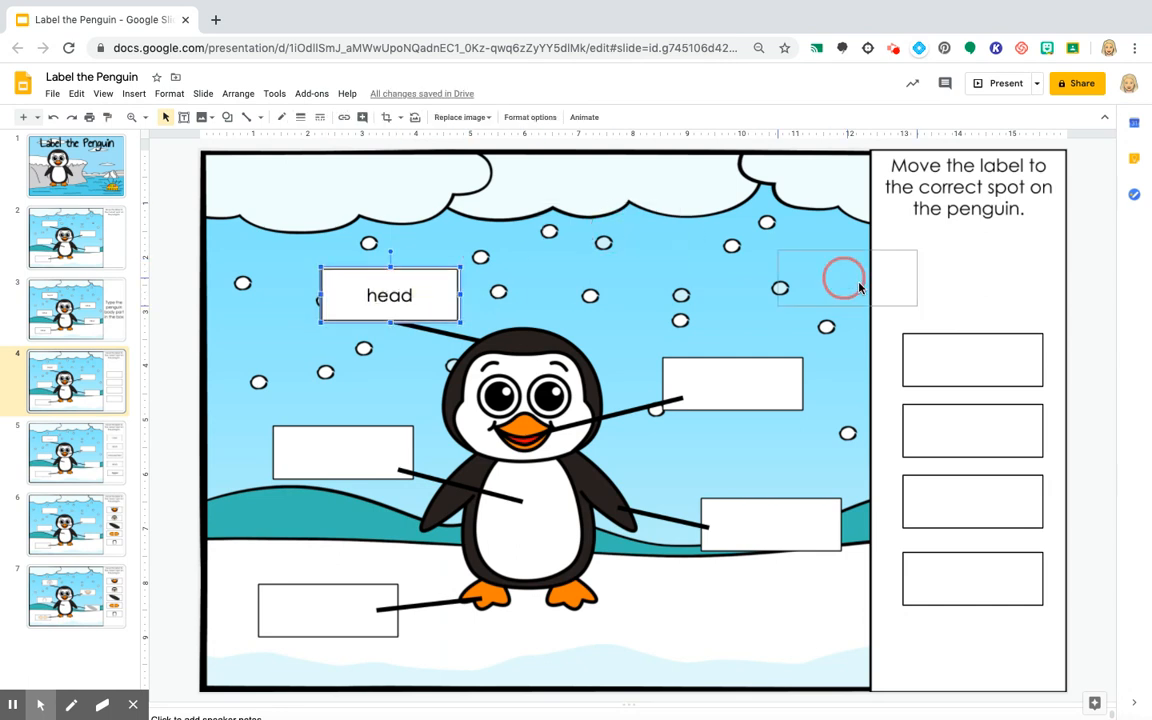
left_click_drag(844, 276, 968, 288)
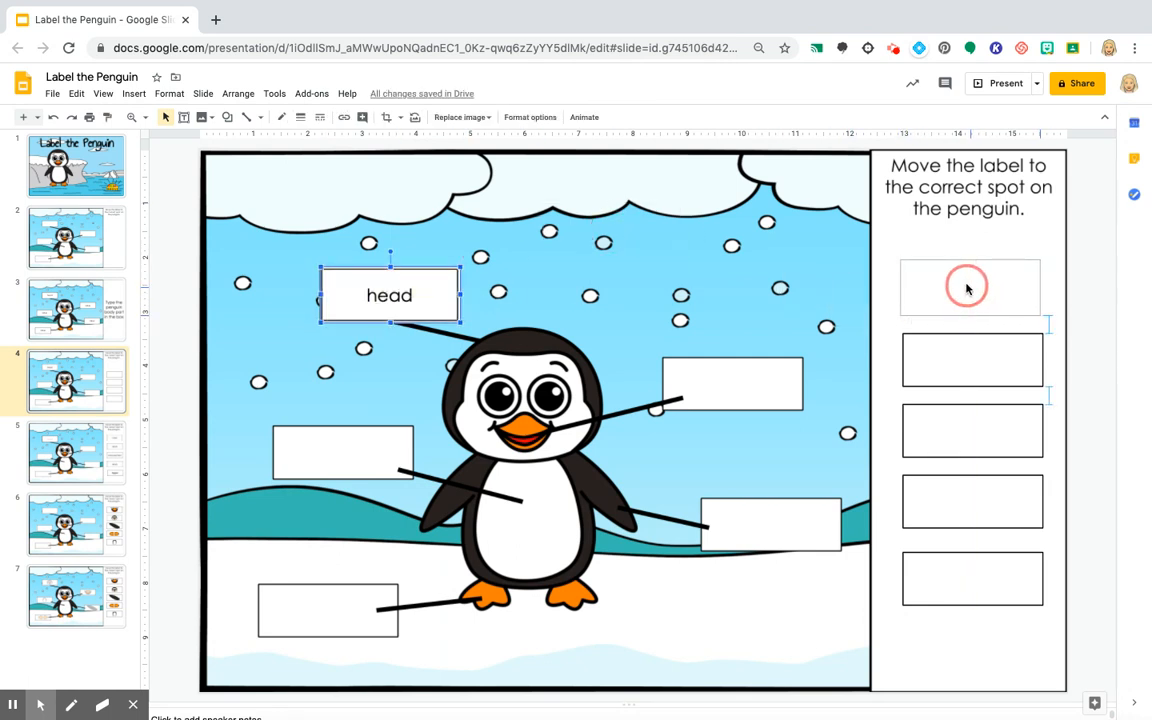
left_click_drag(388, 296, 970, 288)
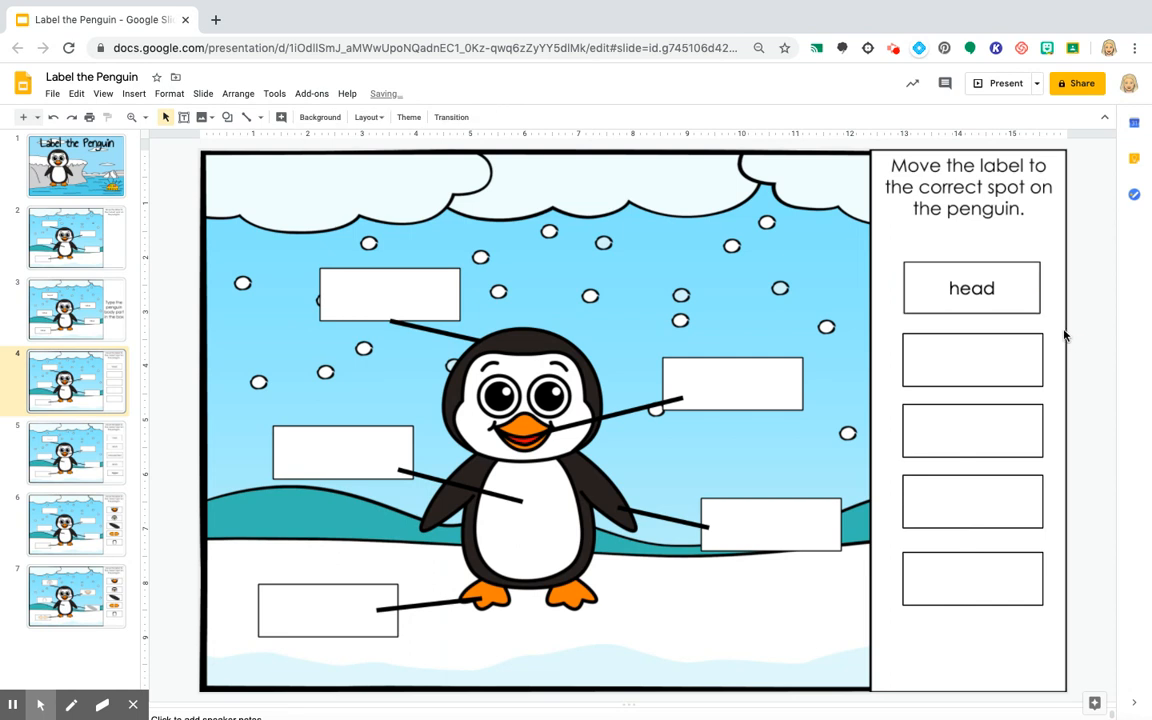
Step: Enter 'beak' in the second answer box
left_click(972, 360)
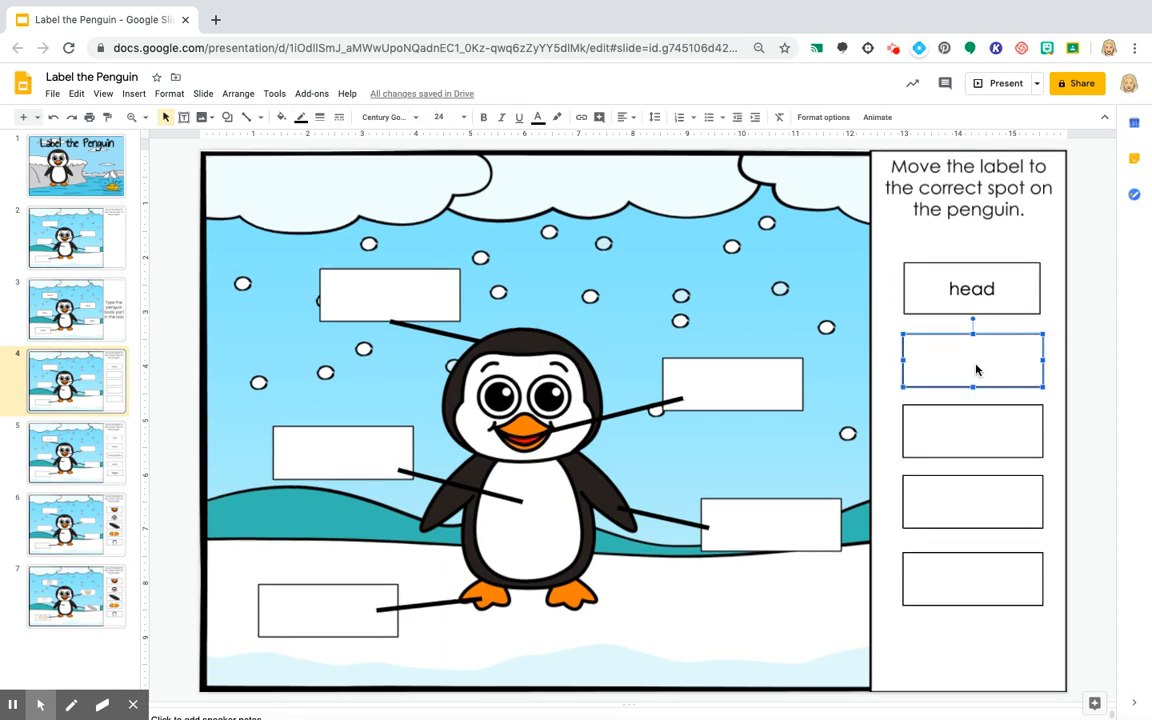
type("type")
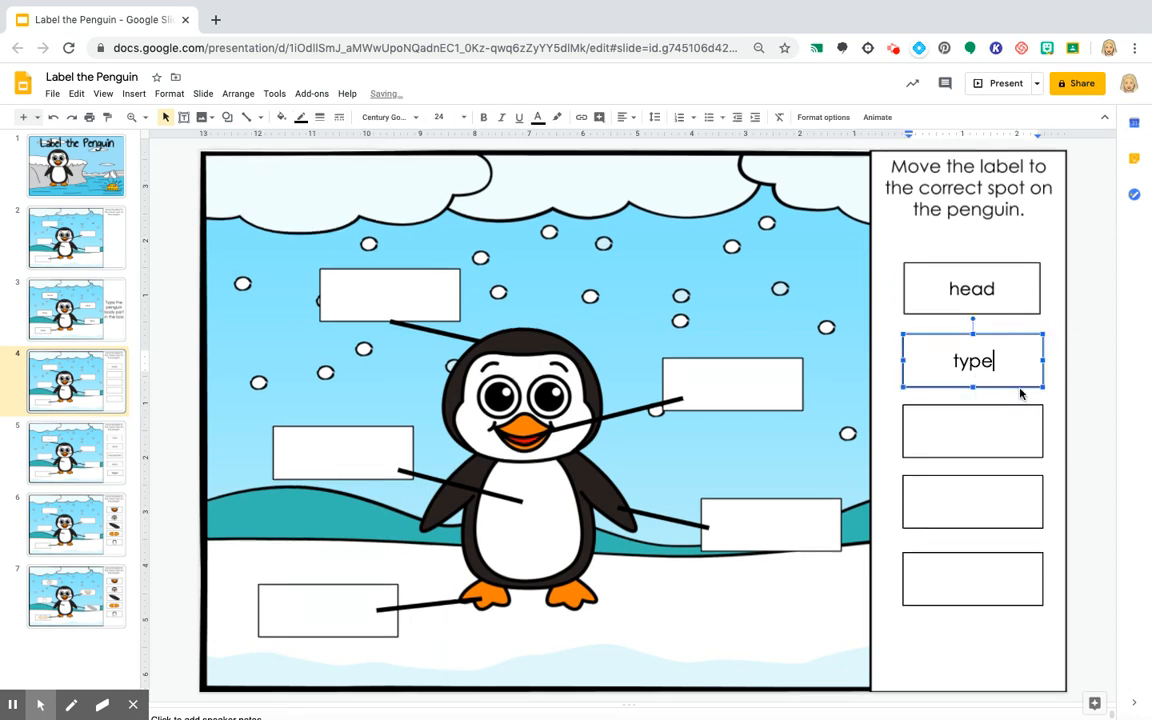
key("Backspace")
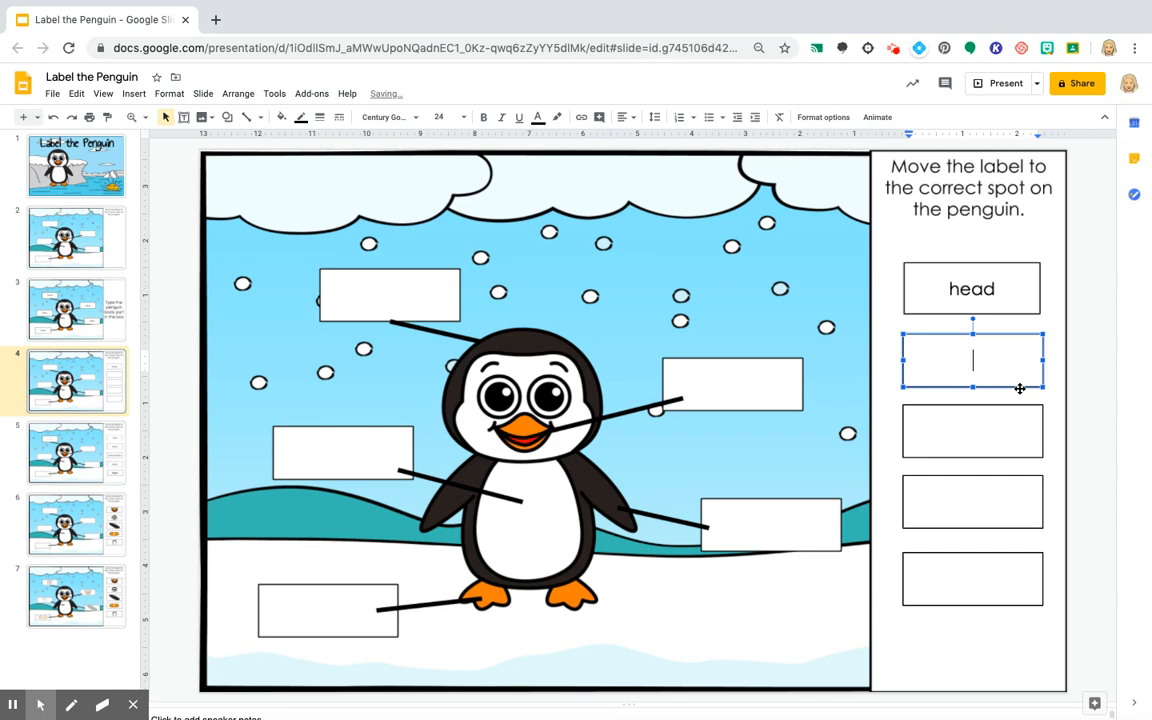
type("beak")
left_click(972, 430)
type("body")
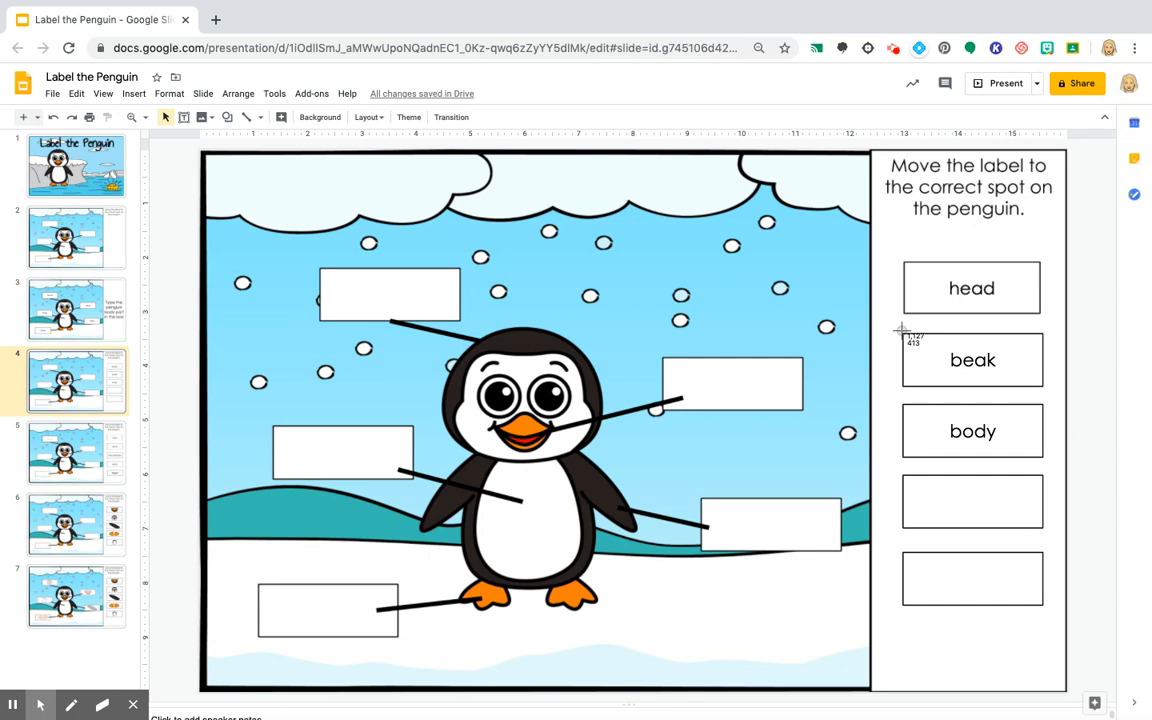
Step: Try the beak label in the penguin's upper and right label boxes
left_click(972, 360)
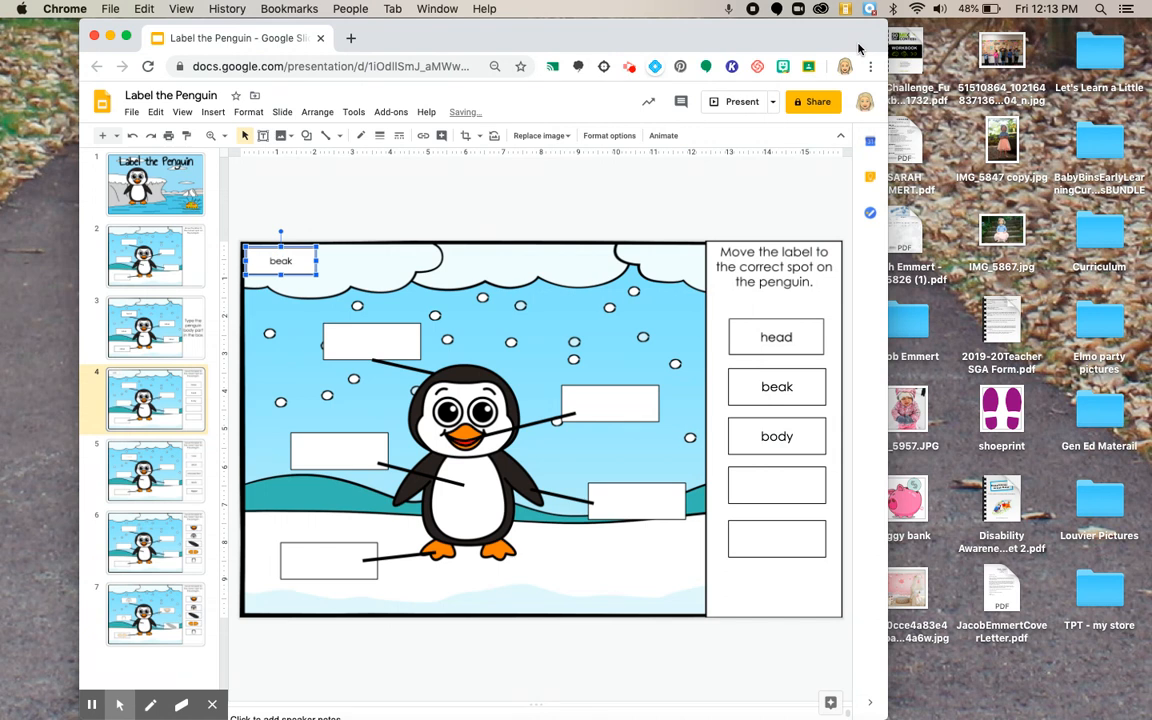
mouse_move(400, 308)
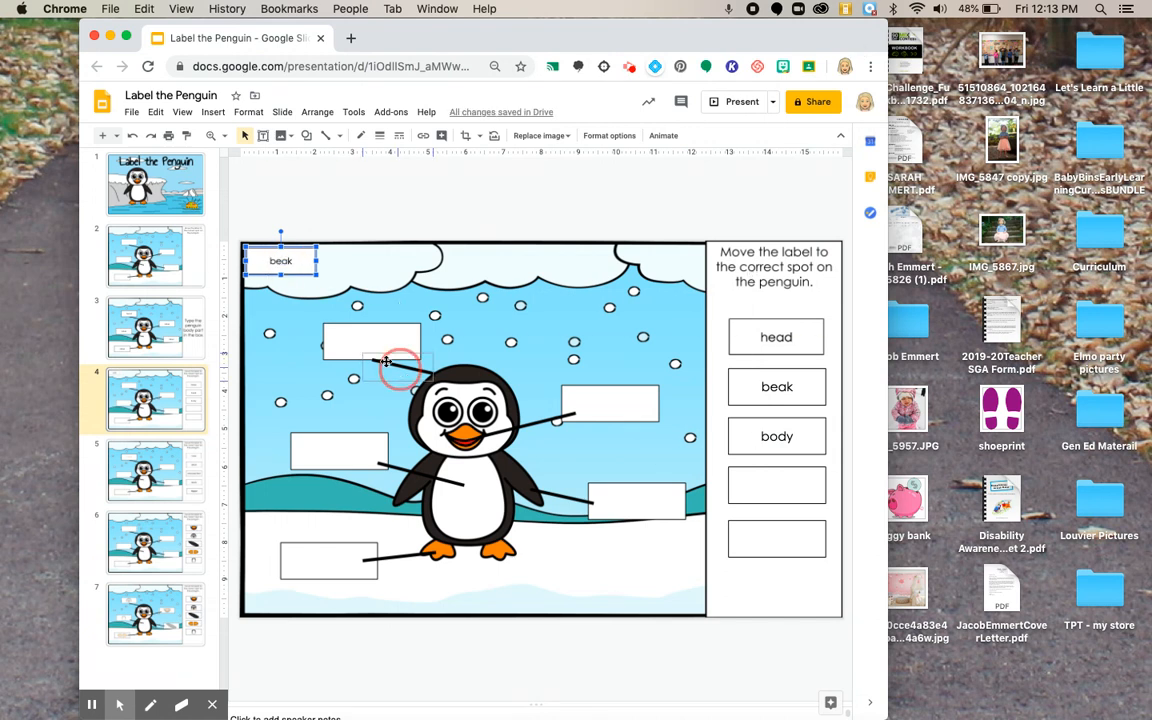
left_click_drag(280, 260, 370, 336)
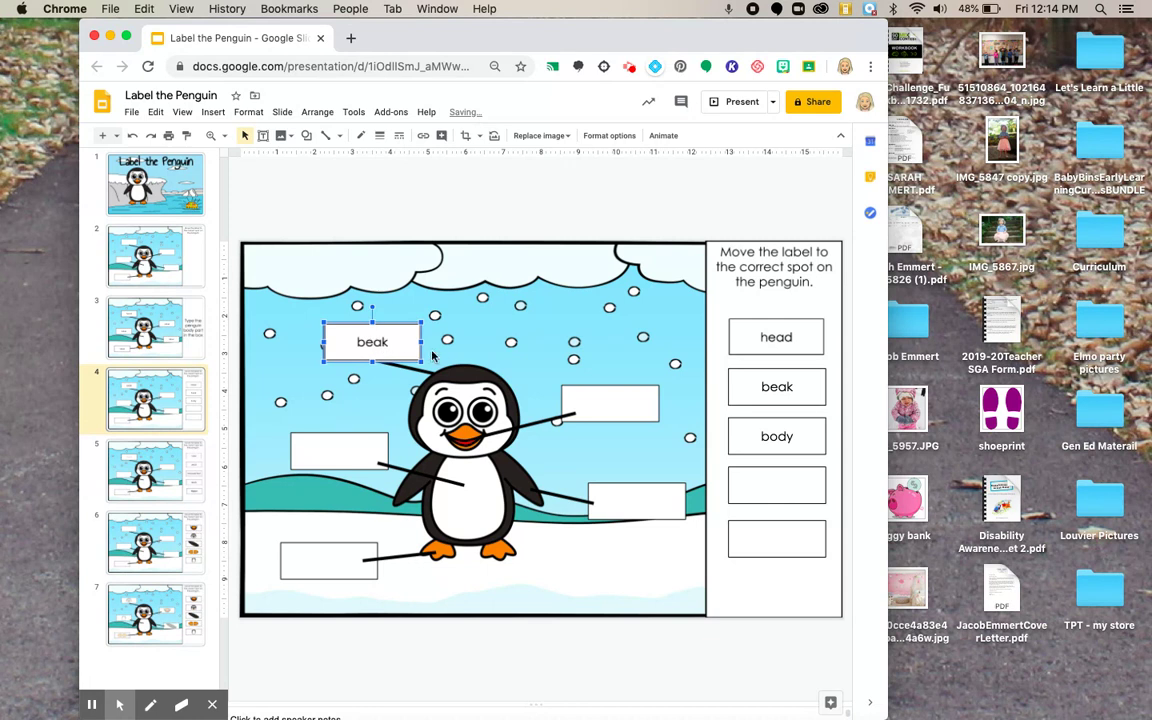
left_click_drag(372, 342, 692, 388)
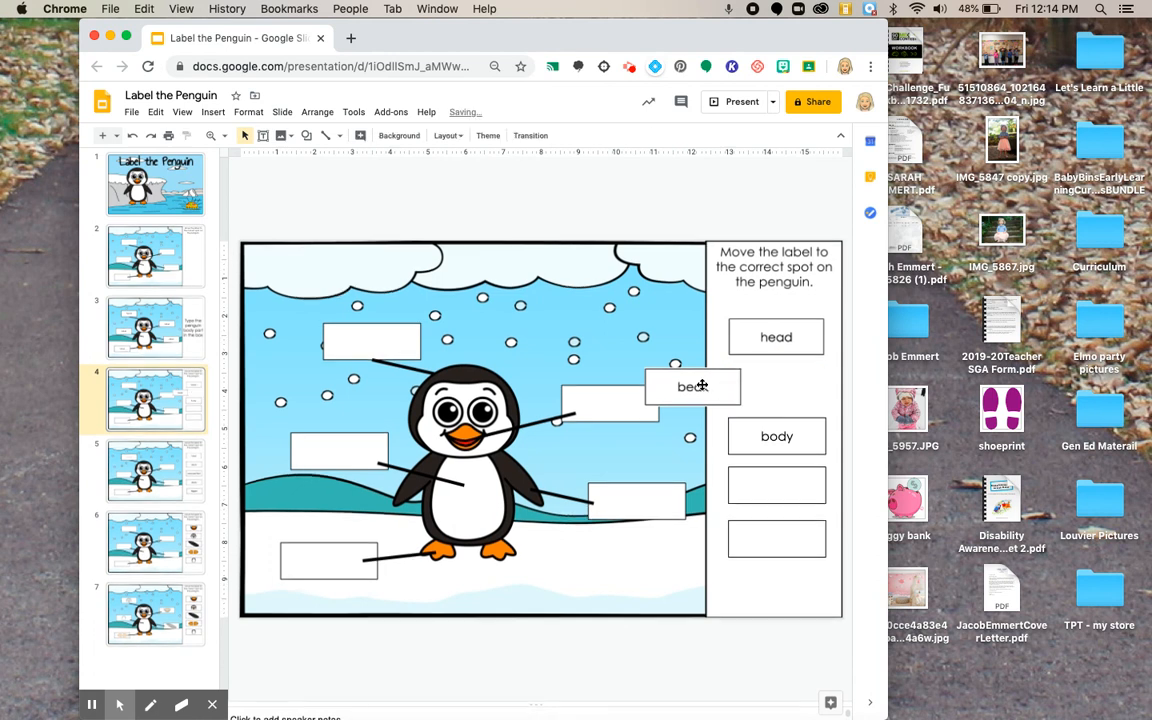
left_click(692, 386)
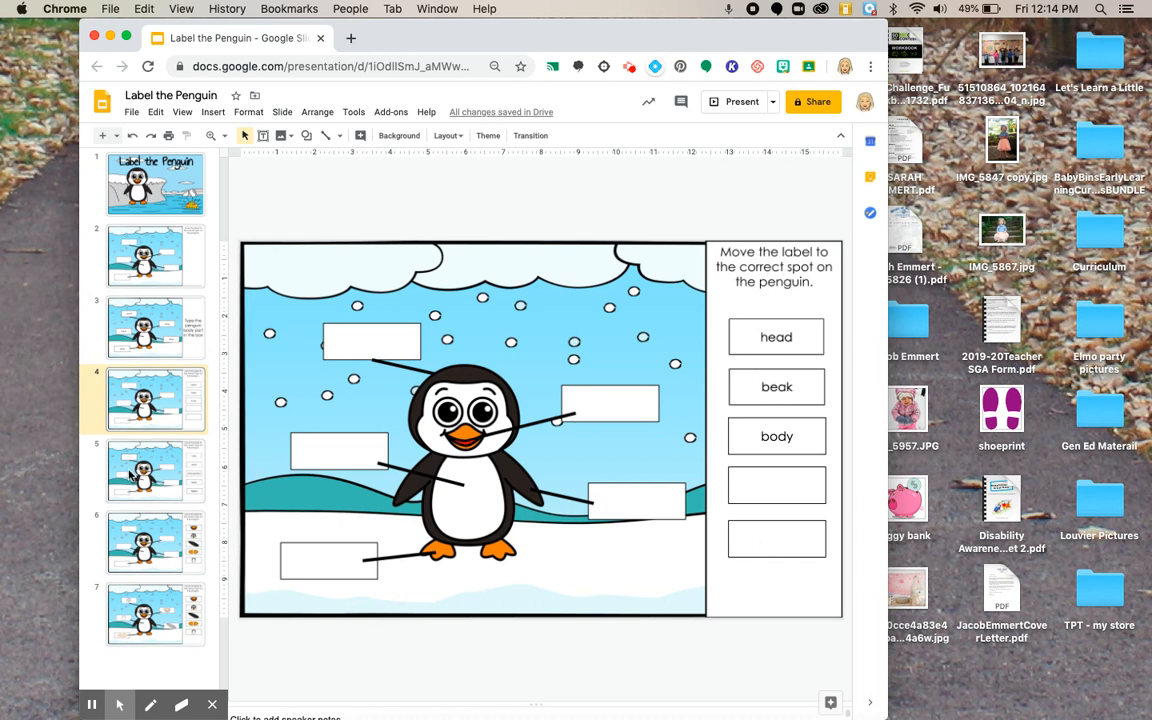
Step: On slide 5, edit the gray head cue and move the head label over it to test
left_click(156, 470)
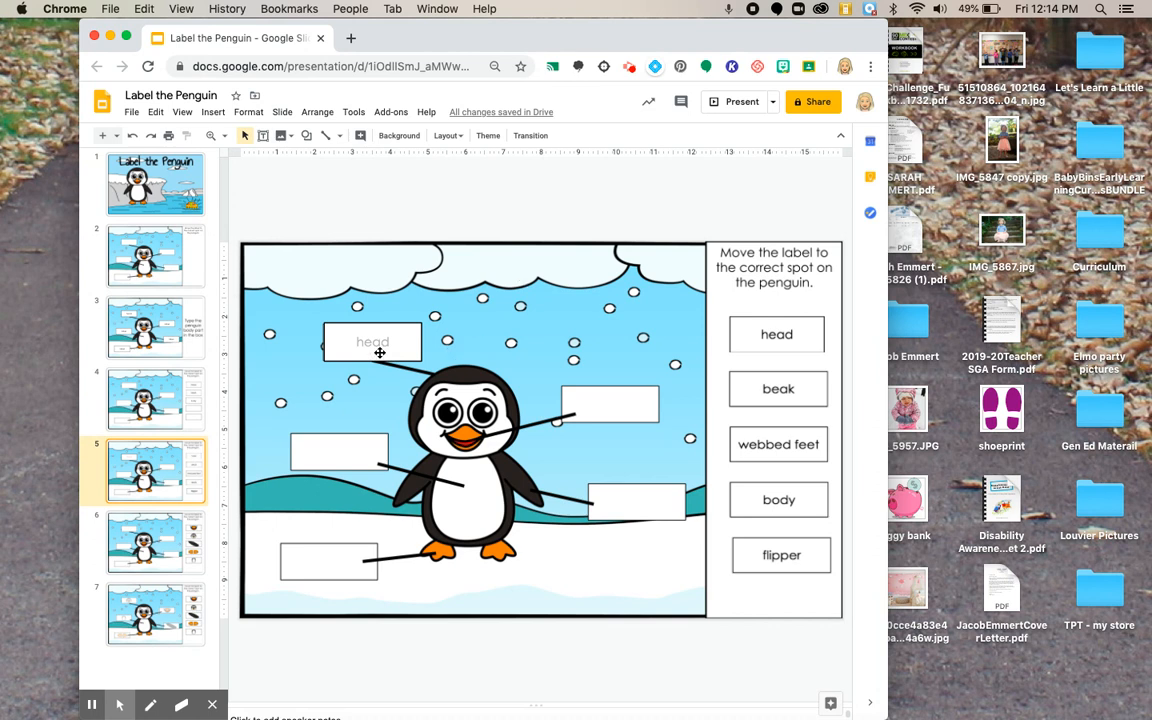
left_click(372, 342)
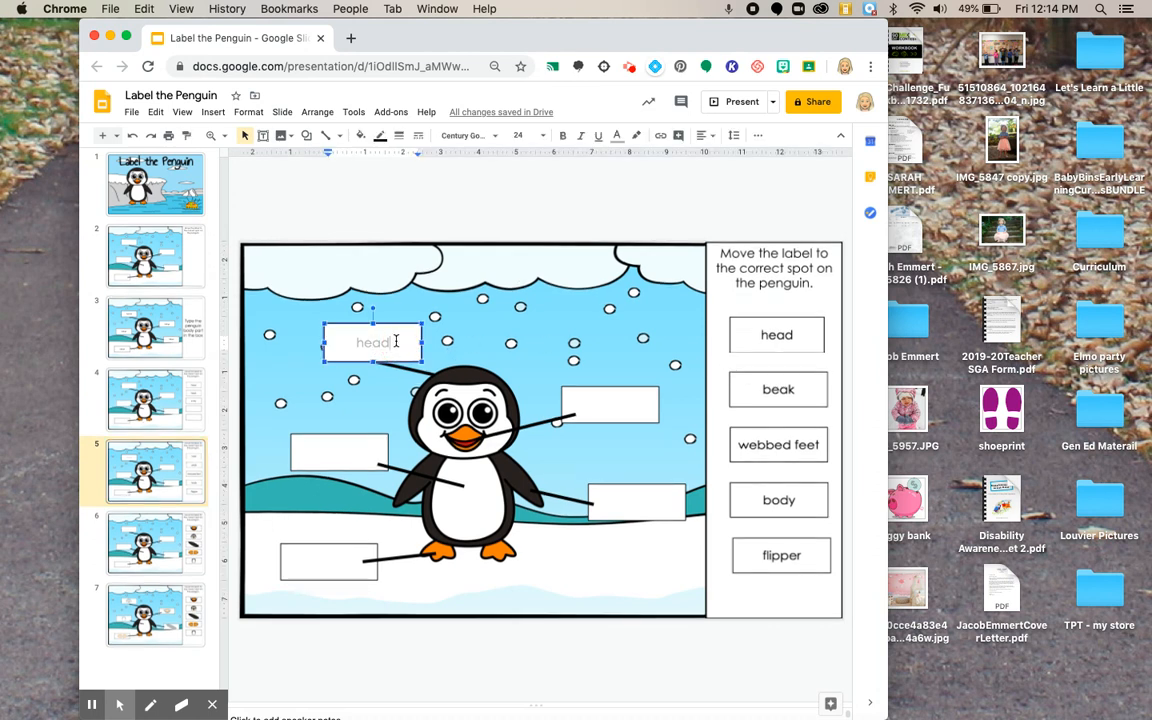
double_click(376, 342)
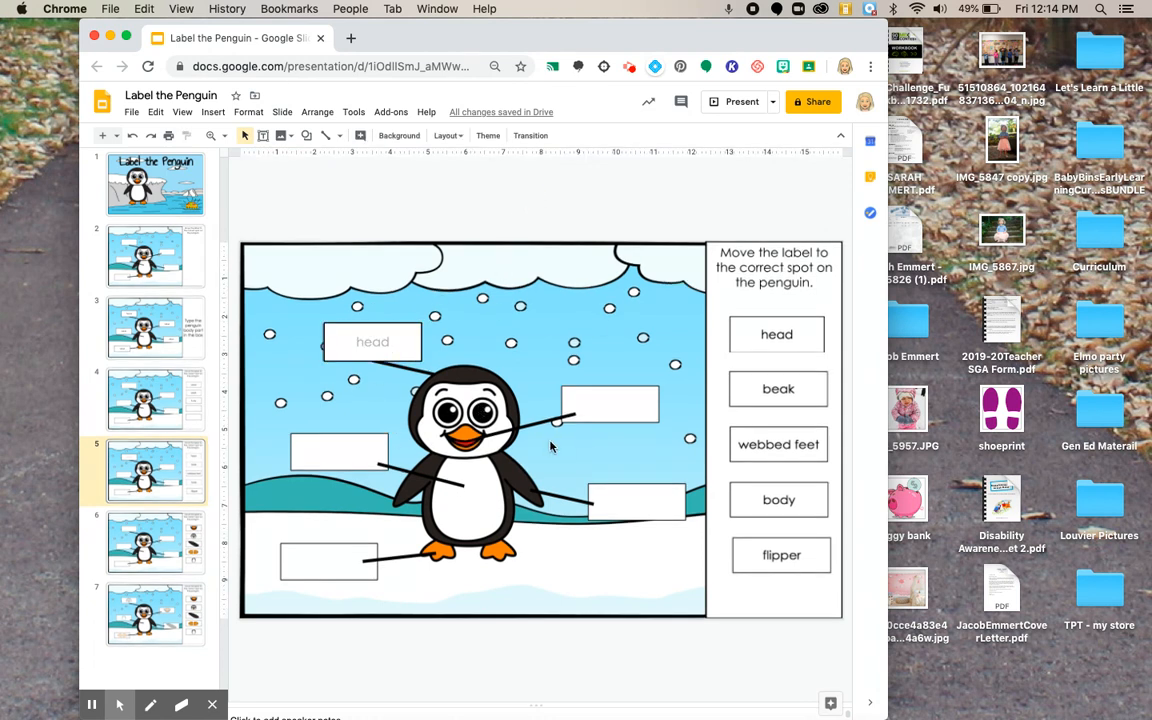
mouse_move(556, 372)
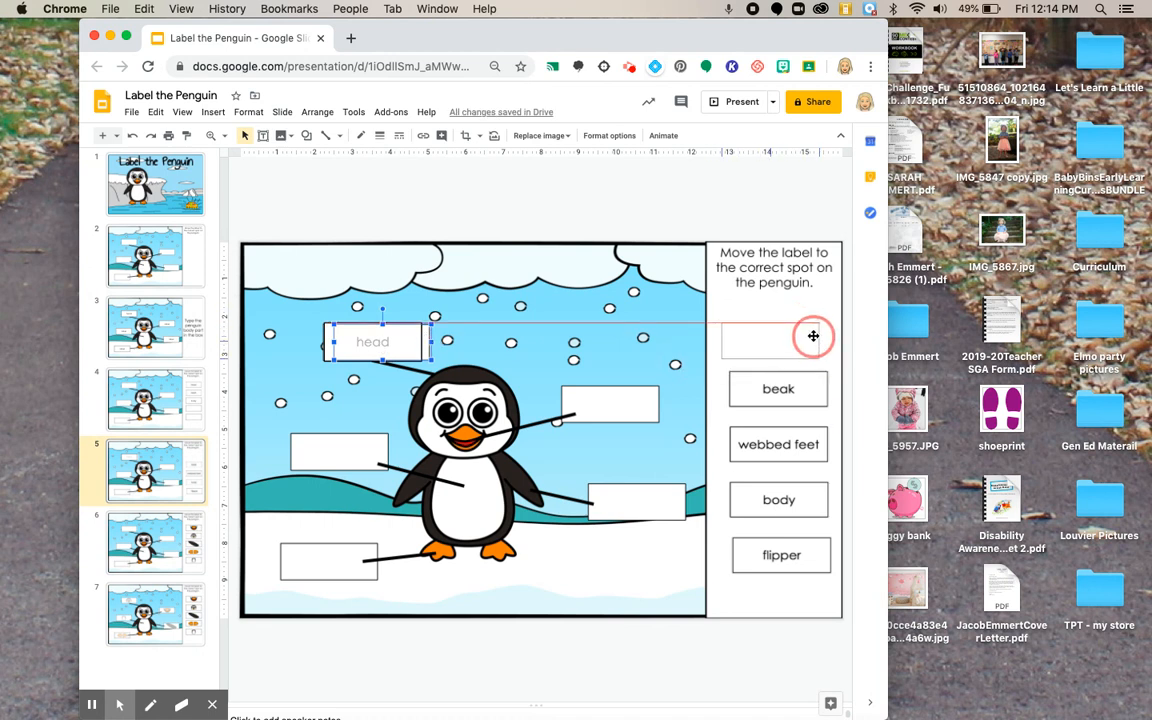
left_click_drag(372, 340, 774, 334)
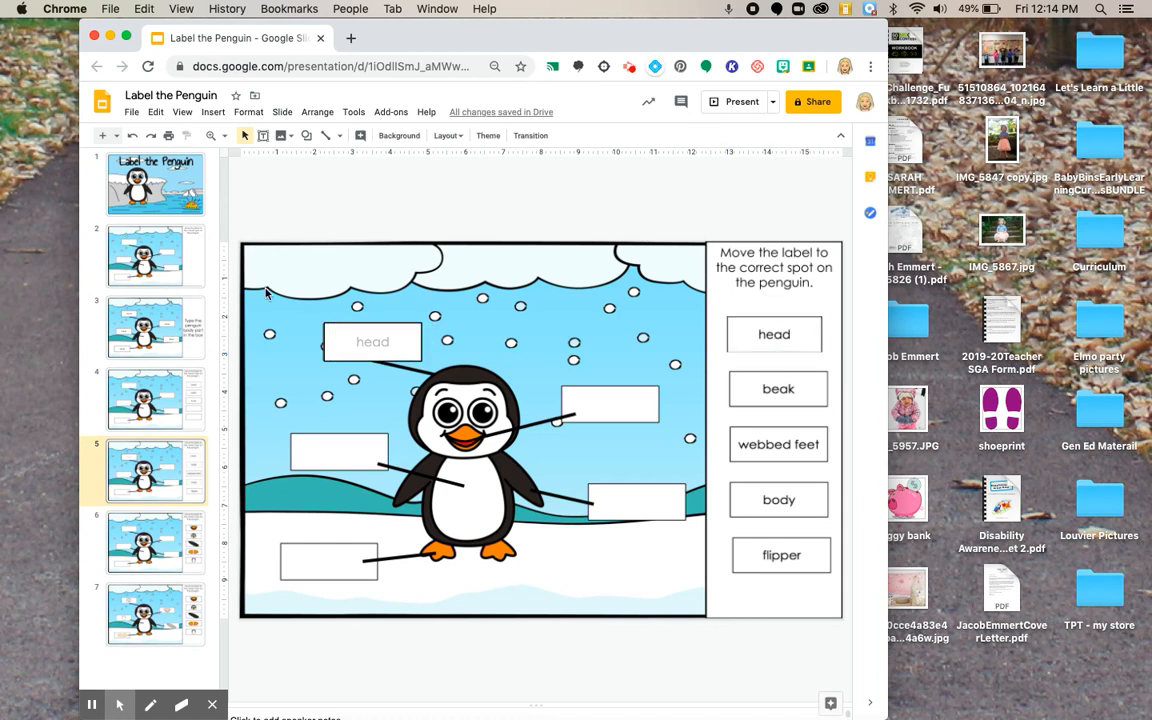
Step: On slide 6, try the beak picture in a label box and return it to the top answer box
left_click(156, 542)
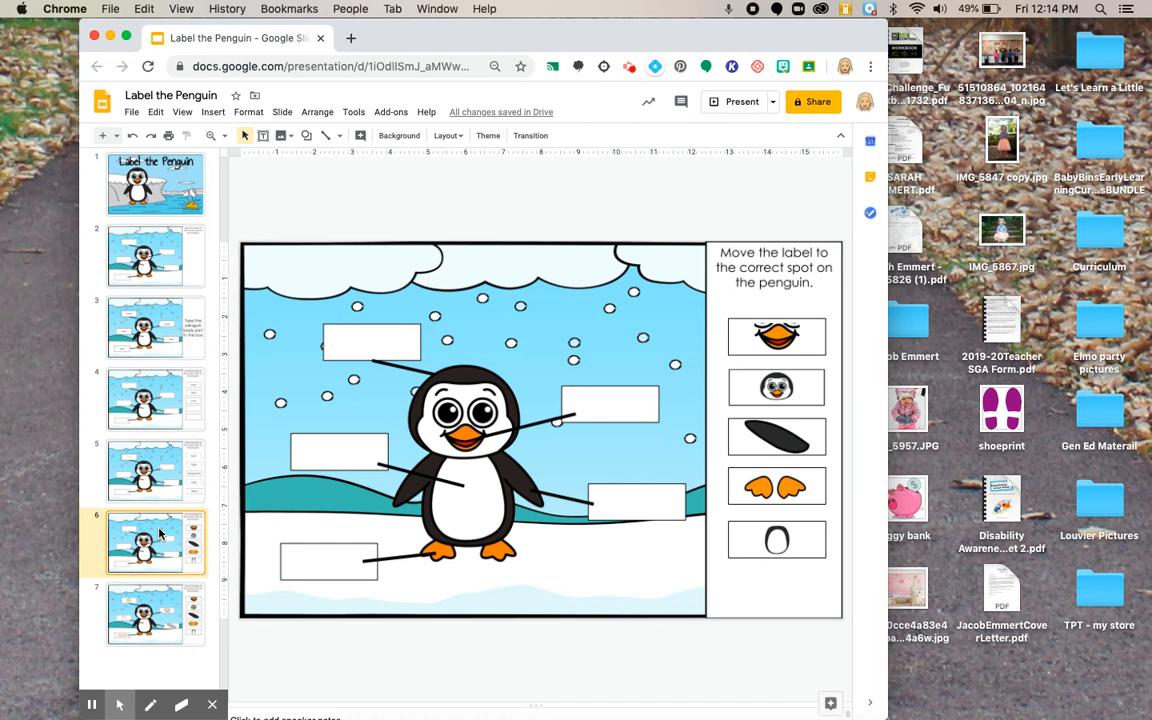
mouse_move(250, 496)
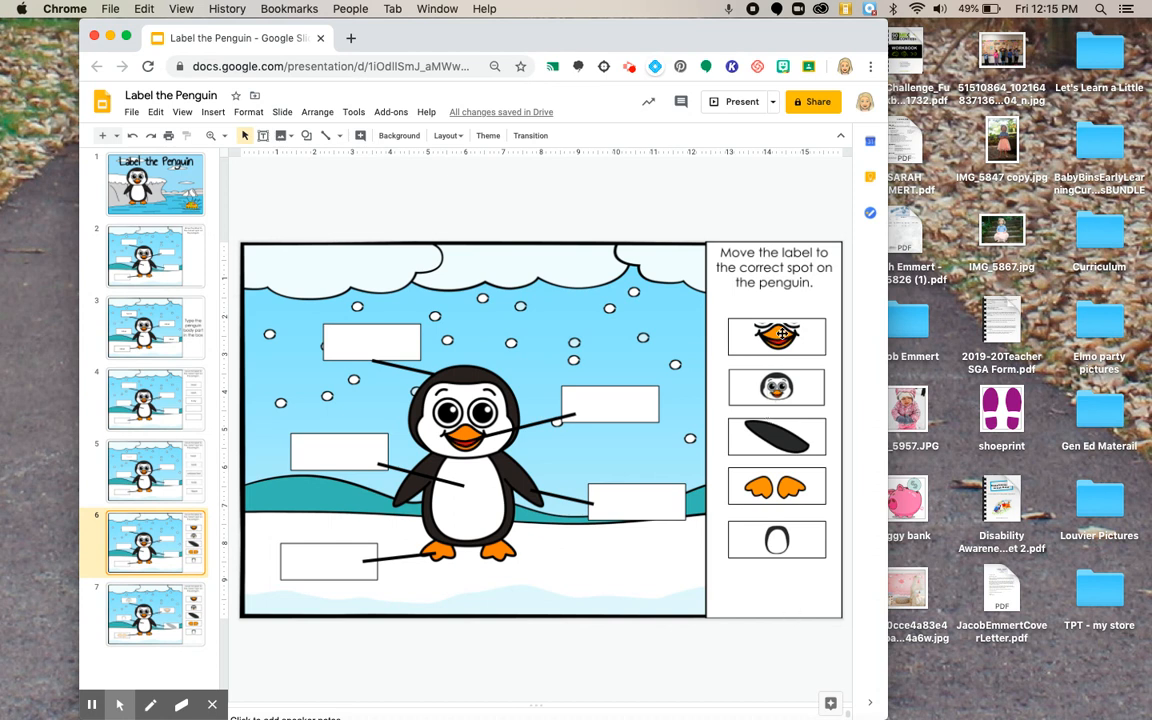
left_click(776, 336)
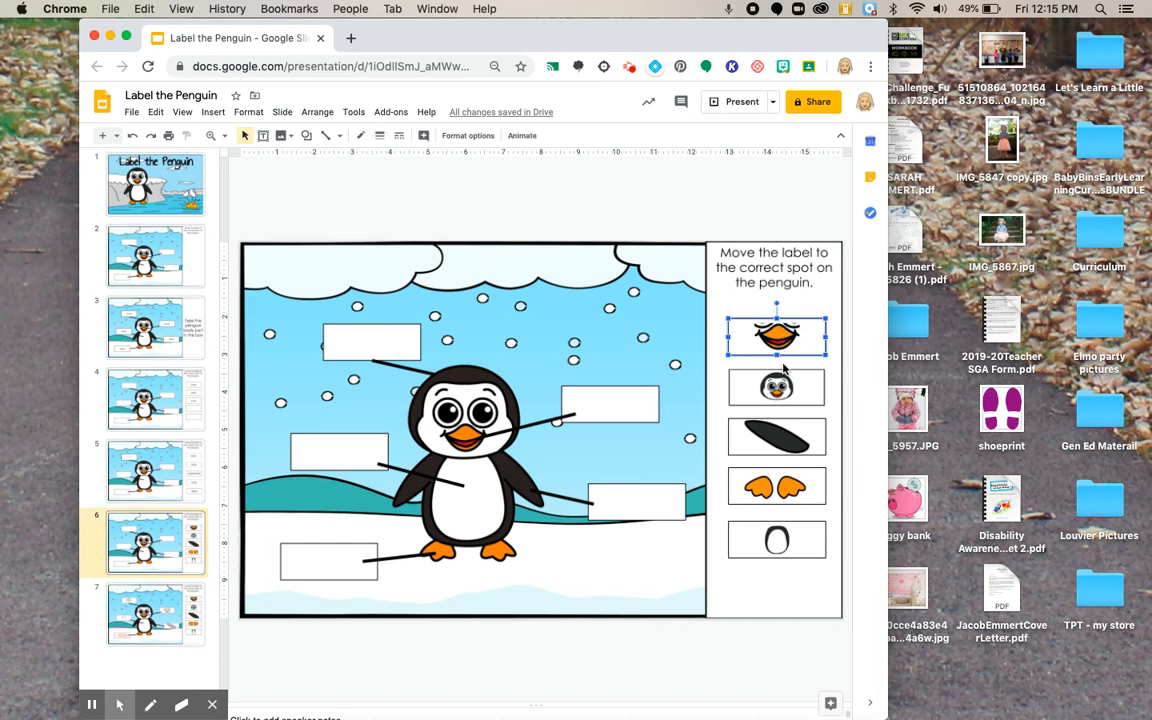
left_click(776, 436)
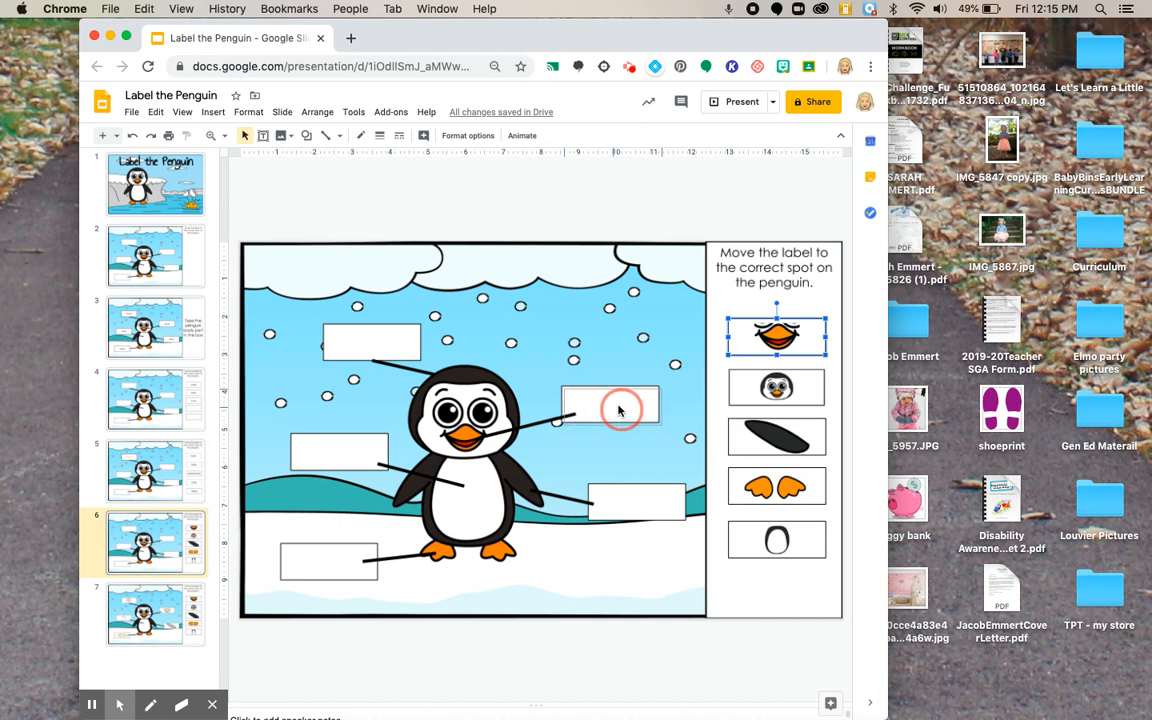
left_click_drag(776, 332, 612, 398)
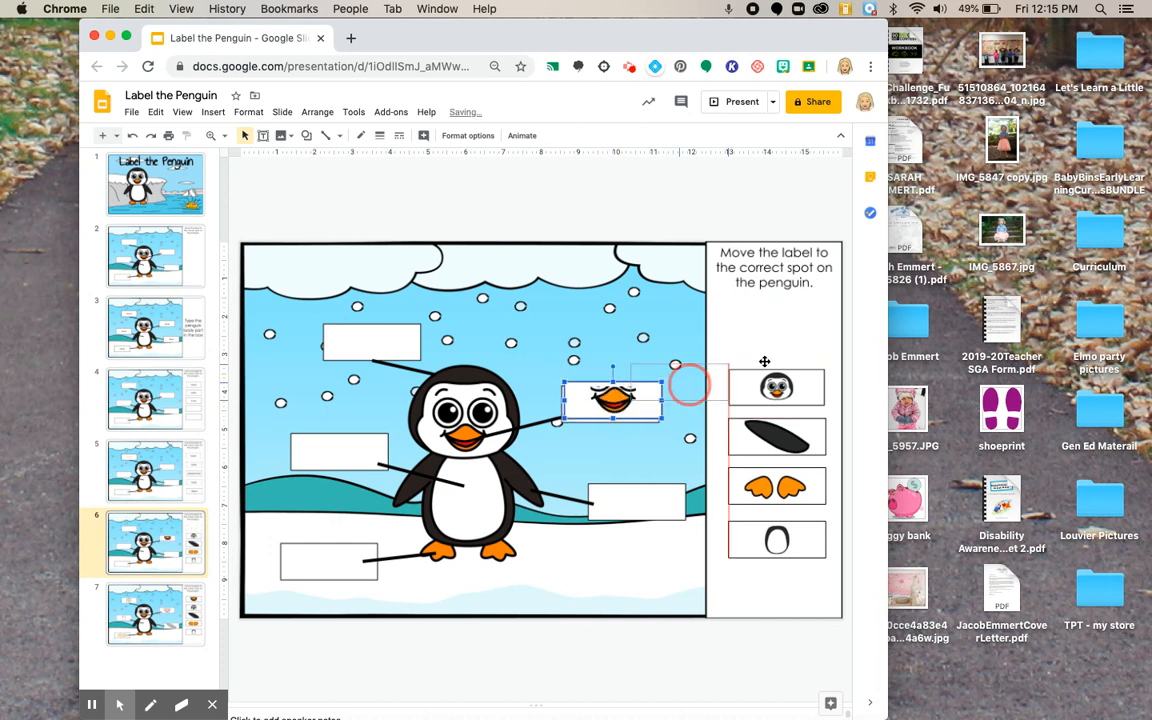
left_click_drag(616, 398, 770, 336)
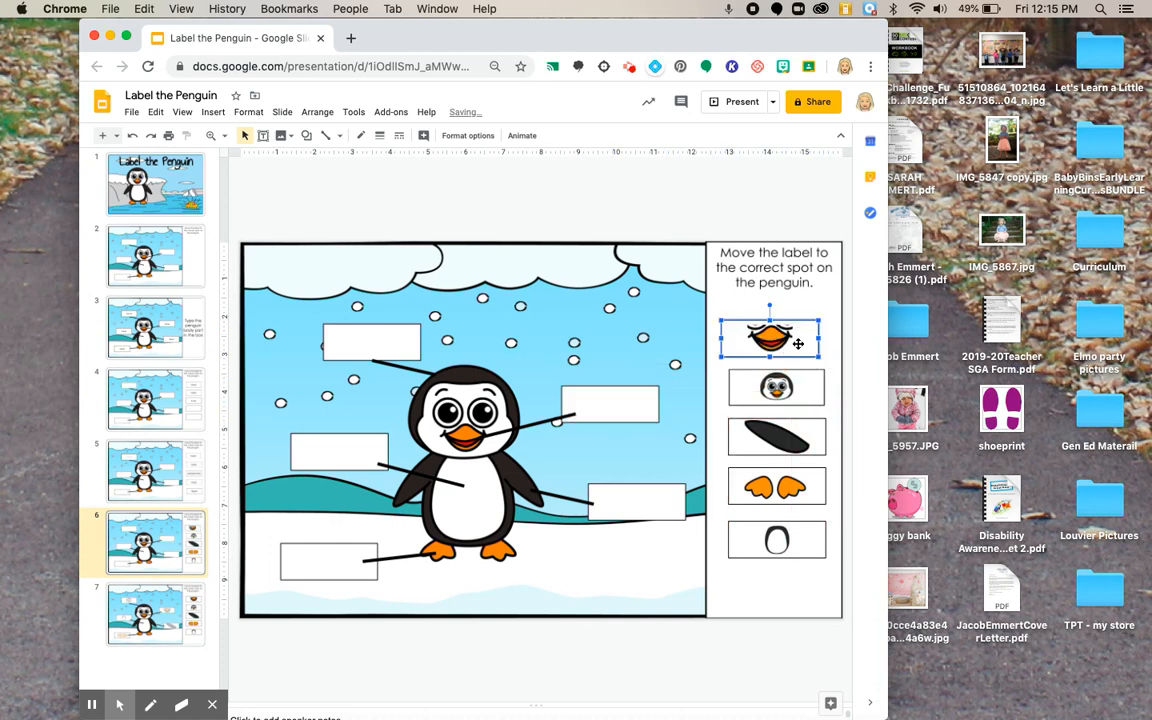
left_click(776, 436)
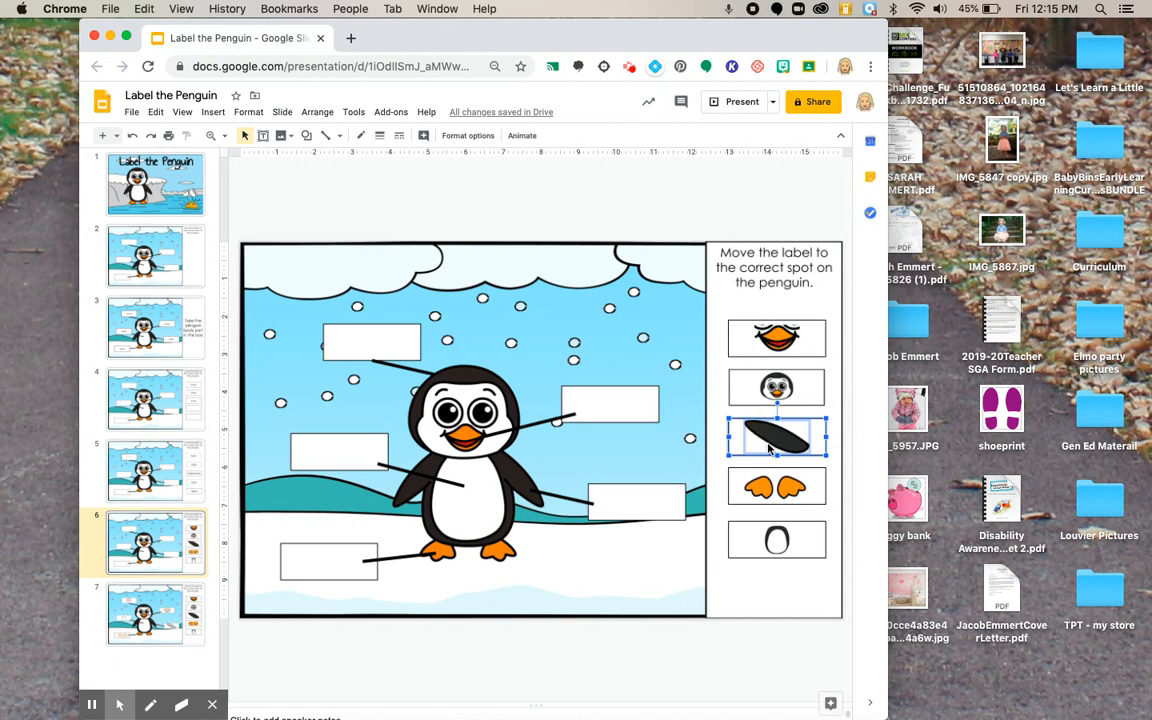
Step: Try the flipper and beak pictures in the penguin's label boxes and return each to its answer box
right_click(776, 436)
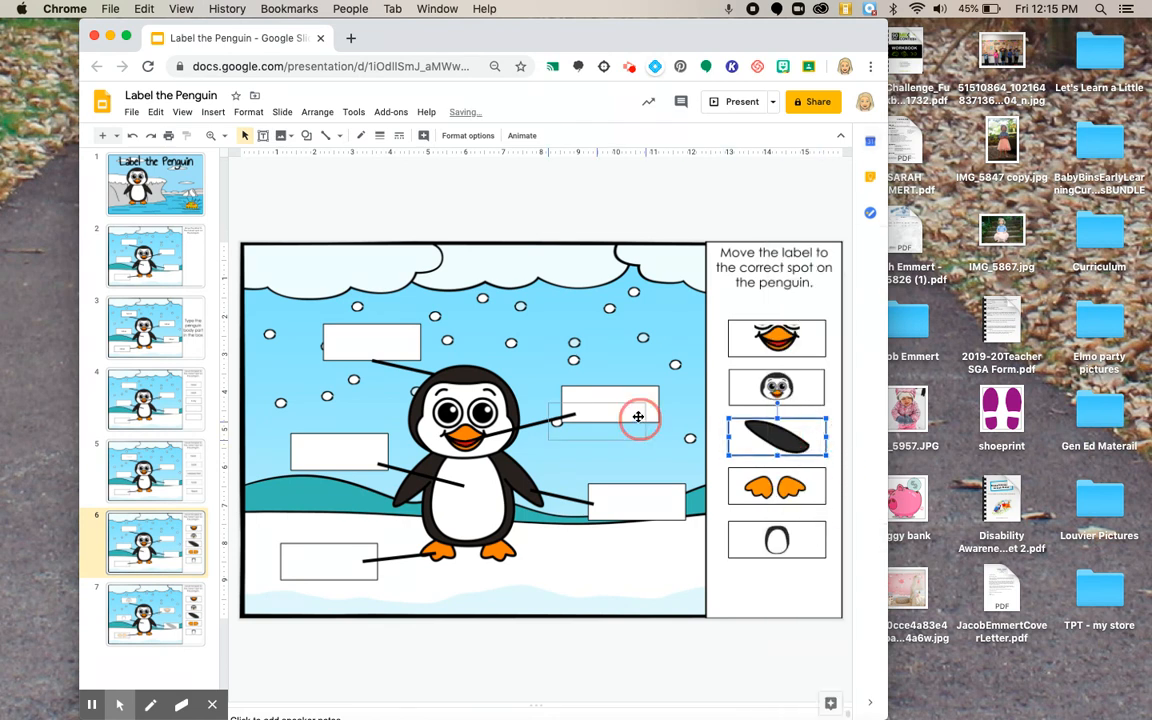
left_click_drag(776, 436, 630, 502)
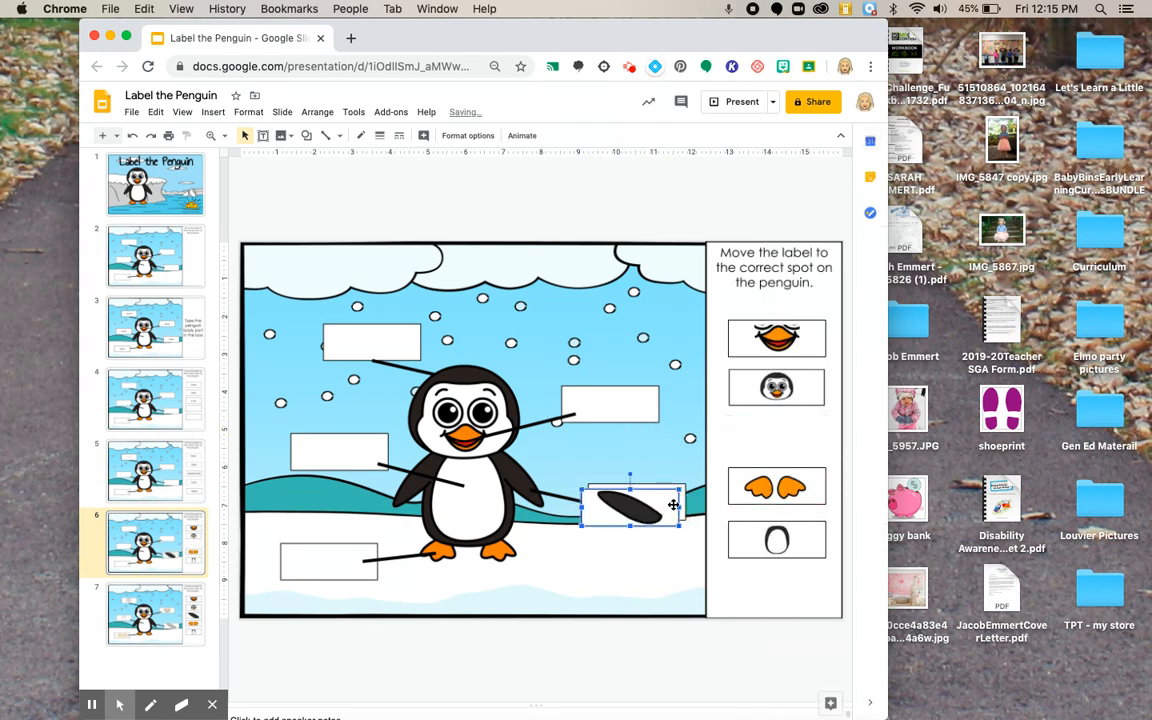
left_click_drag(630, 504, 780, 438)
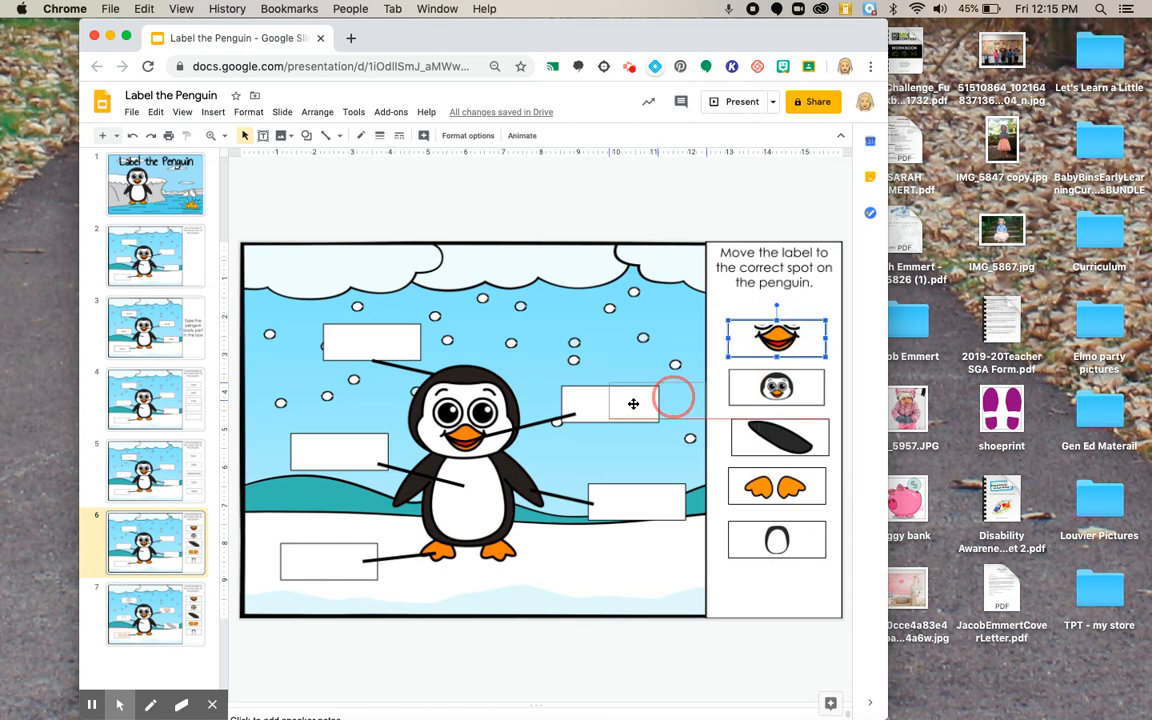
left_click_drag(776, 336, 604, 400)
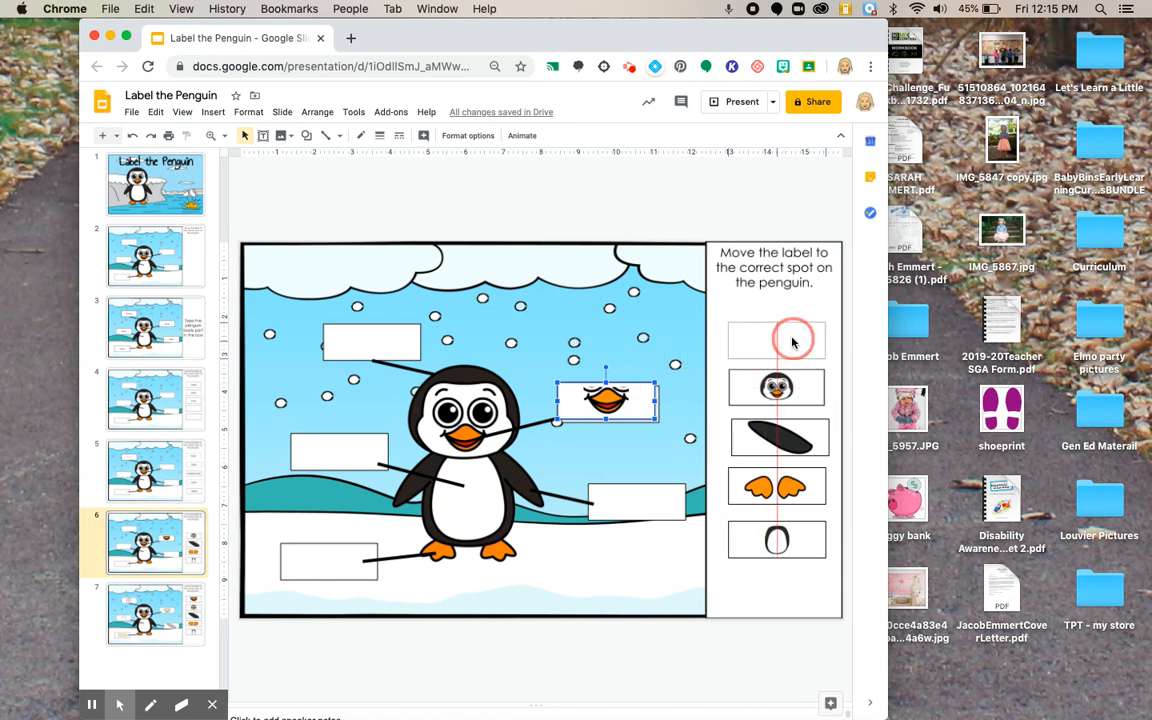
left_click_drag(604, 400, 776, 338)
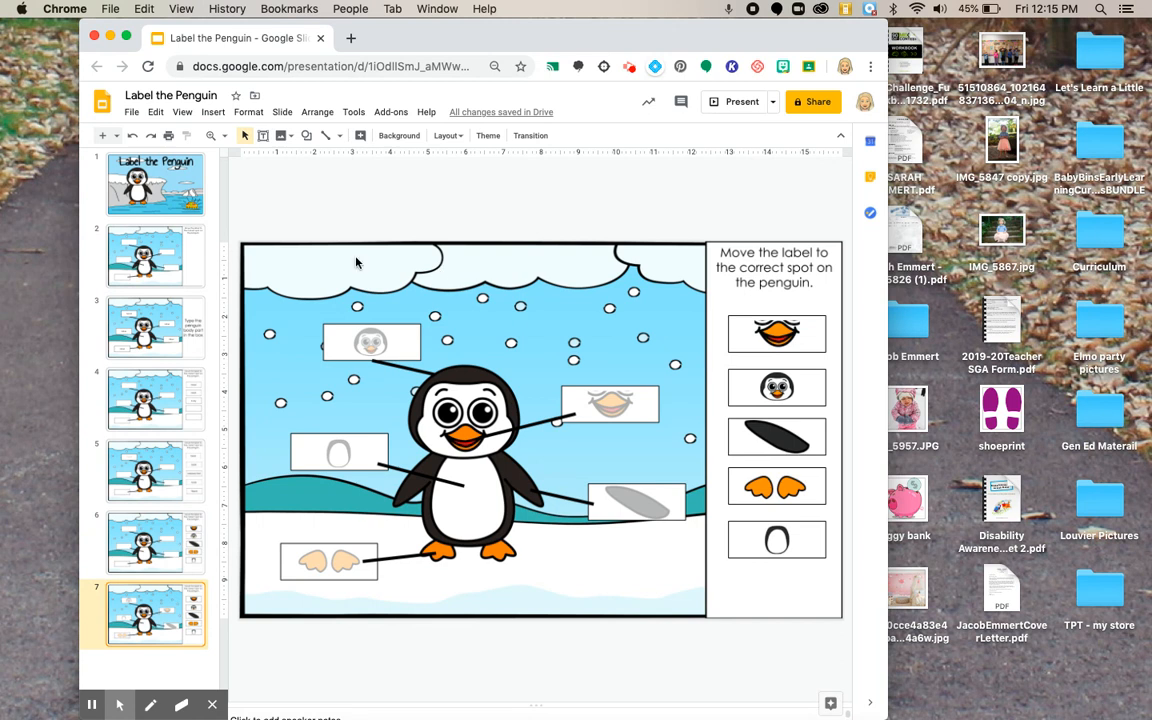
mouse_move(366, 344)
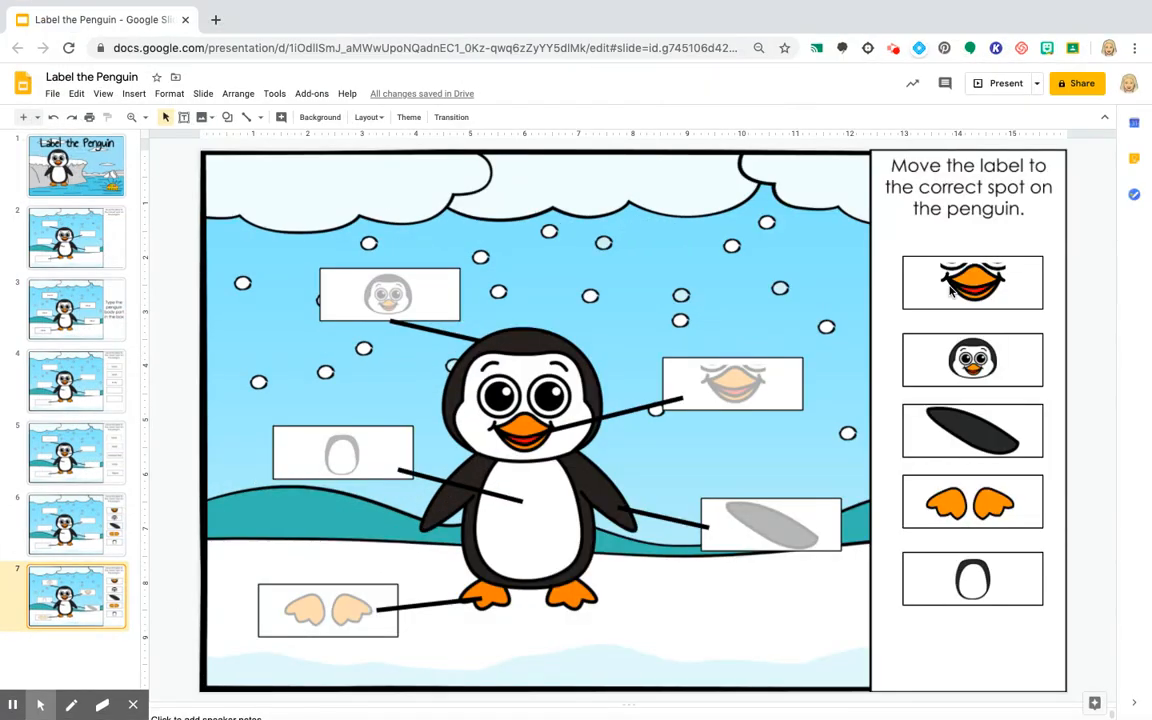
left_click(972, 282)
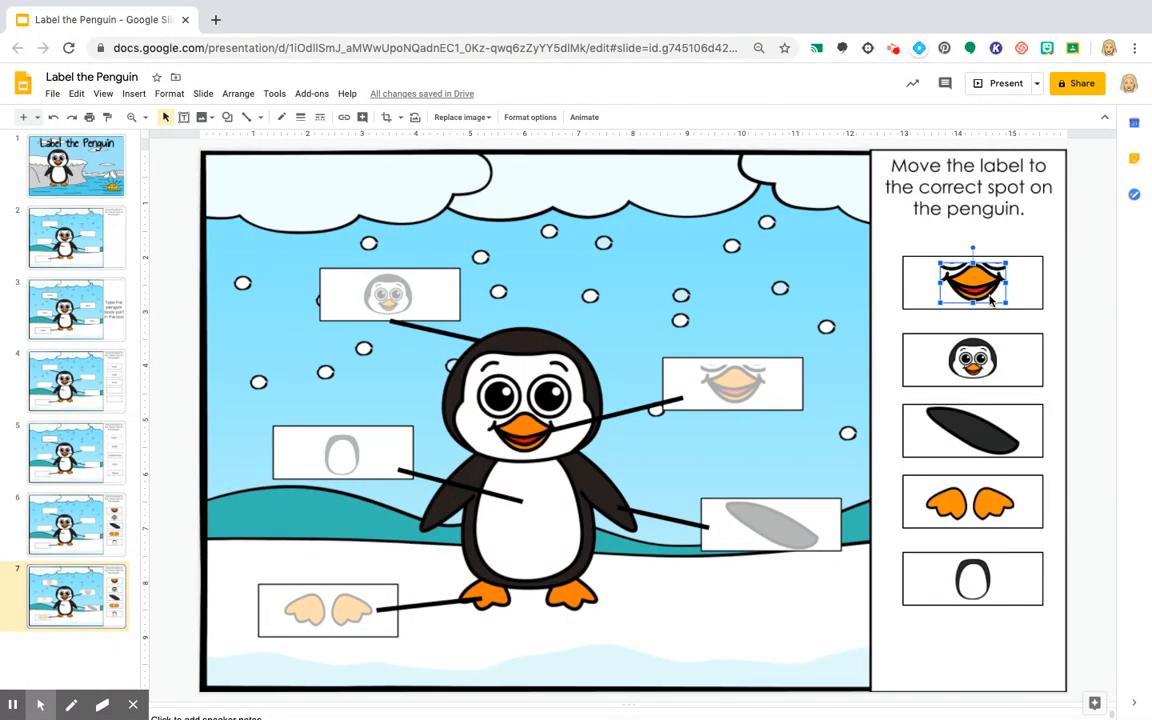
mouse_move(530, 116)
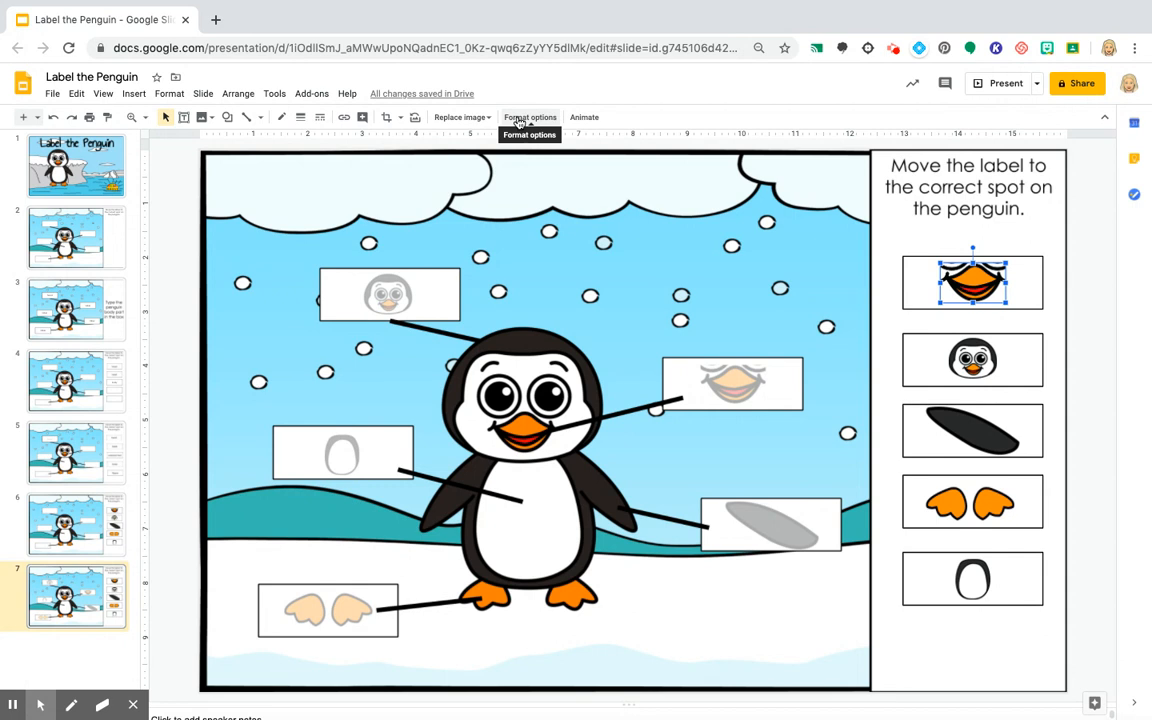
left_click(530, 116)
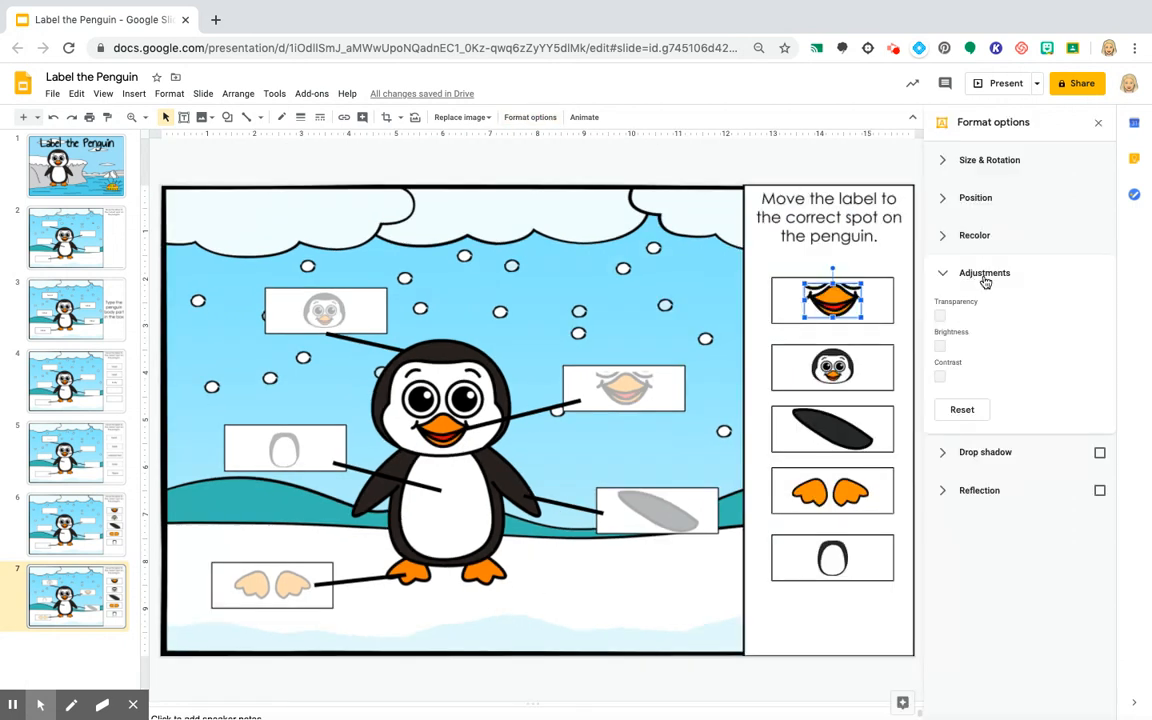
mouse_move(978, 300)
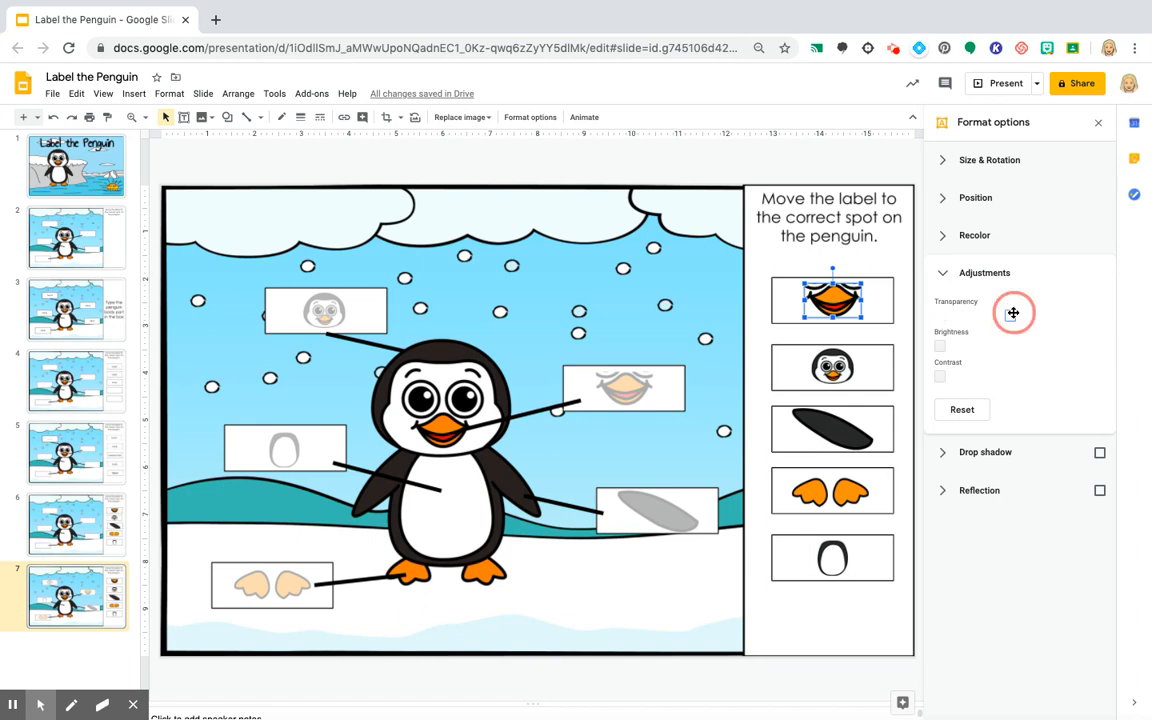
left_click_drag(1012, 314, 1024, 318)
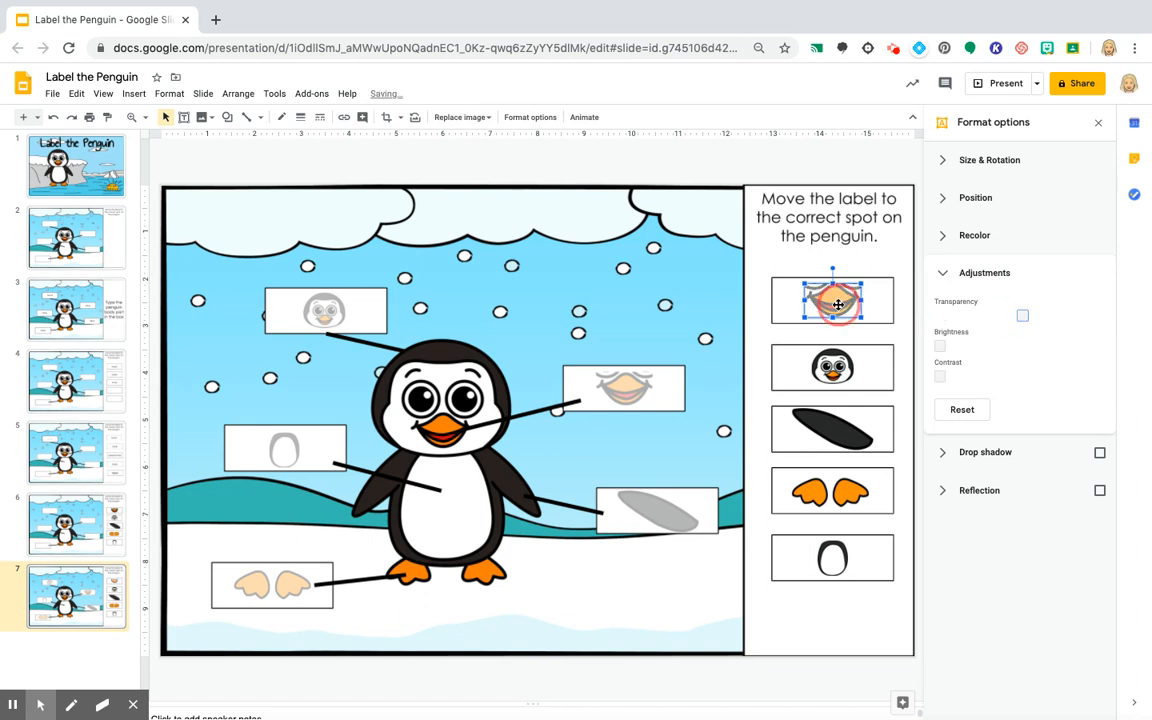
left_click_drag(832, 300, 676, 294)
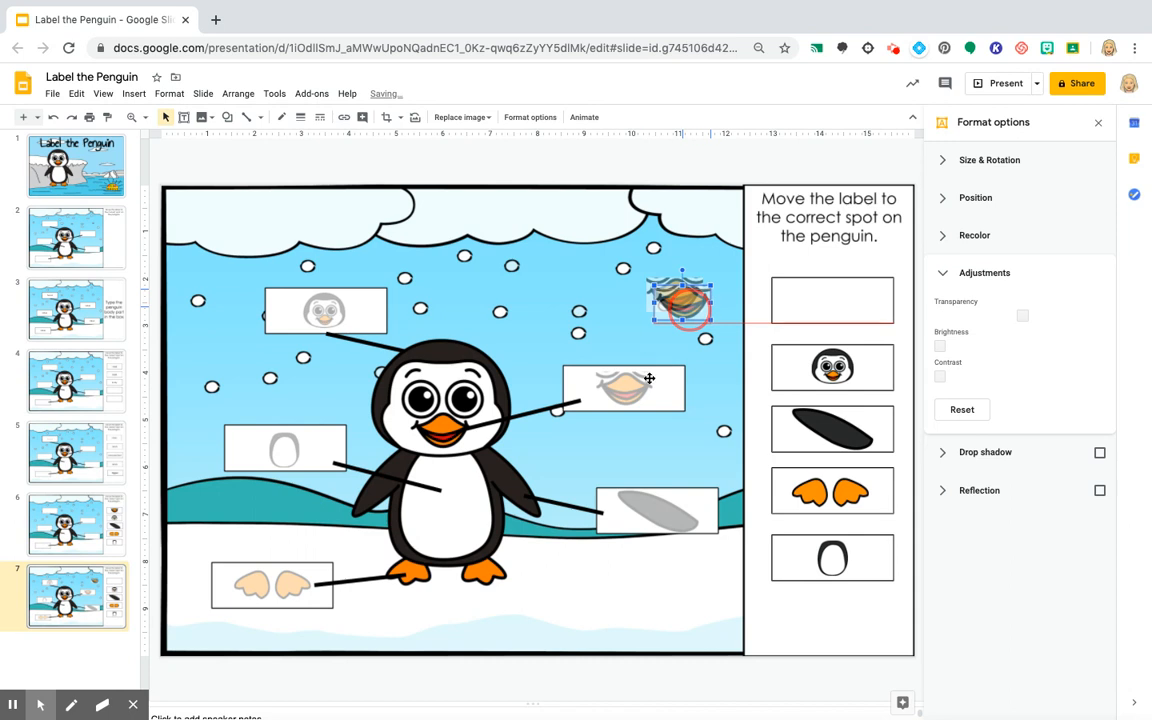
left_click_drag(680, 300, 624, 388)
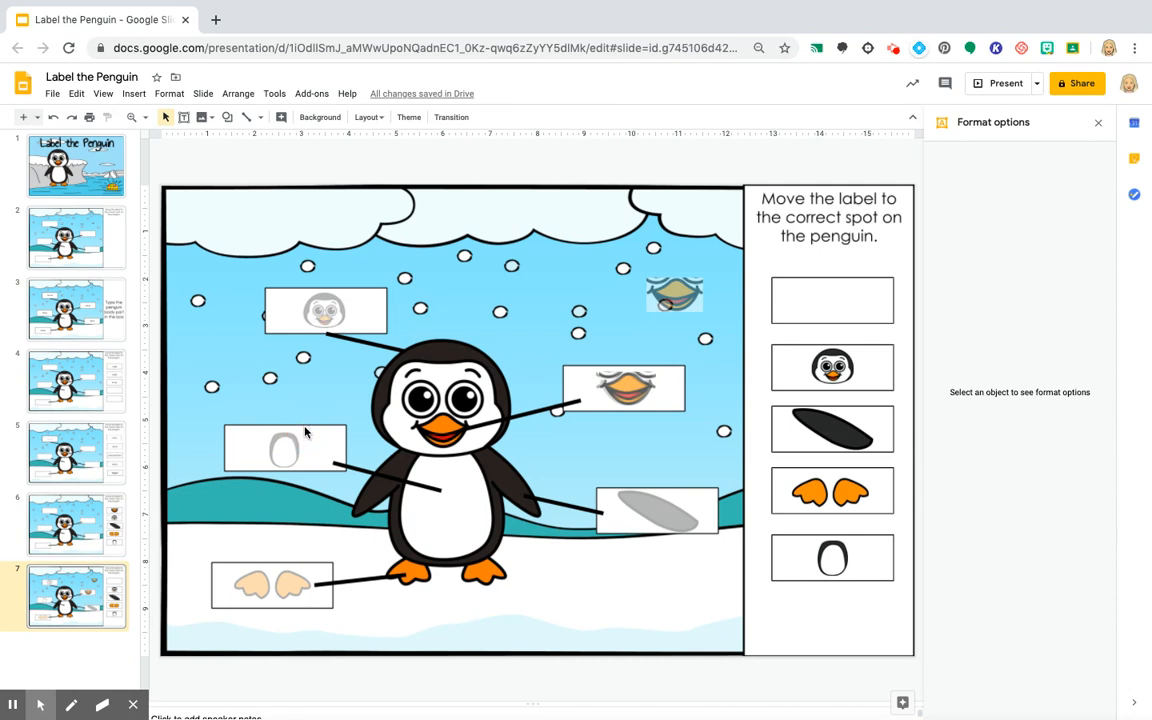
left_click(624, 390)
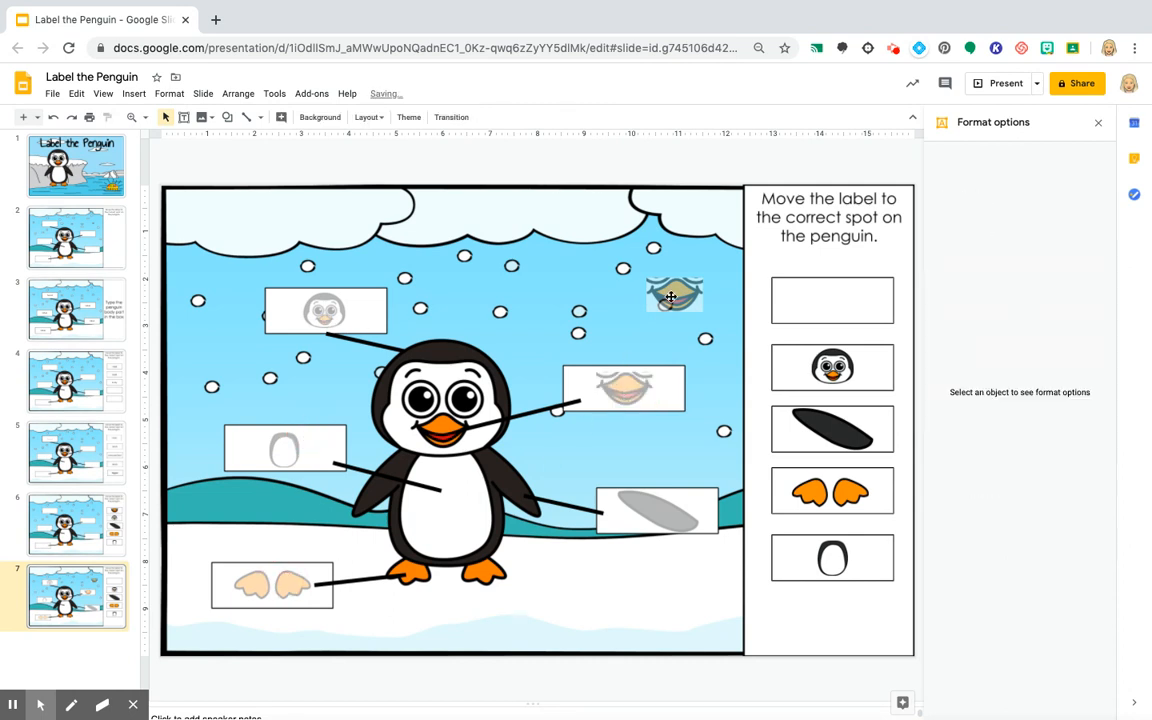
left_click(674, 292)
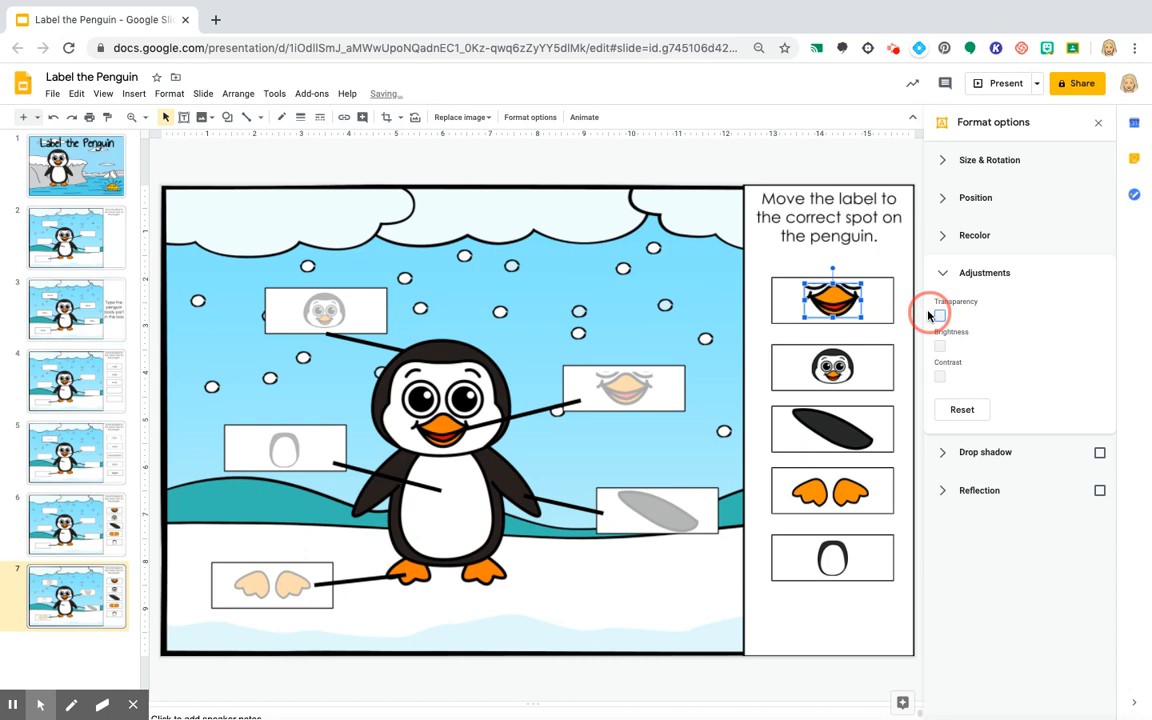
left_click(1098, 122)
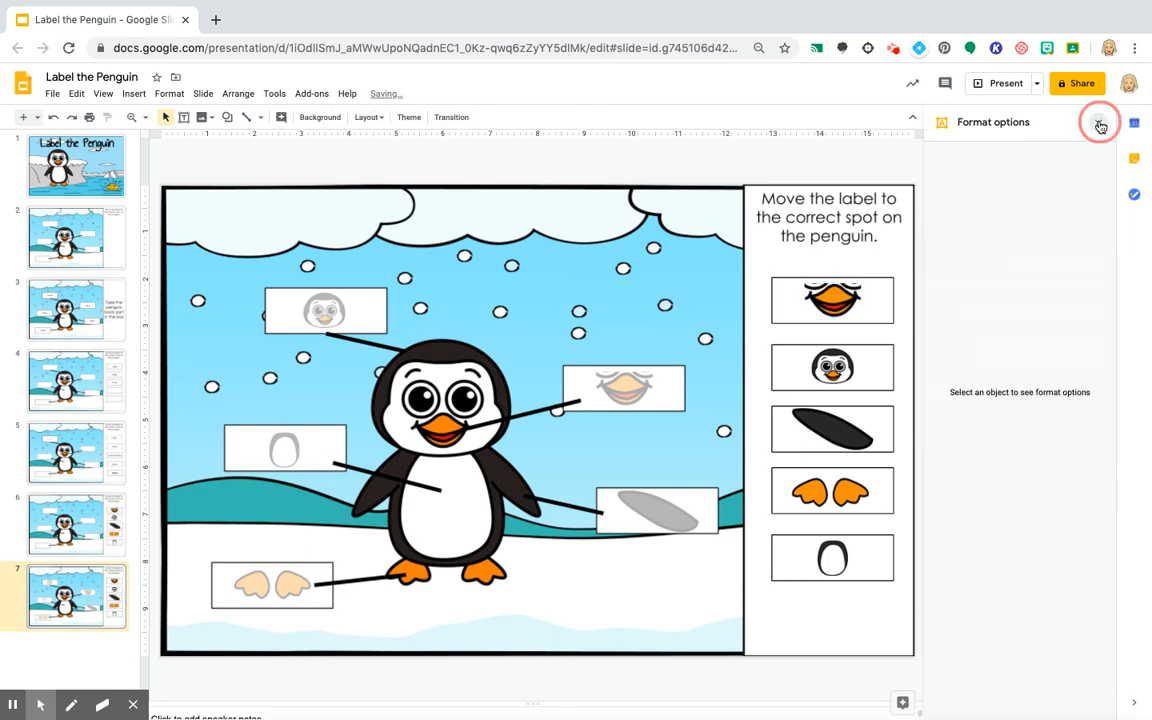
left_click(1098, 122)
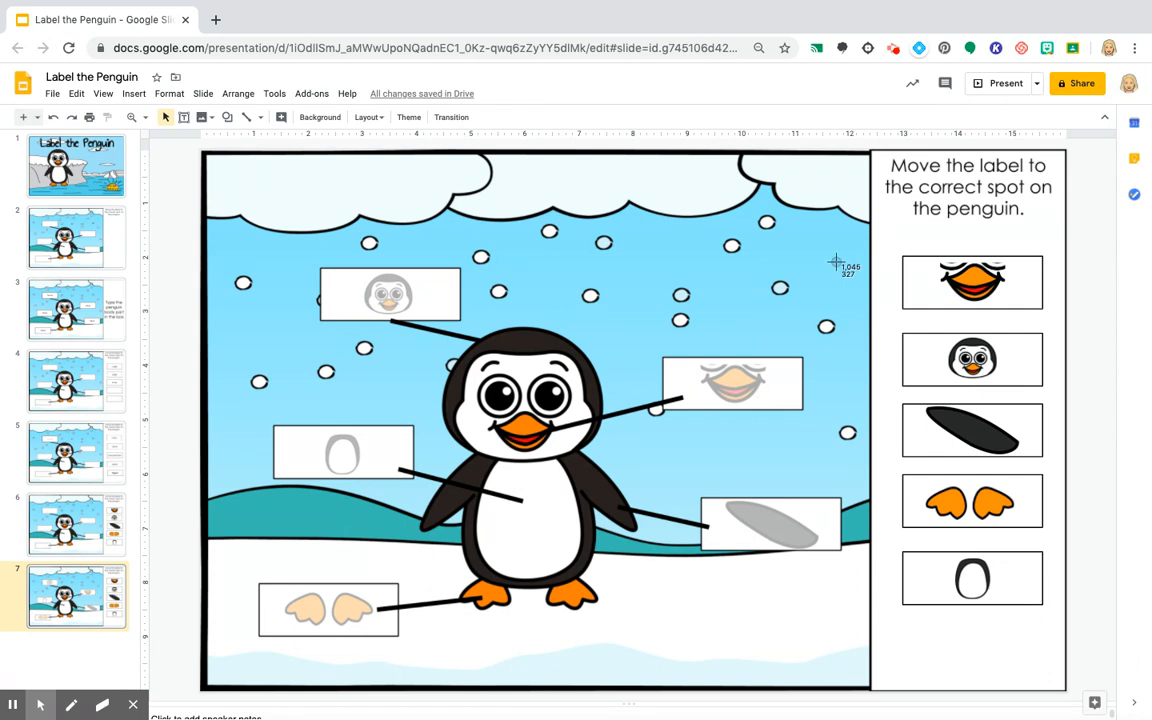
mouse_move(902, 272)
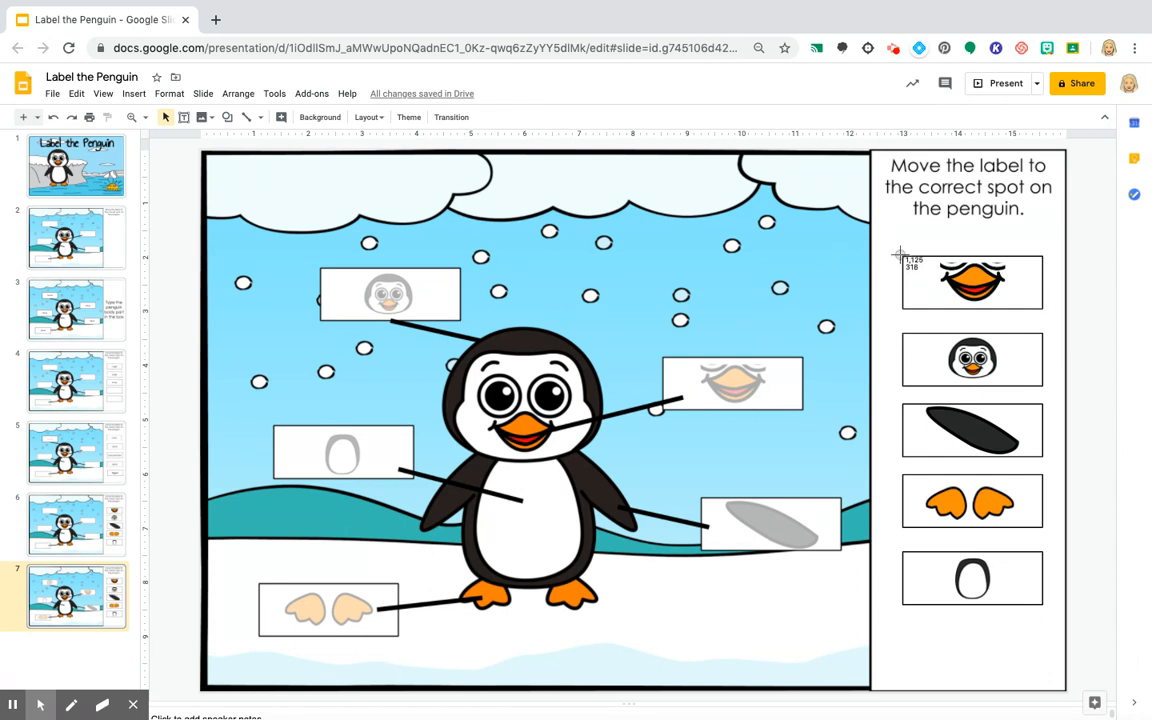
left_click(972, 280)
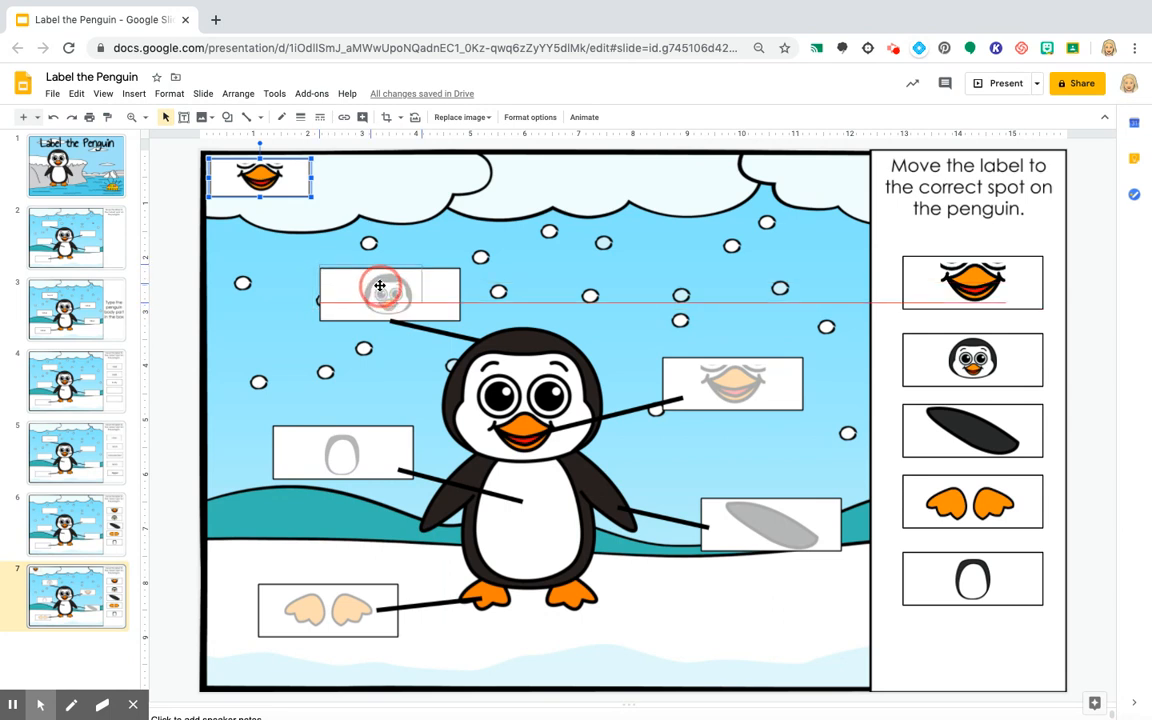
left_click_drag(260, 176, 370, 284)
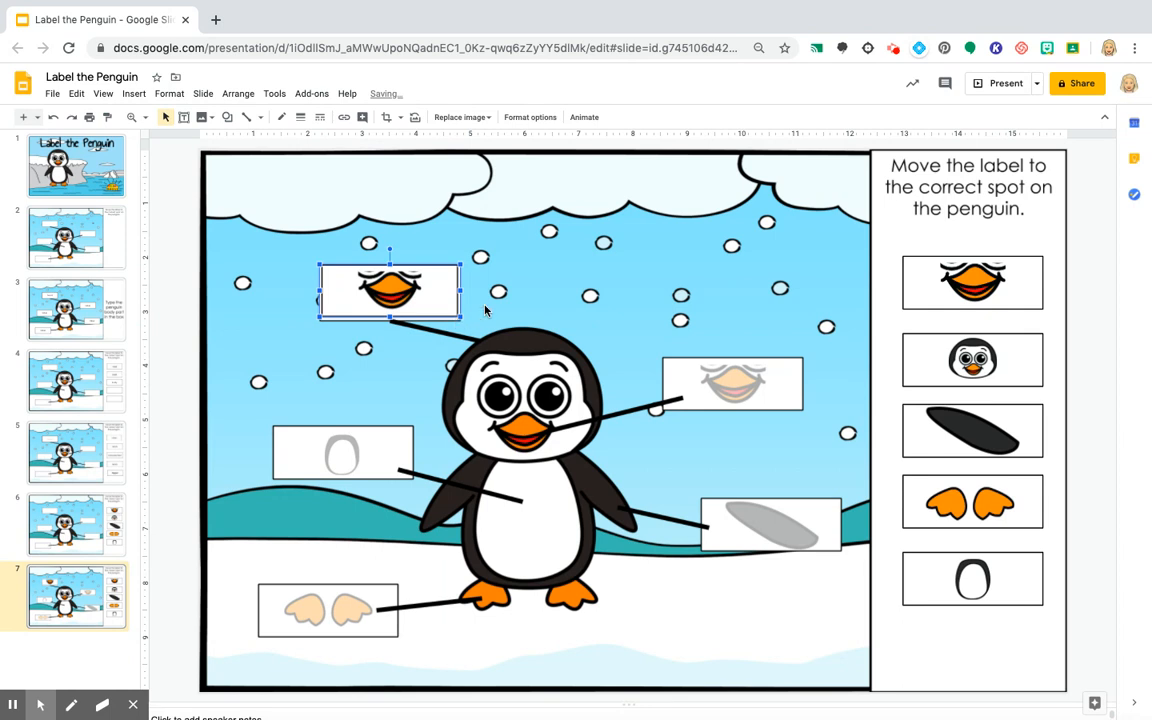
left_click(990, 284)
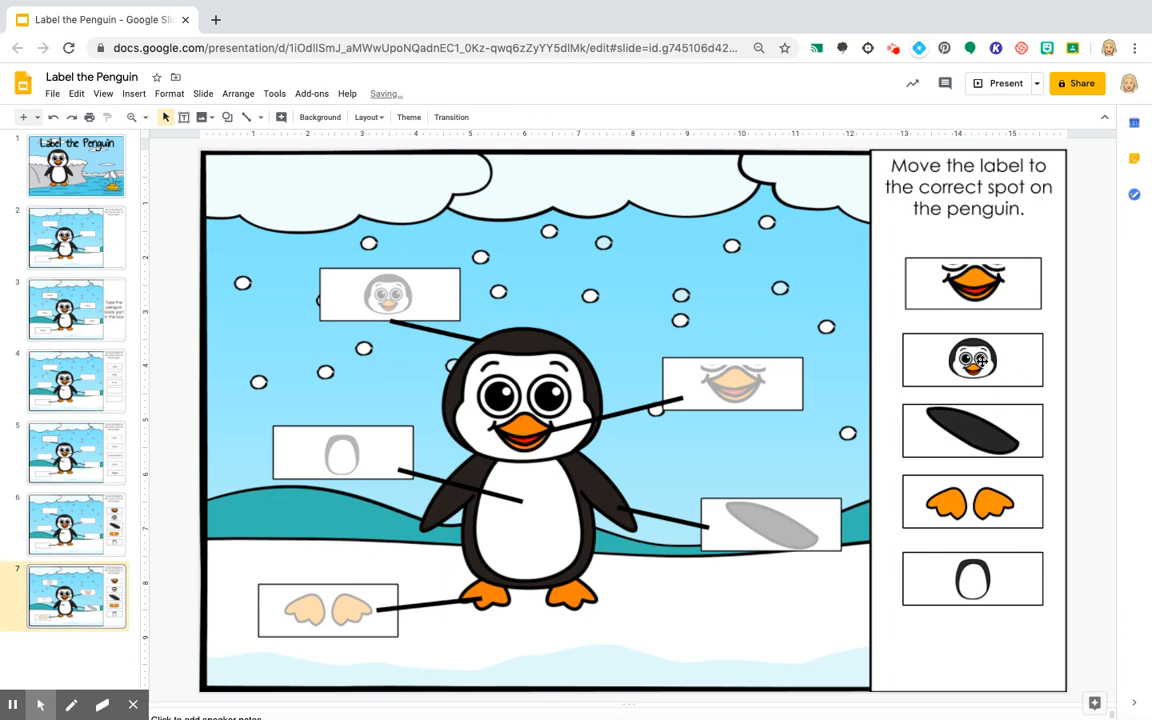
Step: Select the head picture in the answer column of the faded-cue penguin slide
left_click(972, 360)
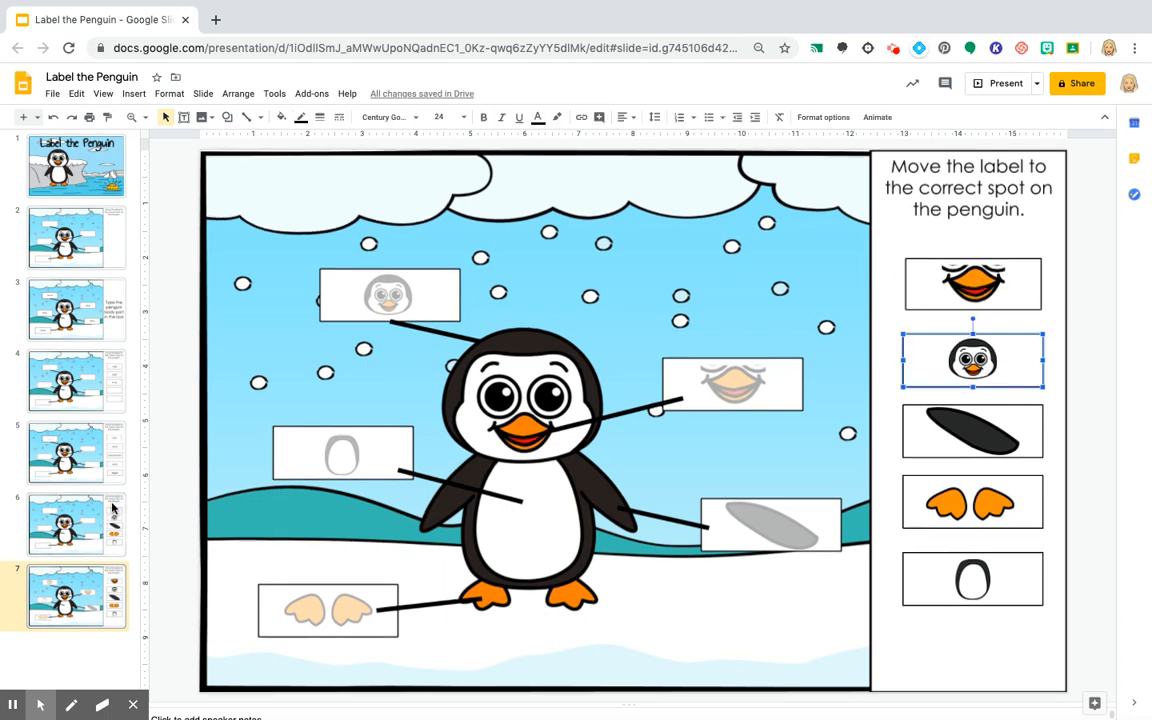
mouse_move(126, 290)
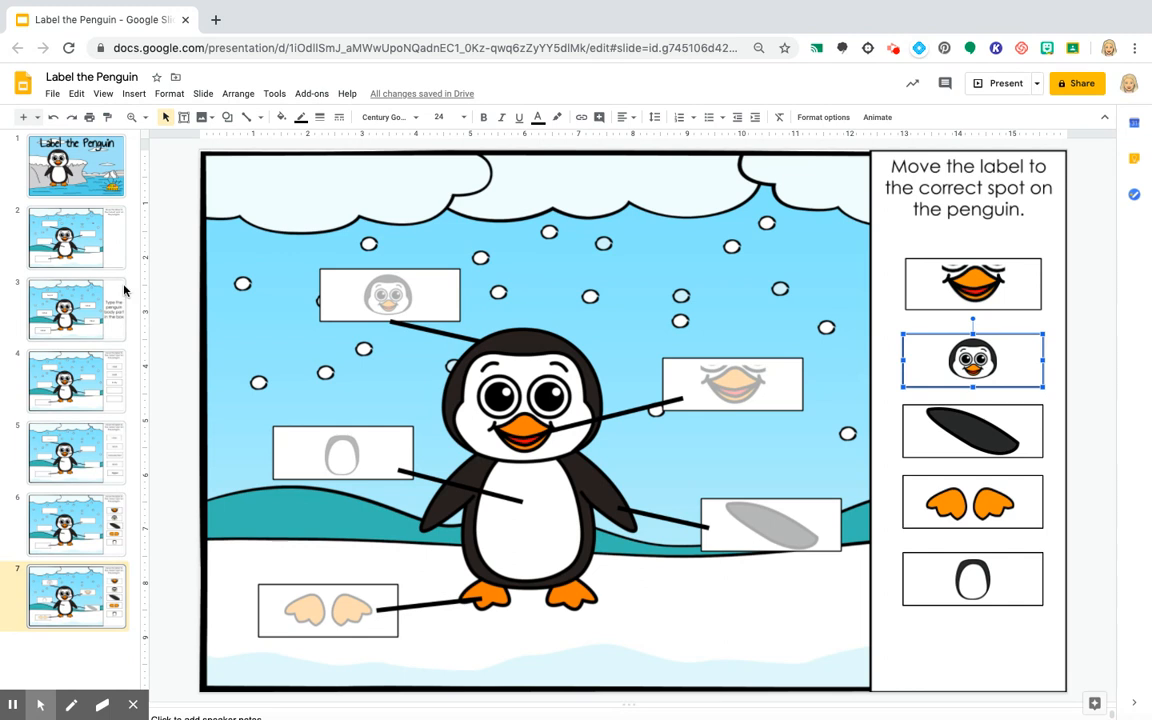
mouse_move(116, 366)
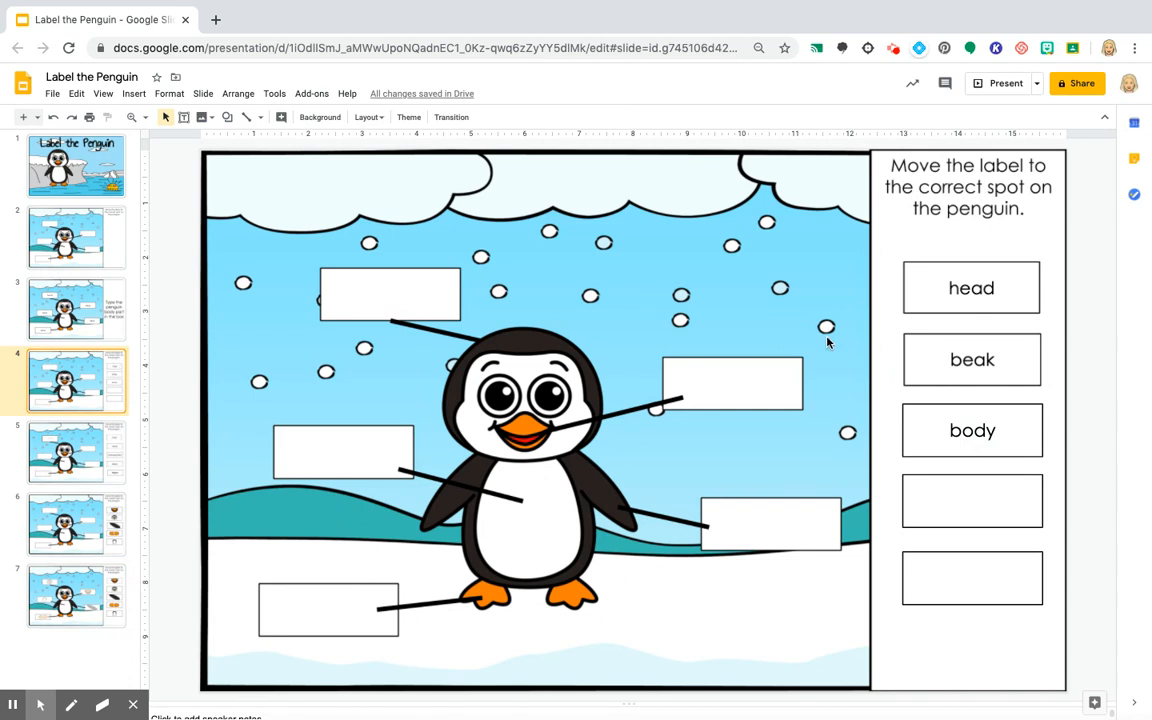
mouse_move(892, 316)
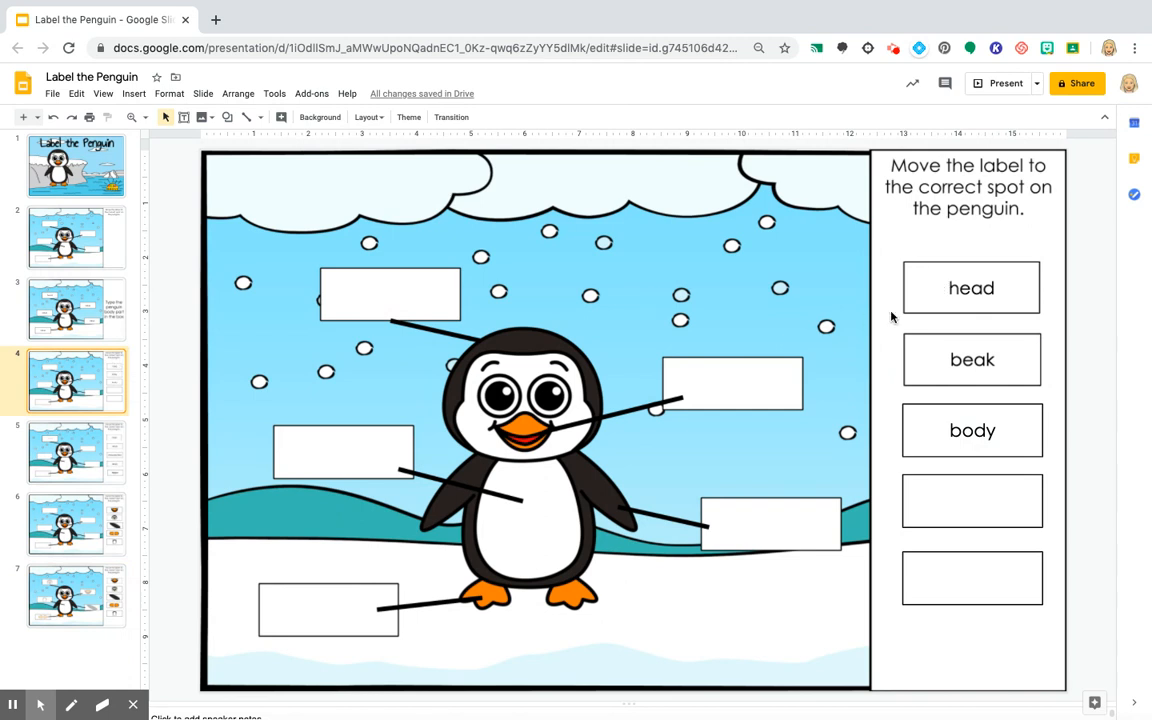
mouse_move(320, 370)
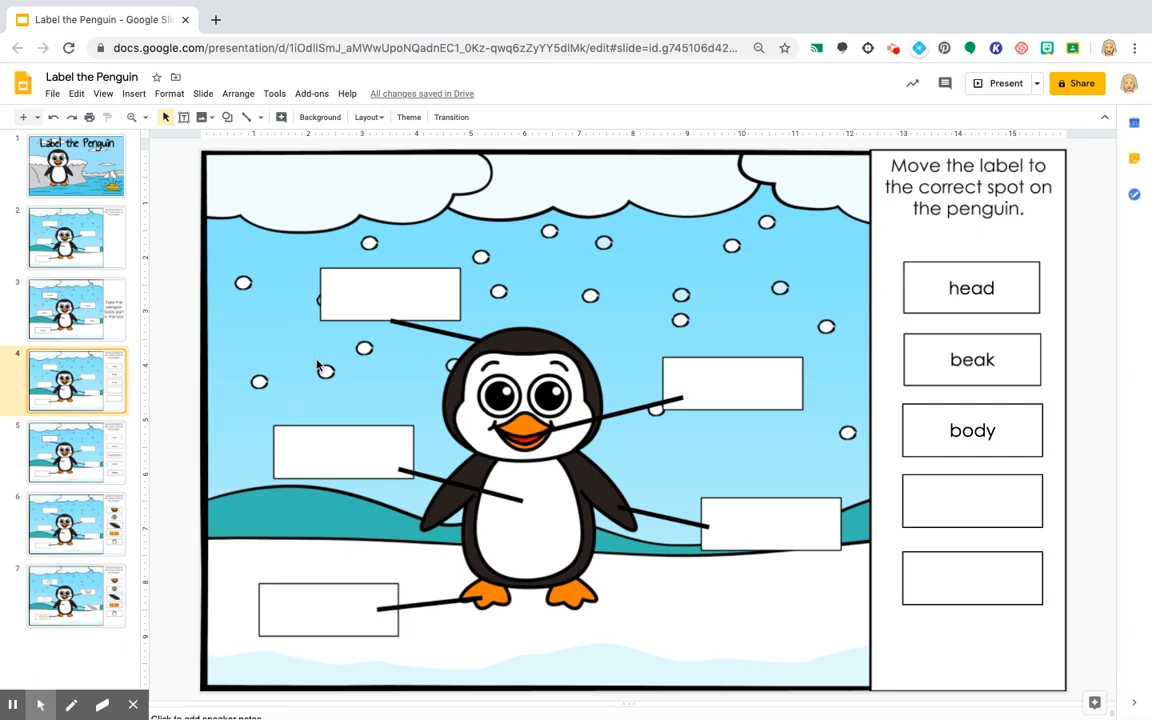
mouse_move(12, 702)
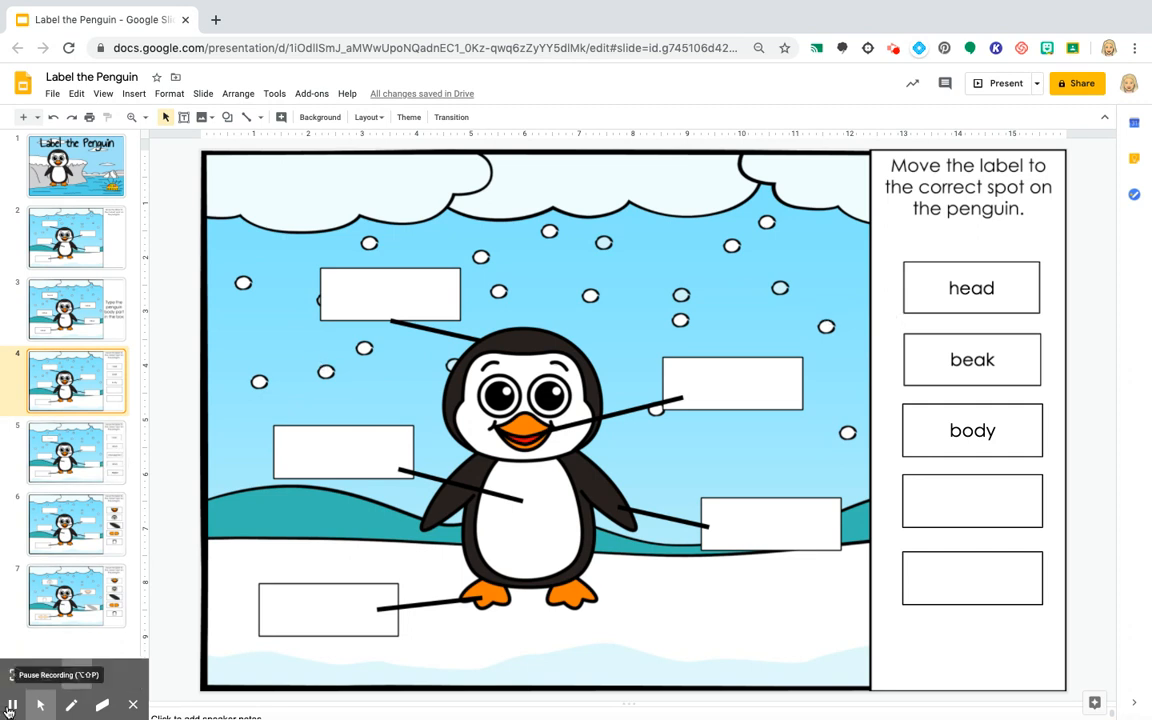